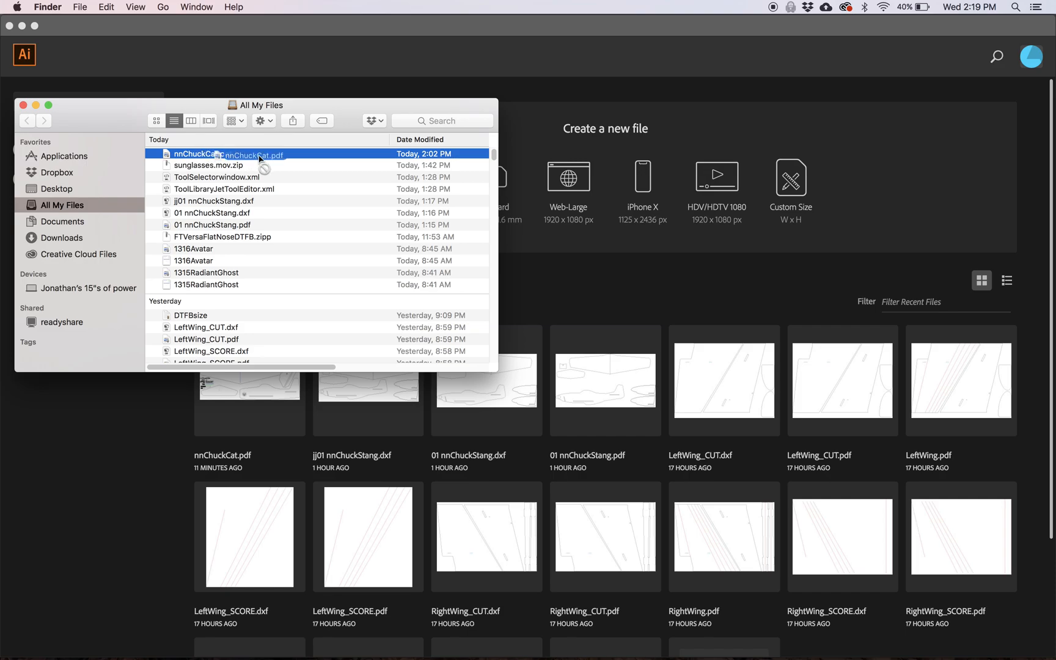
Open nnChuckCat.pdf in Illustrator and dismiss the Missing Fonts warning.
{"action": "double_click", "coordinate": [202, 154]}
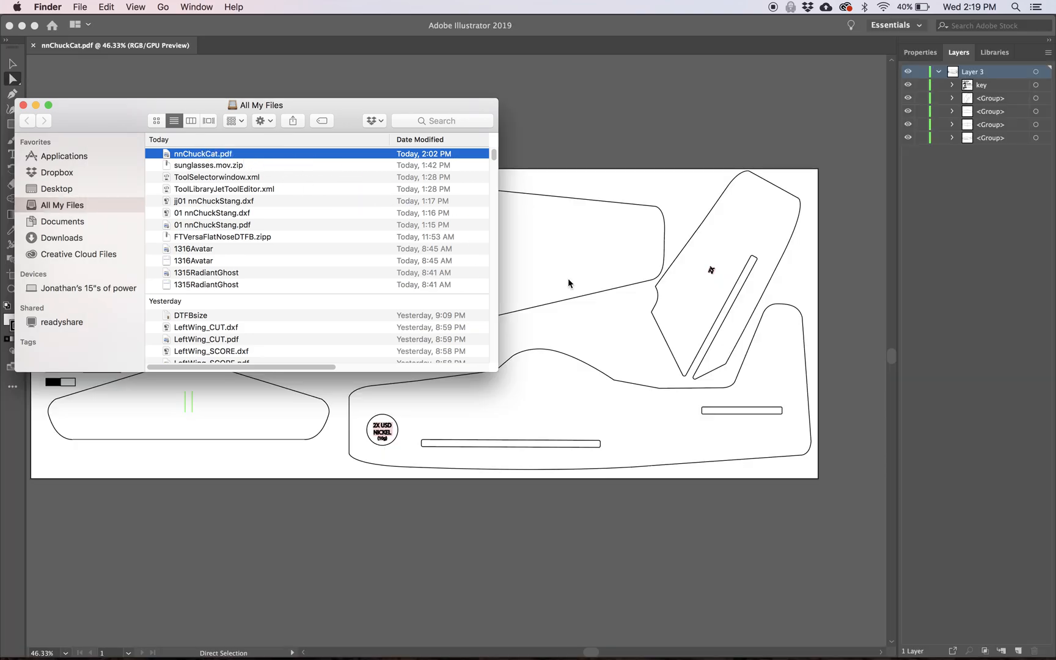
{"action": "double_click", "coordinate": [202, 154]}
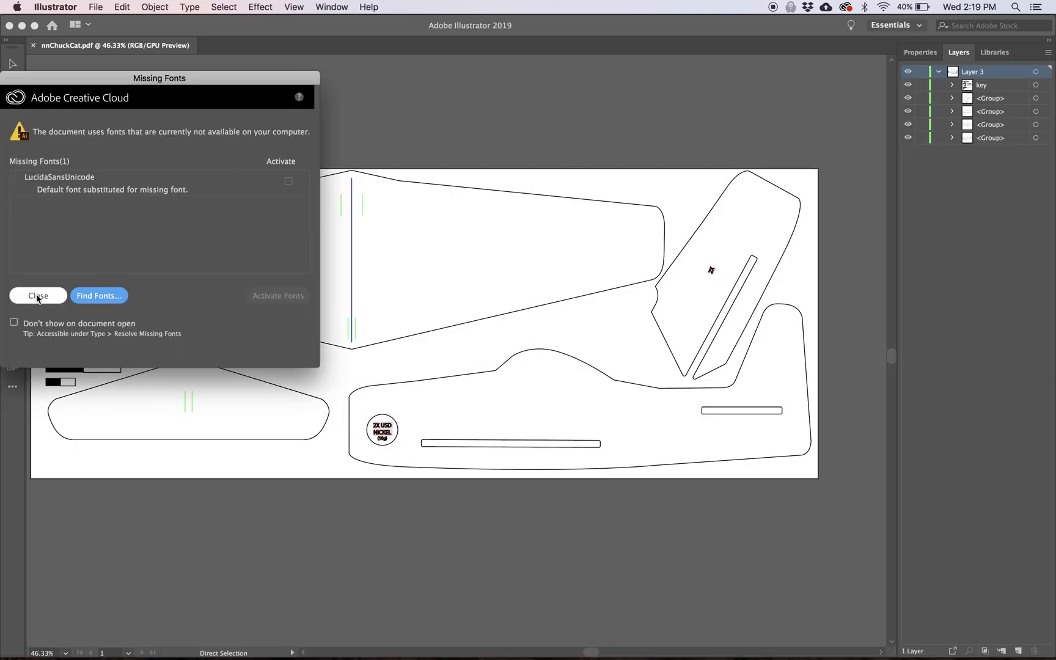
{"action": "left_click", "coordinate": [38, 296]}
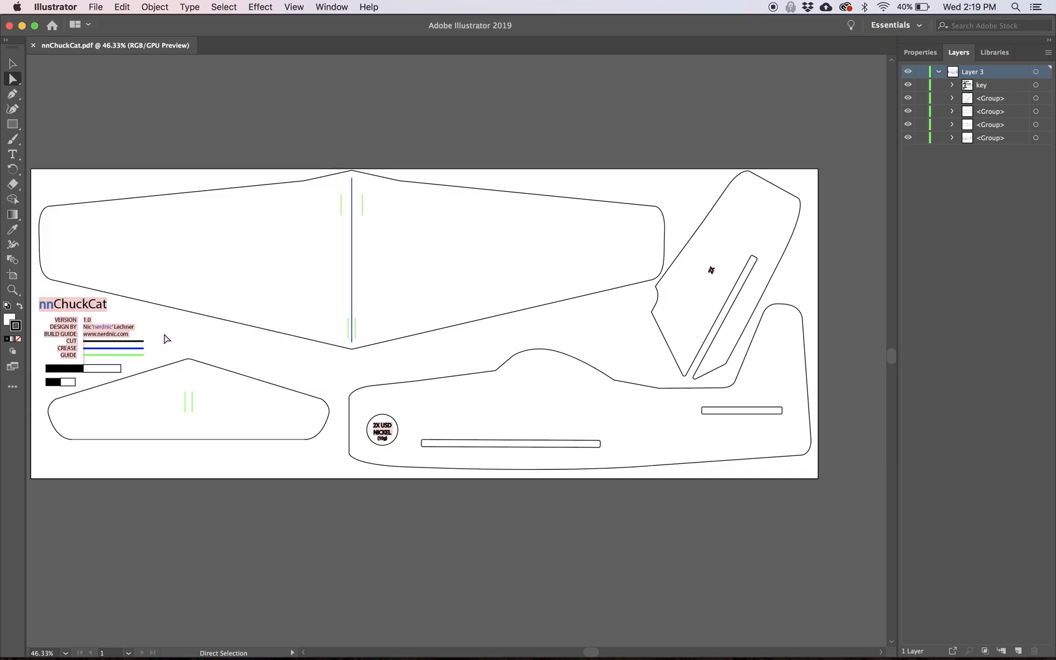
{"action": "mouse_move", "coordinate": [160, 360]}
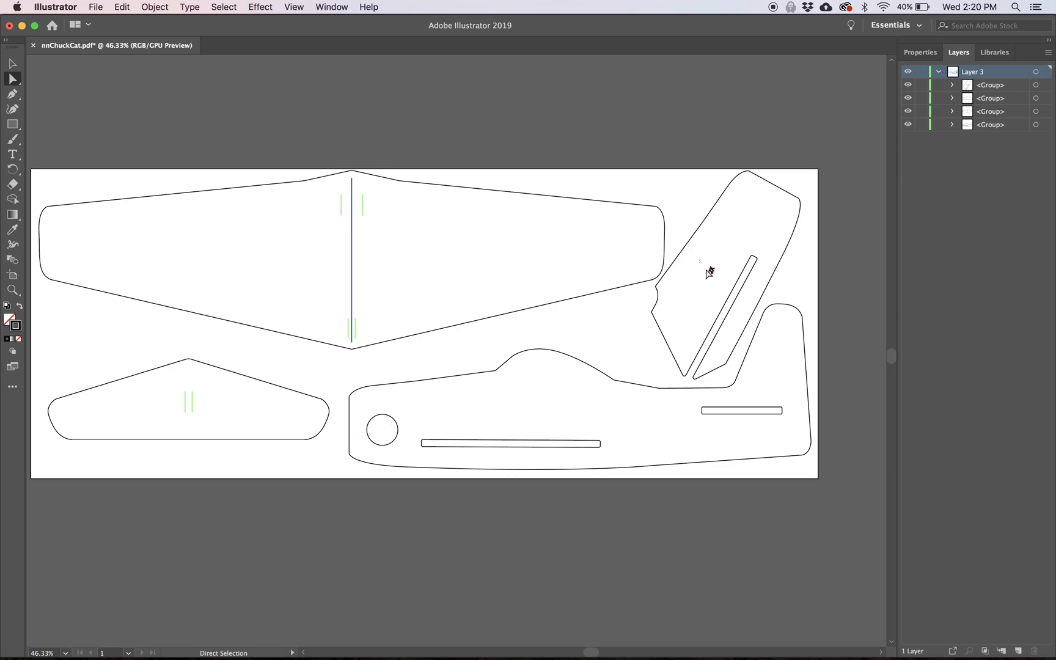
{"action": "mouse_move", "coordinate": [242, 255]}
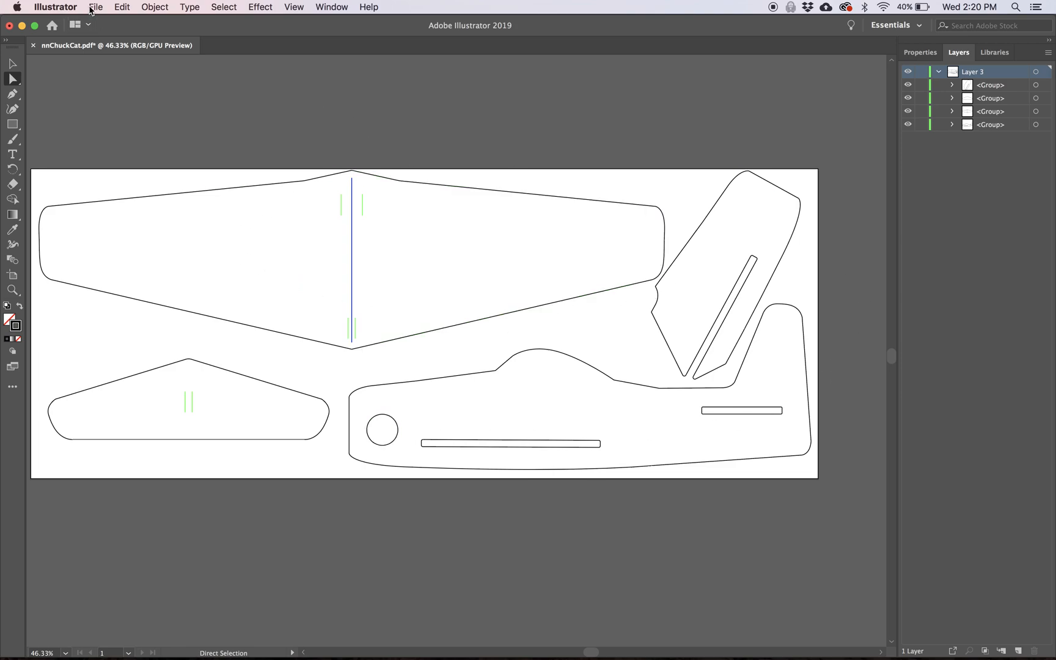
Set the document units to millimetres in Document Setup.
{"action": "left_click", "coordinate": [95, 8]}
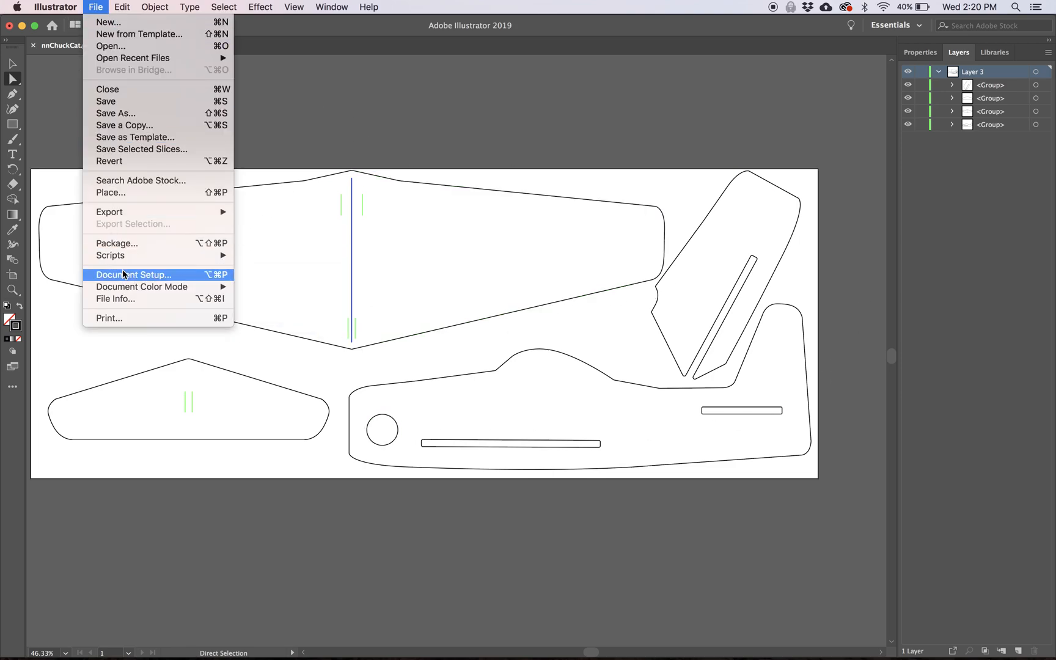
{"action": "left_click", "coordinate": [133, 273]}
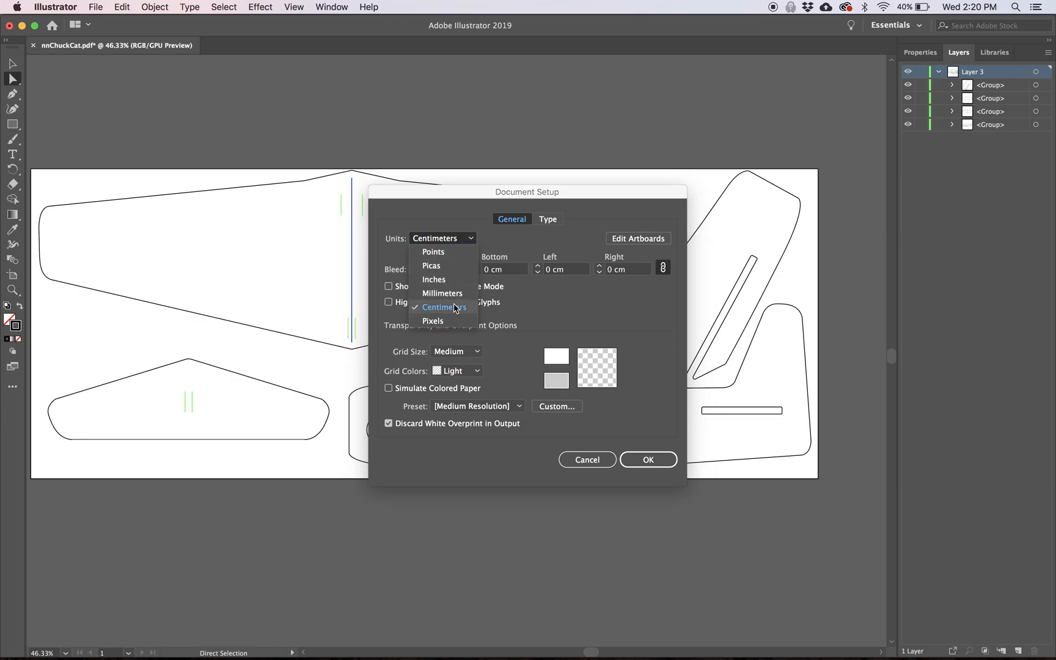
{"action": "left_click", "coordinate": [441, 293]}
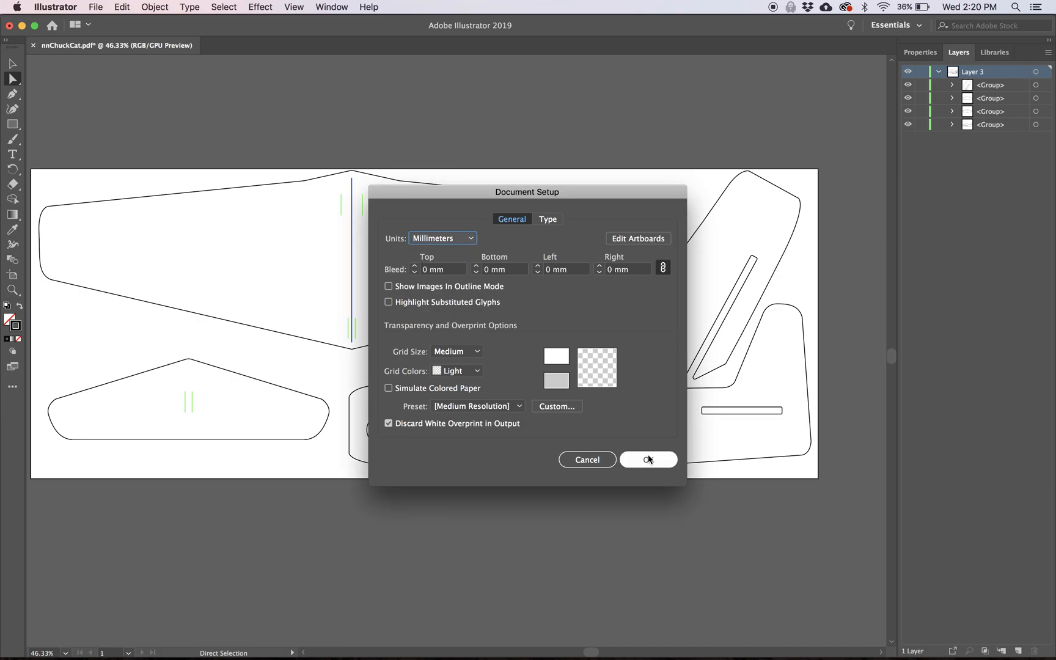
{"action": "left_click", "coordinate": [95, 7]}
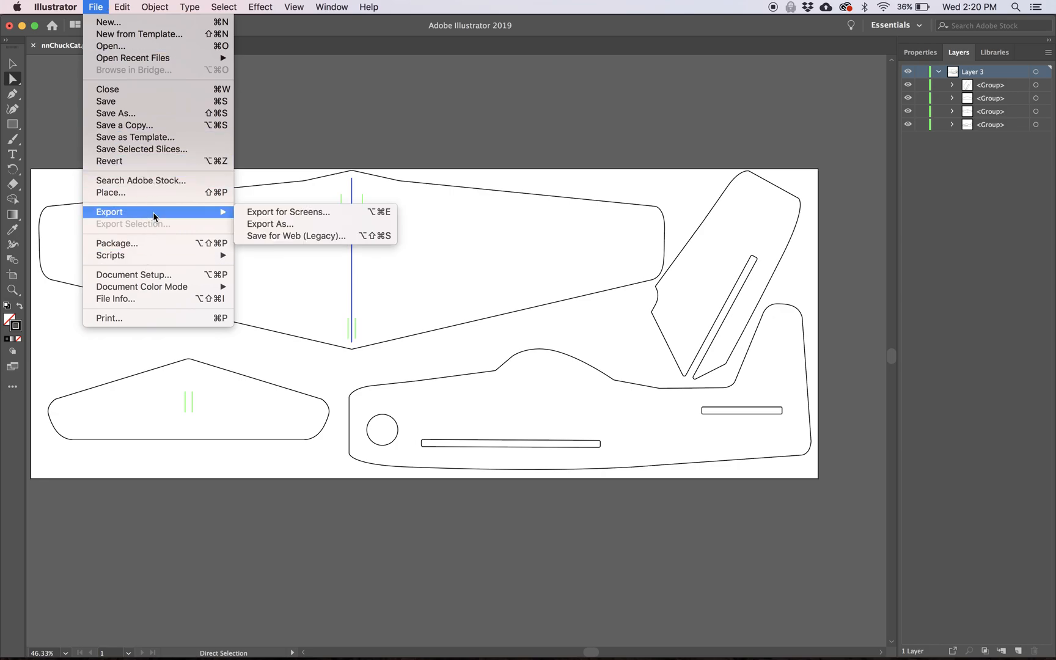
Export the parts as nnChuckCat.dxf (AutoCAD Interchange) into Downloads.
{"action": "left_click", "coordinate": [269, 223]}
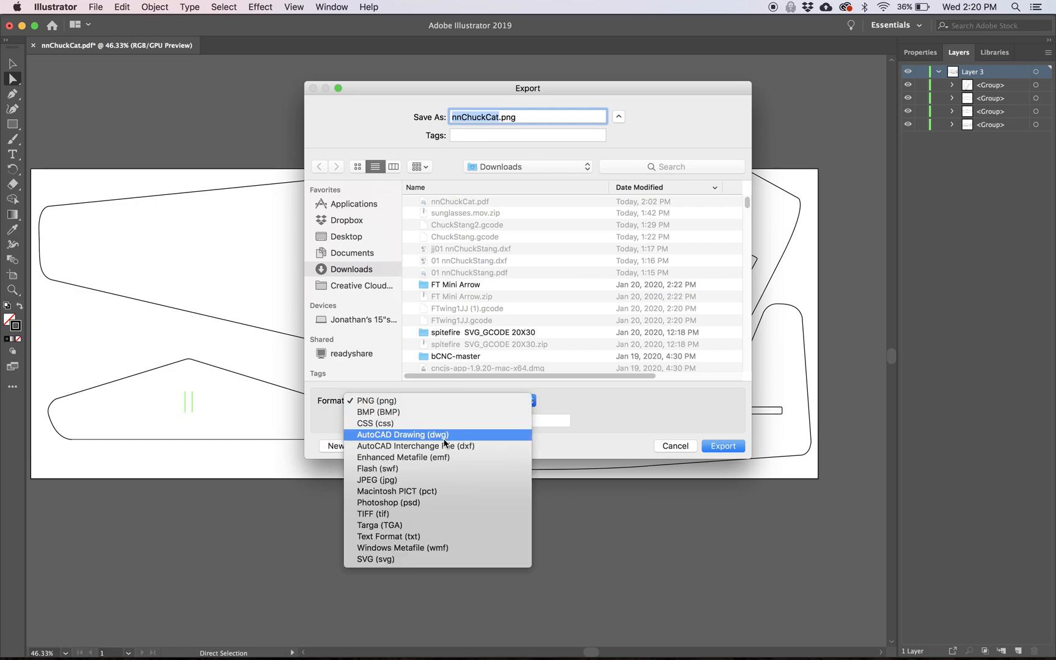
{"action": "left_click", "coordinate": [414, 446]}
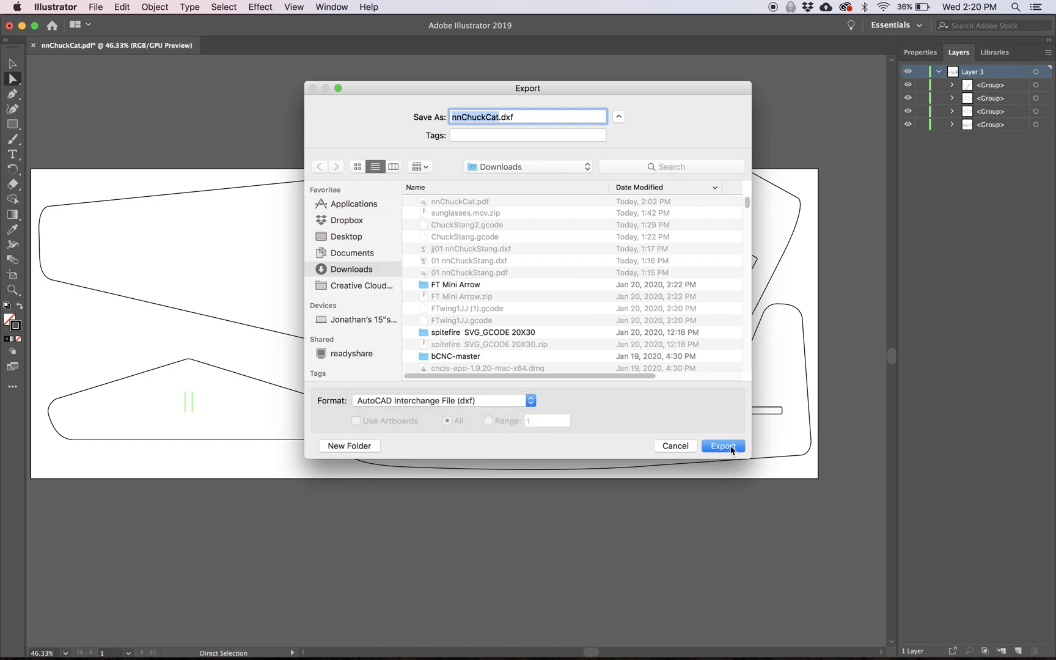
{"action": "left_click", "coordinate": [723, 446]}
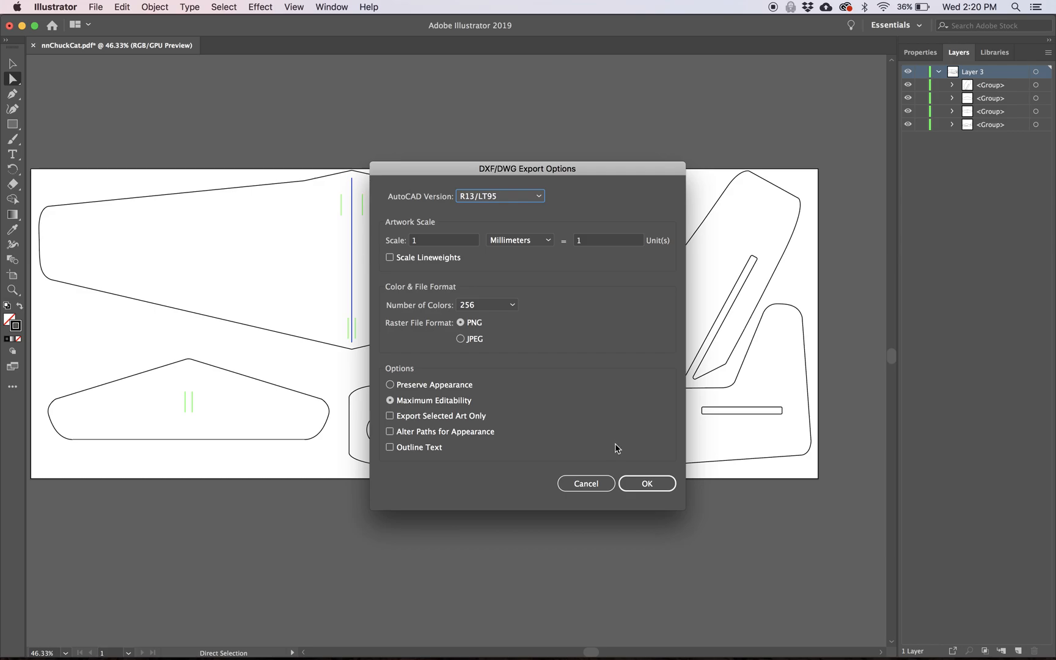
{"action": "left_click", "coordinate": [645, 483]}
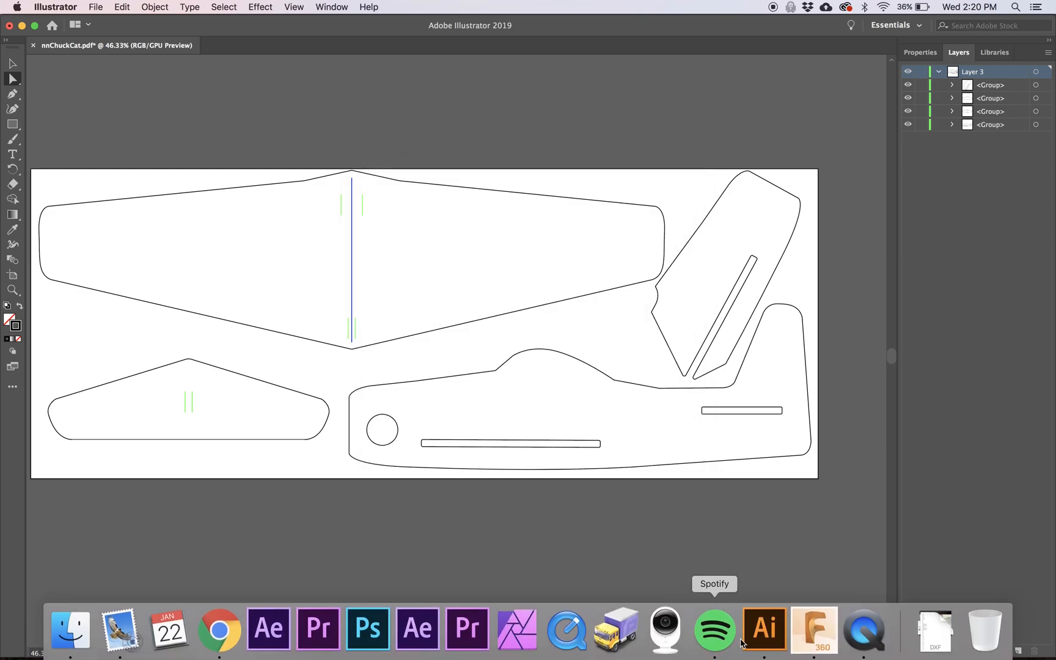
Insert nnChuckCat.dxf onto the XY plane as a single millimetre sketch.
{"action": "left_click", "coordinate": [814, 629]}
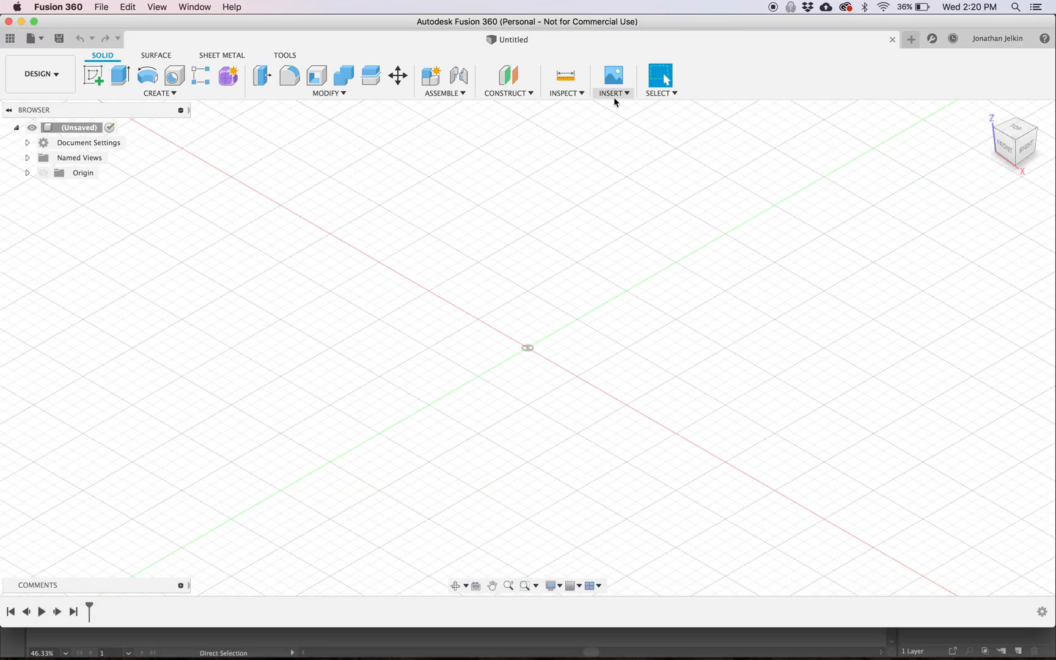
{"action": "left_click", "coordinate": [611, 93]}
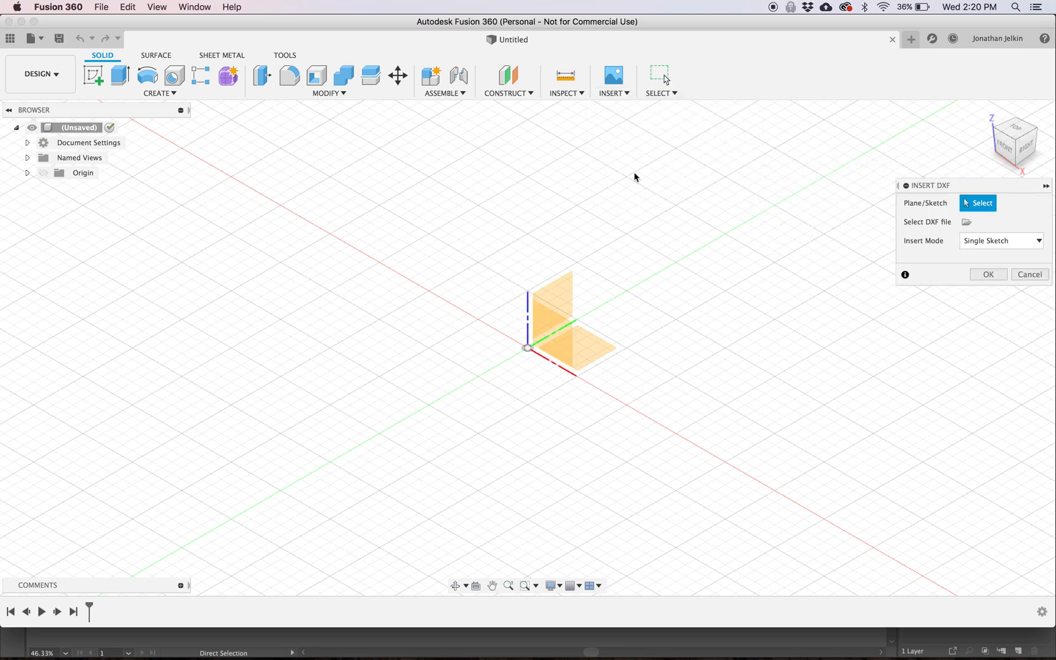
{"action": "left_click", "coordinate": [570, 347]}
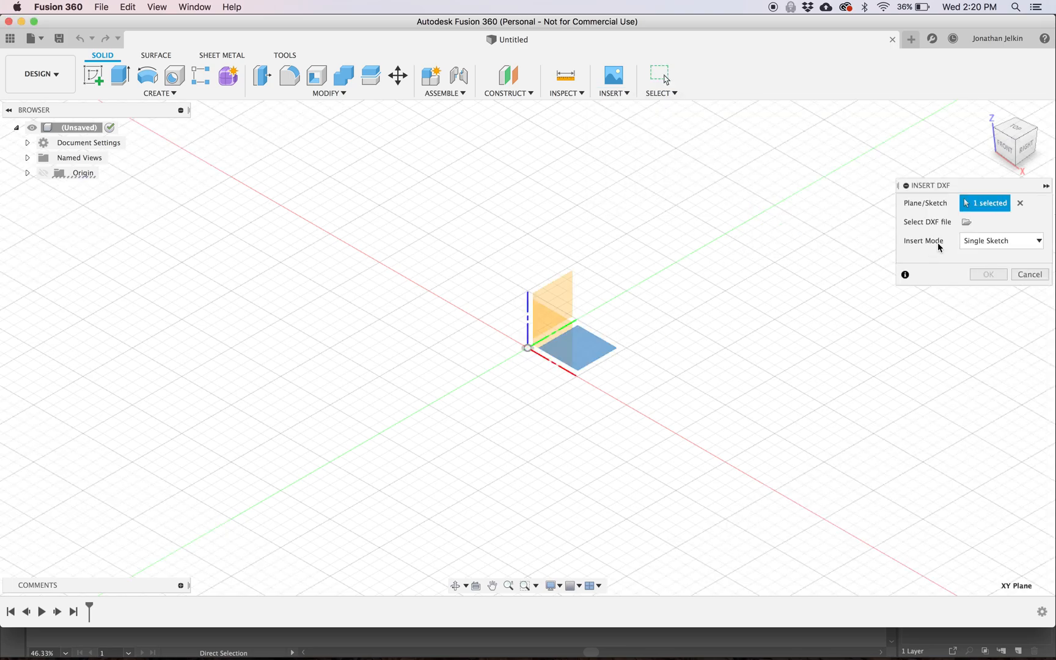
{"action": "left_click", "coordinate": [966, 221]}
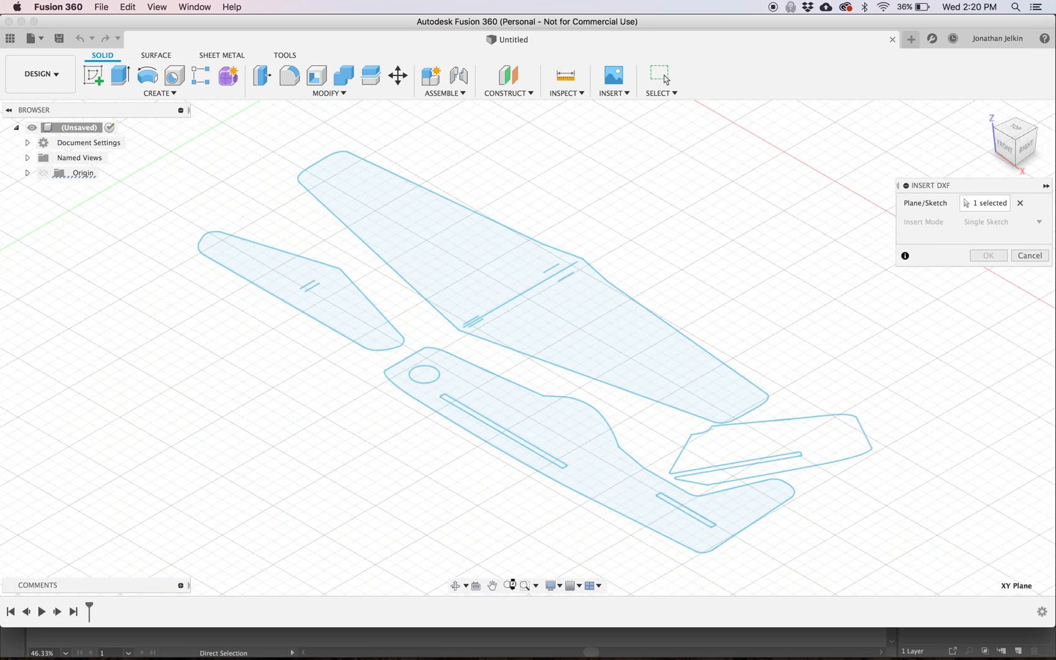
{"action": "left_click", "coordinate": [990, 203]}
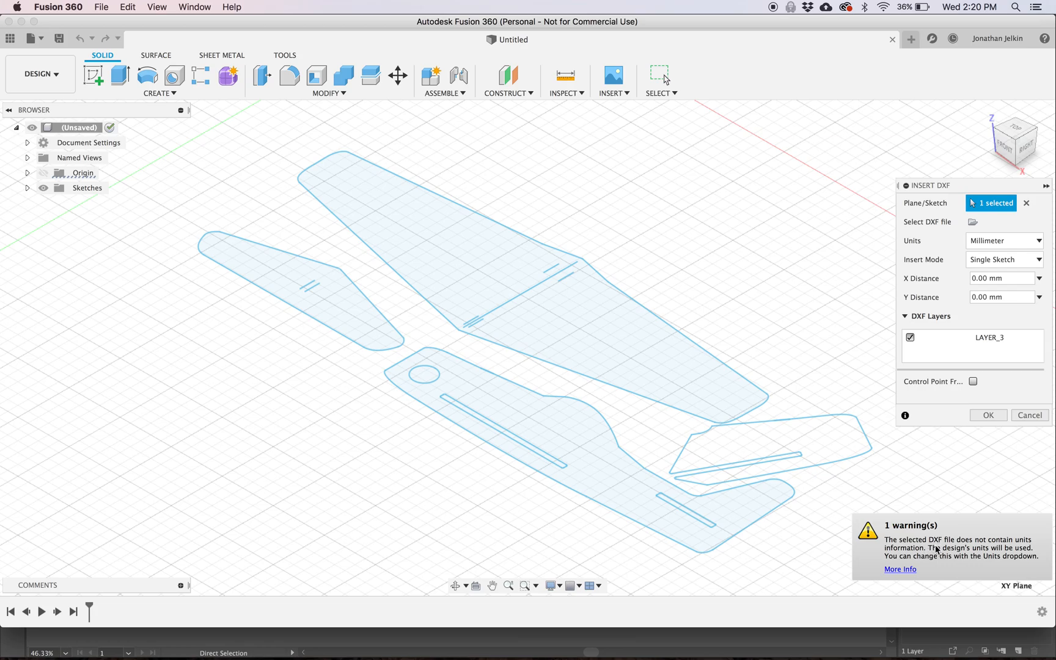
{"action": "mouse_move", "coordinate": [938, 553]}
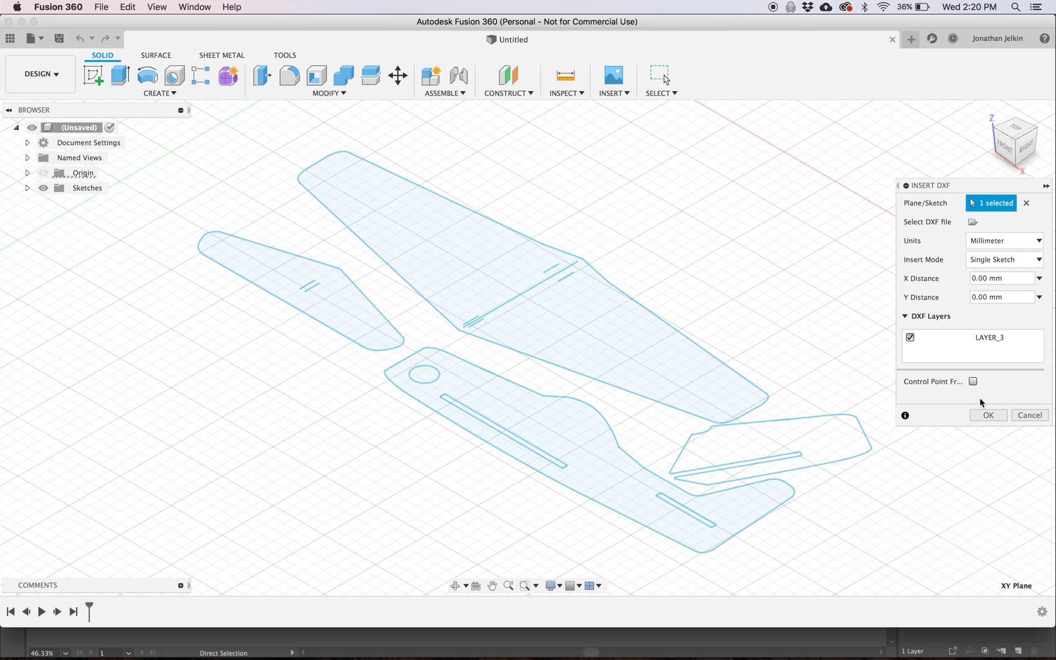
{"action": "left_click", "coordinate": [988, 415]}
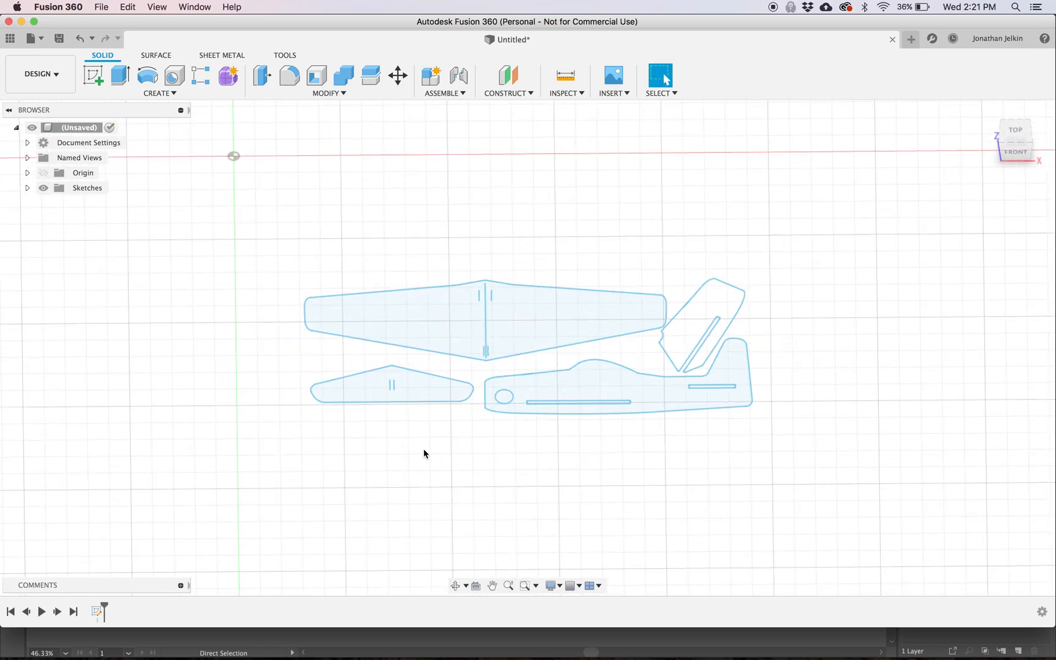
{"action": "mouse_move", "coordinate": [491, 585]}
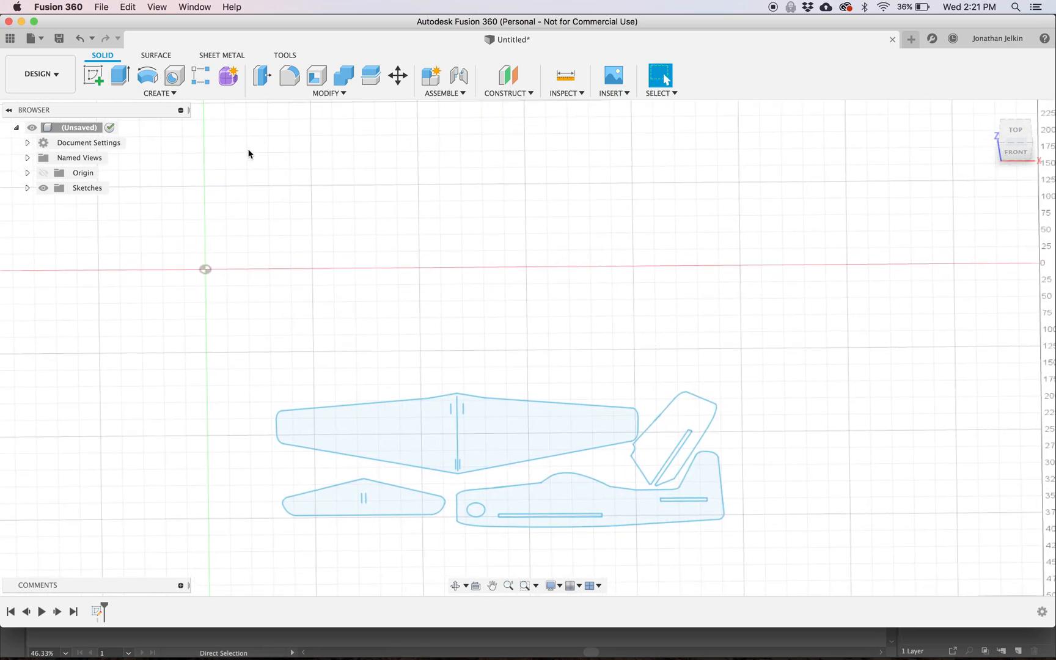
{"action": "mouse_move", "coordinate": [170, 110]}
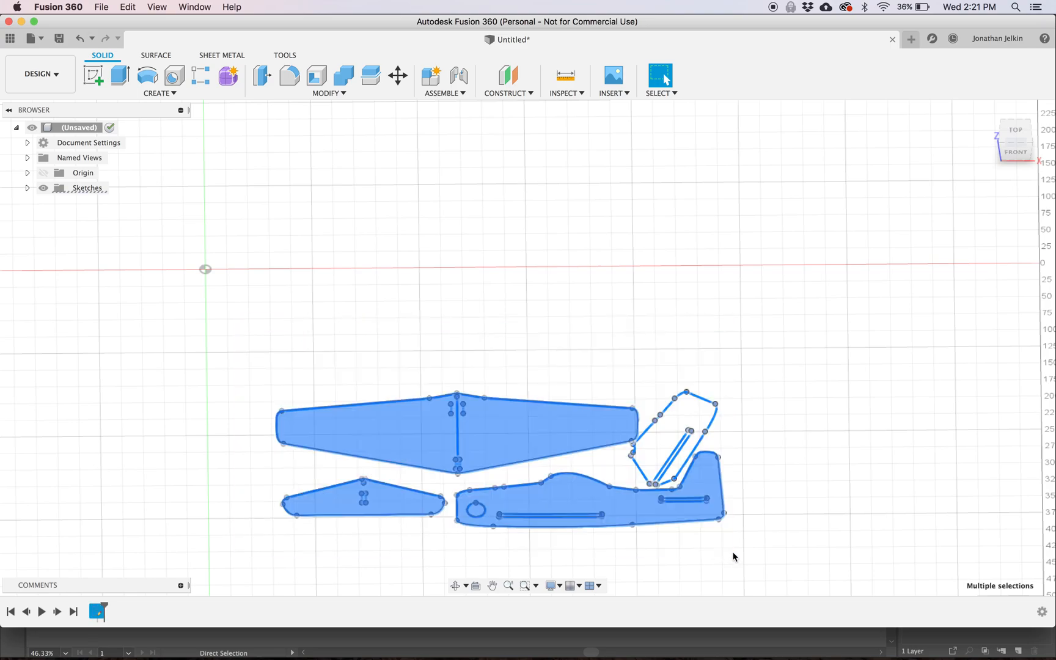
{"action": "left_click", "coordinate": [28, 187]}
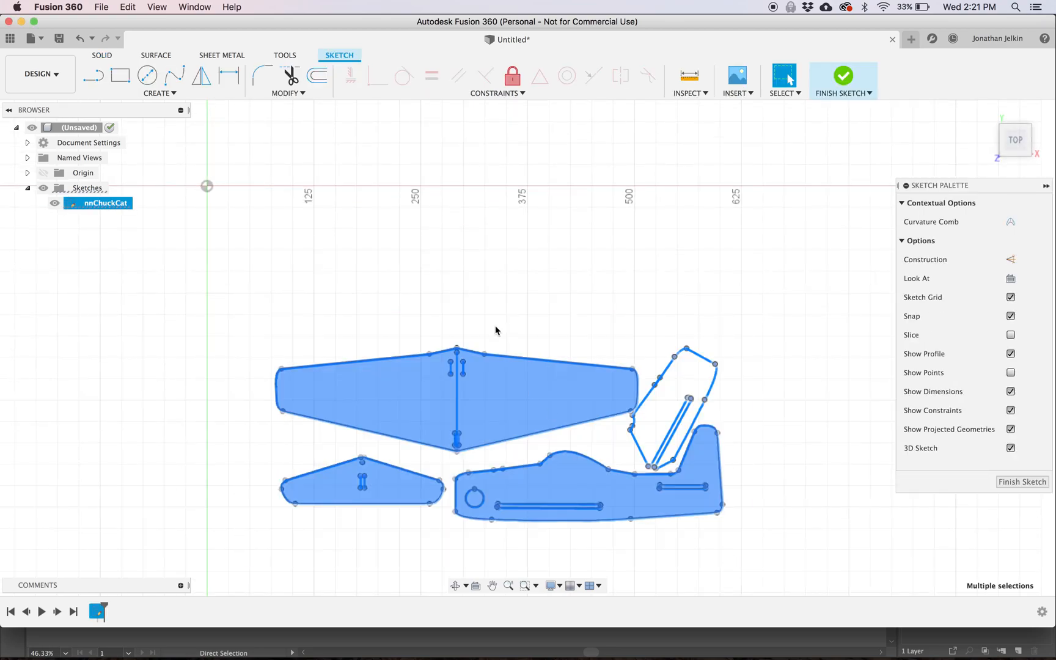
{"action": "left_click", "coordinate": [287, 93]}
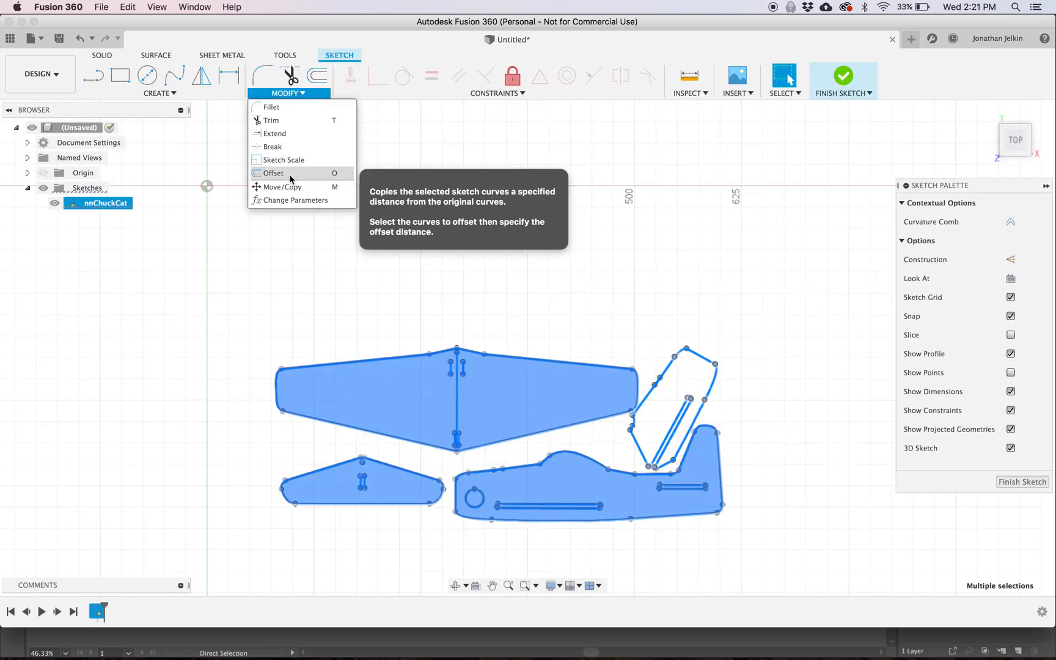
{"action": "left_click", "coordinate": [281, 187]}
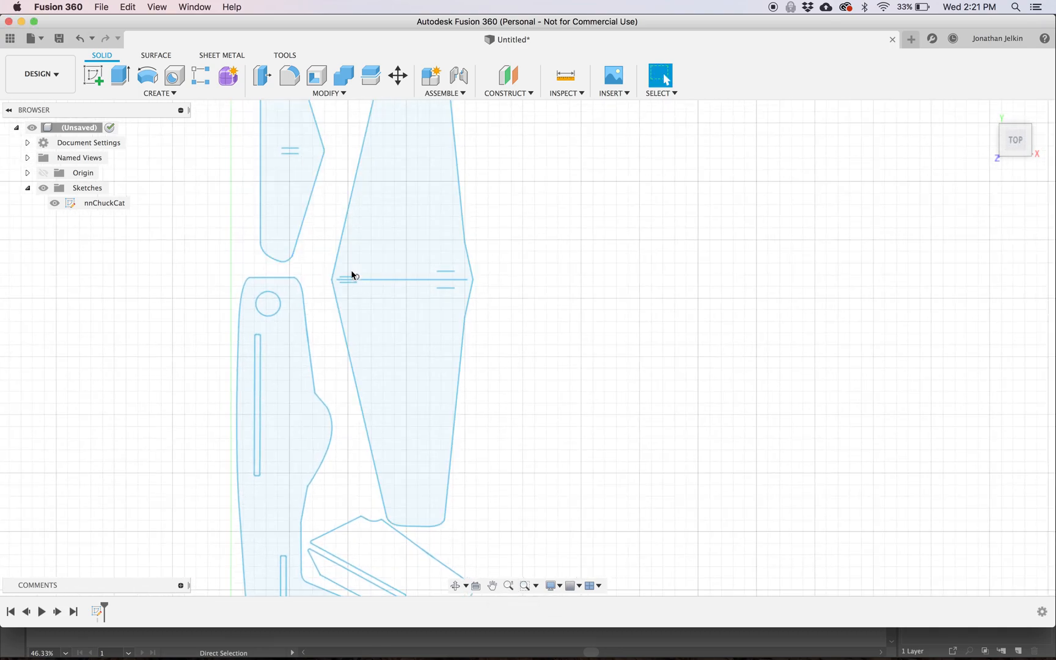
Copy the etch lines from the nnChuckCat outline sketch.
{"action": "right_click", "coordinate": [104, 203]}
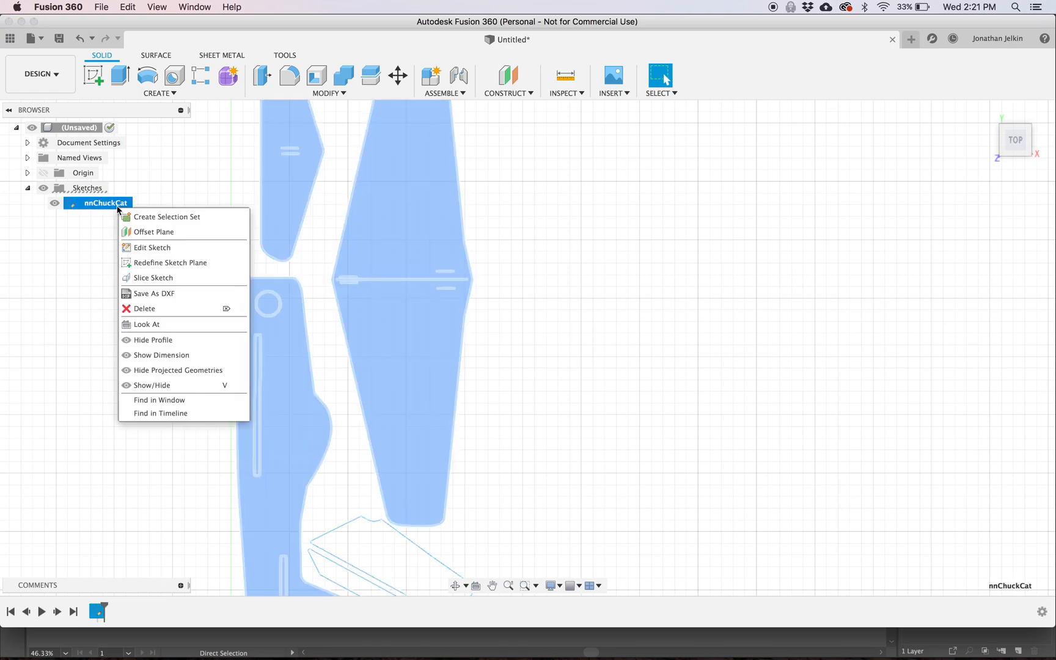
{"action": "left_click", "coordinate": [152, 247]}
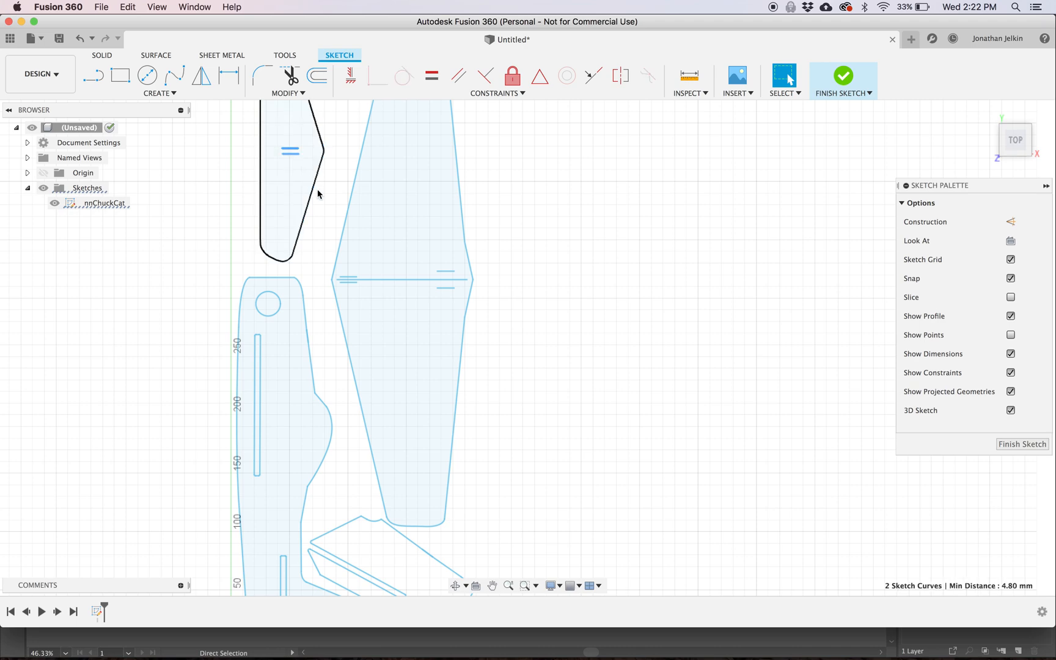
{"action": "left_click", "coordinate": [347, 280]}
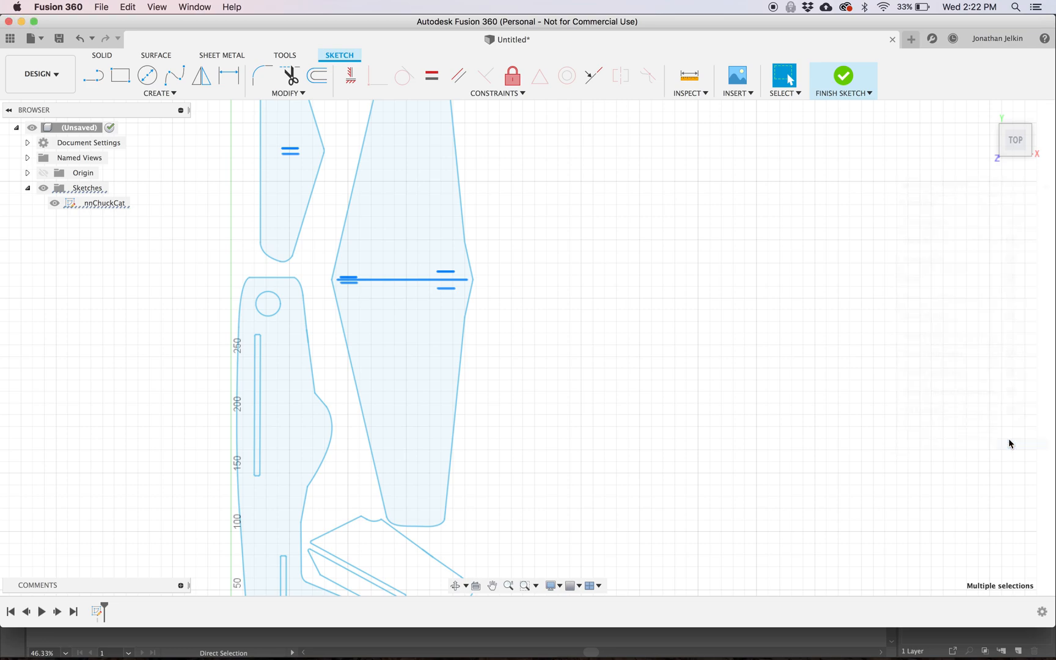
{"action": "left_click", "coordinate": [842, 75]}
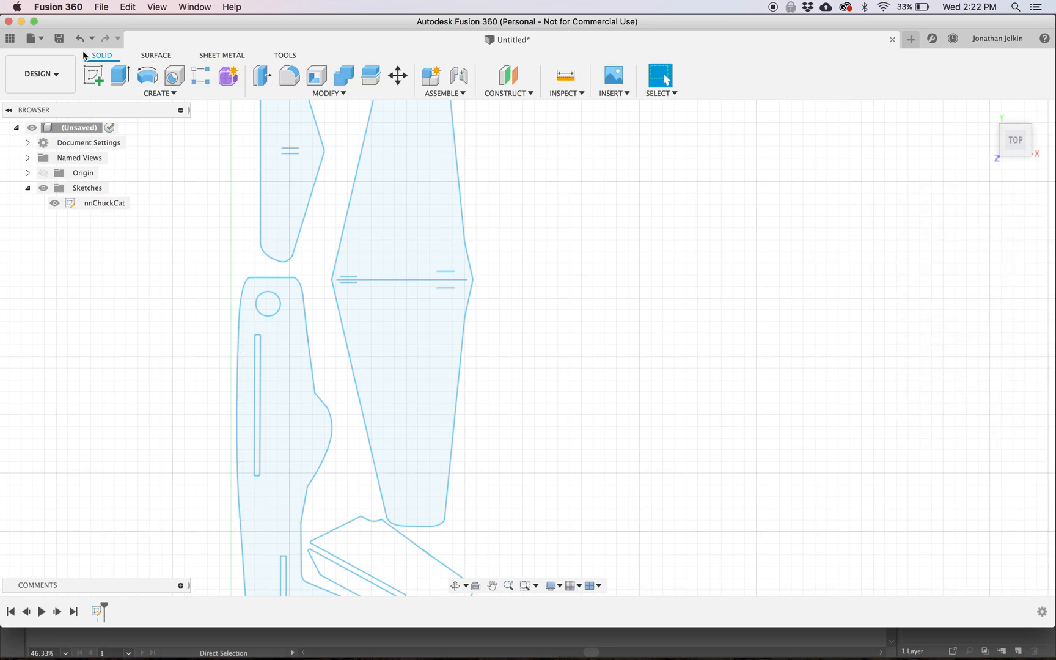
Paste the etch marks into a new top-plane sketch, Sketch3, and finish it.
{"action": "left_click", "coordinate": [94, 76]}
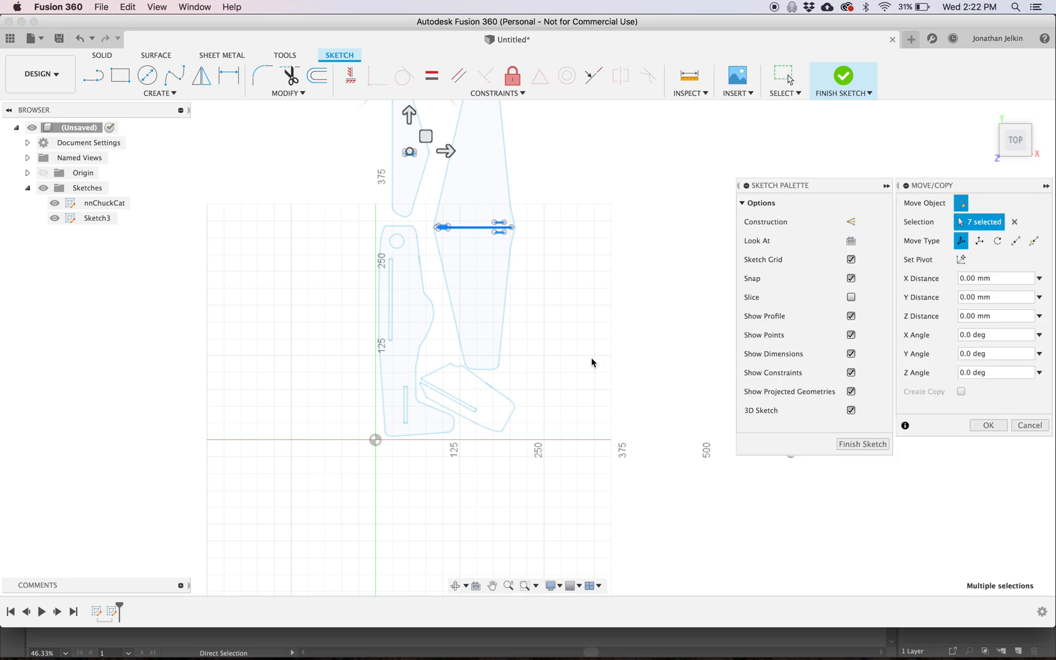
{"action": "left_click", "coordinate": [986, 425]}
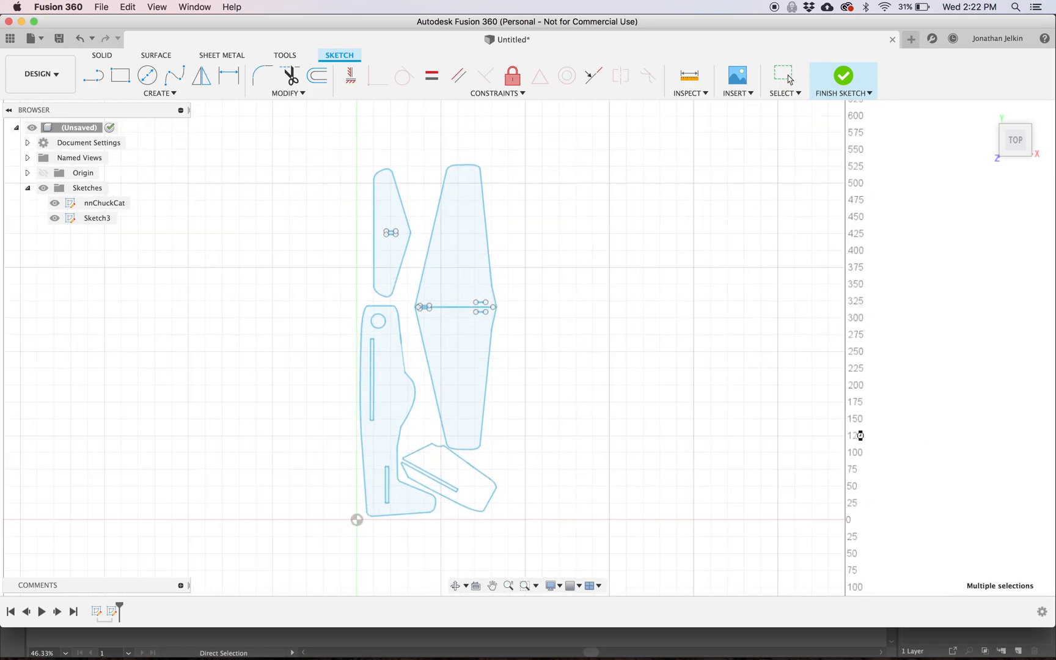
{"action": "left_click", "coordinate": [843, 76]}
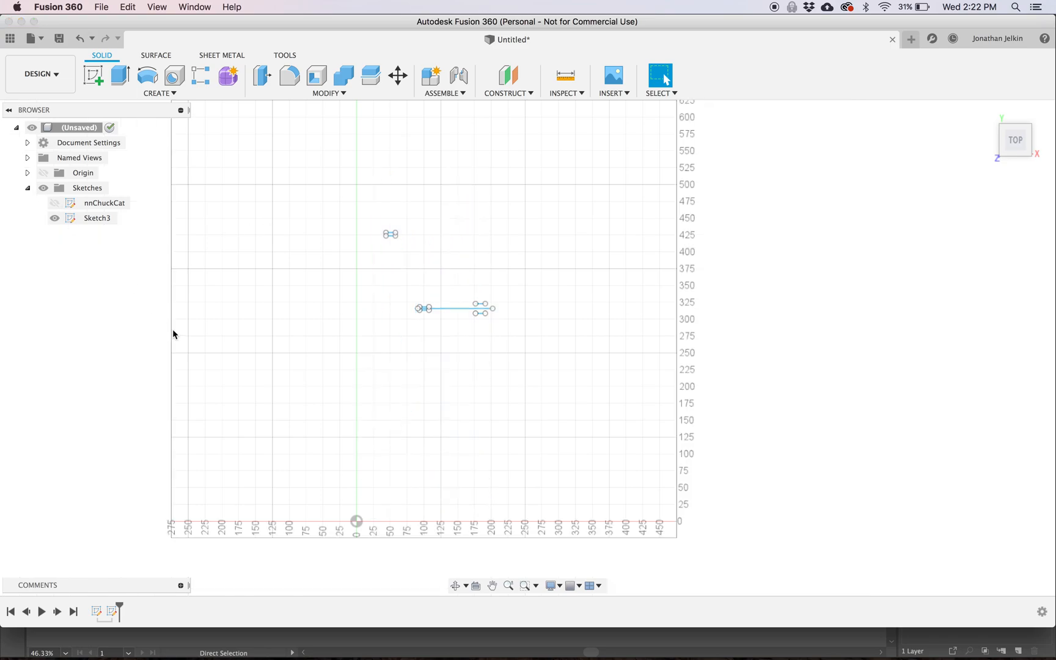
Delete the etch lines from the nnChuckCat sketch so only cut outlines remain.
{"action": "left_click", "coordinate": [96, 218]}
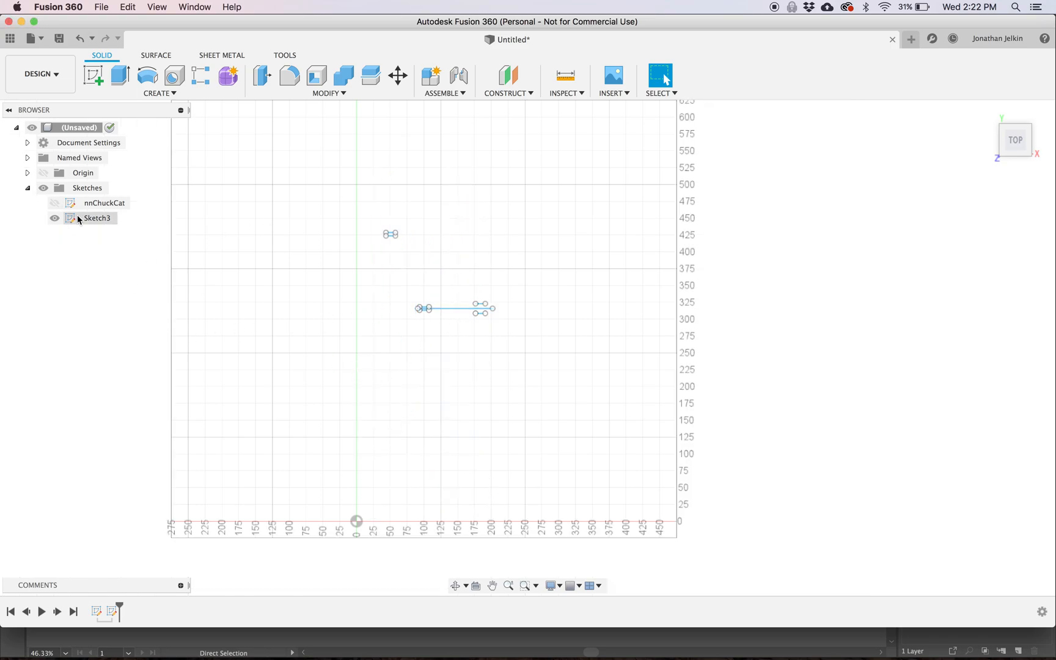
{"action": "left_click", "coordinate": [104, 203]}
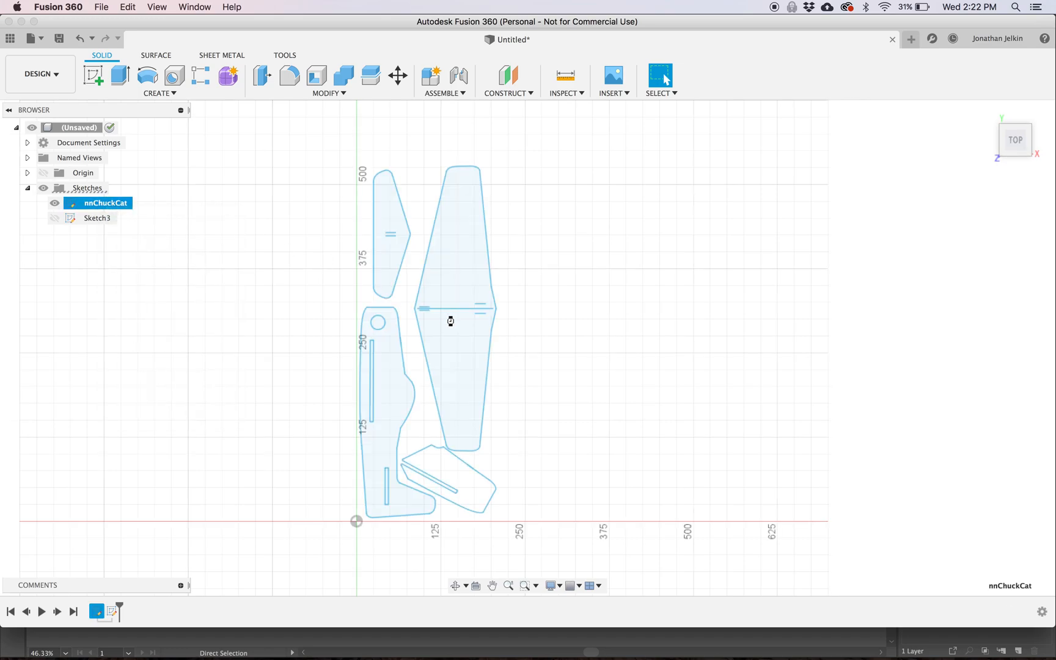
{"action": "double_click", "coordinate": [104, 203]}
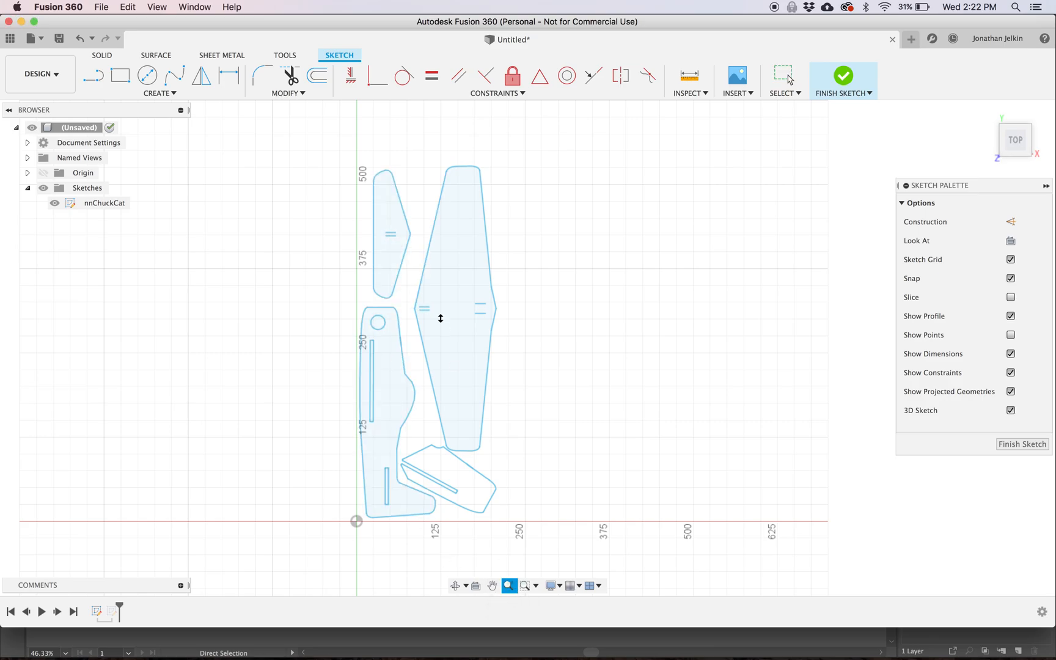
{"action": "scroll", "scroll_direction": "up", "scroll_amount": 3}
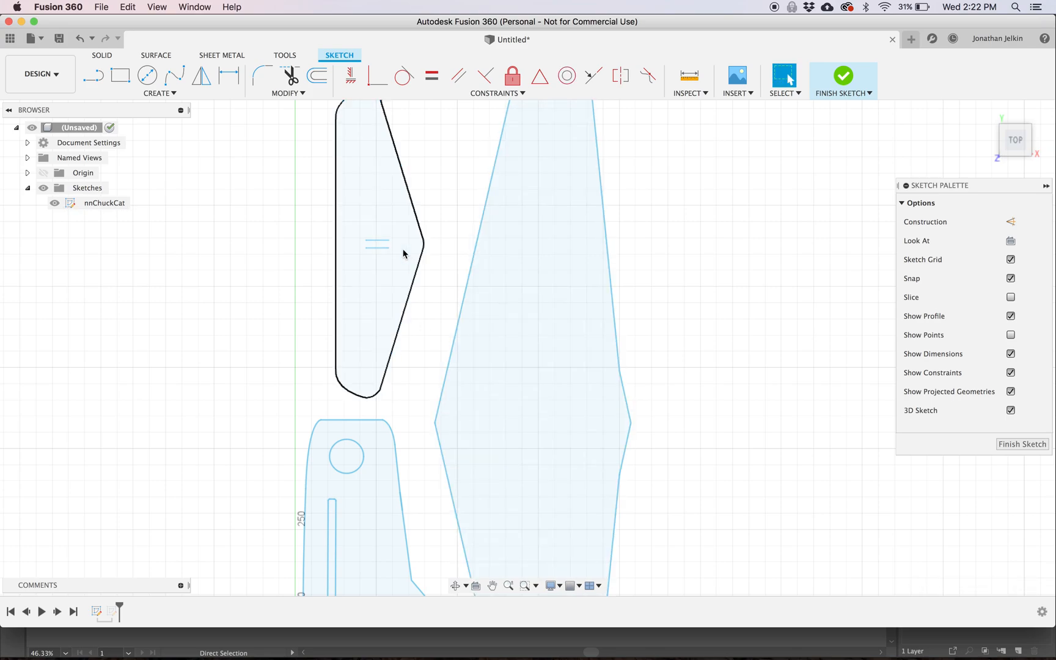
{"action": "left_click", "coordinate": [377, 242]}
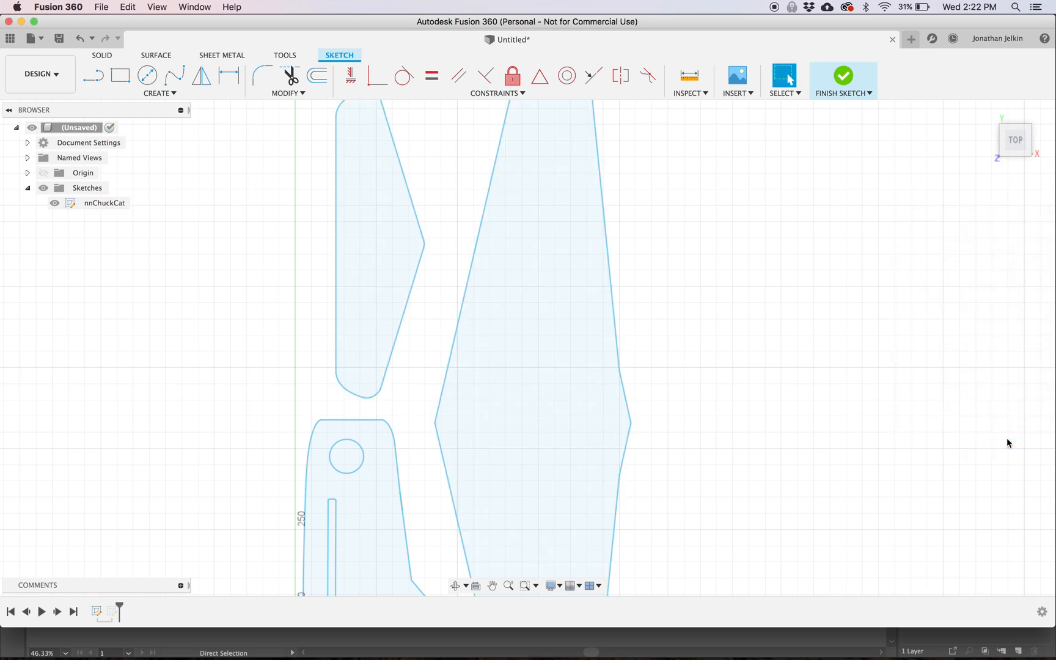
{"action": "left_click", "coordinate": [842, 76]}
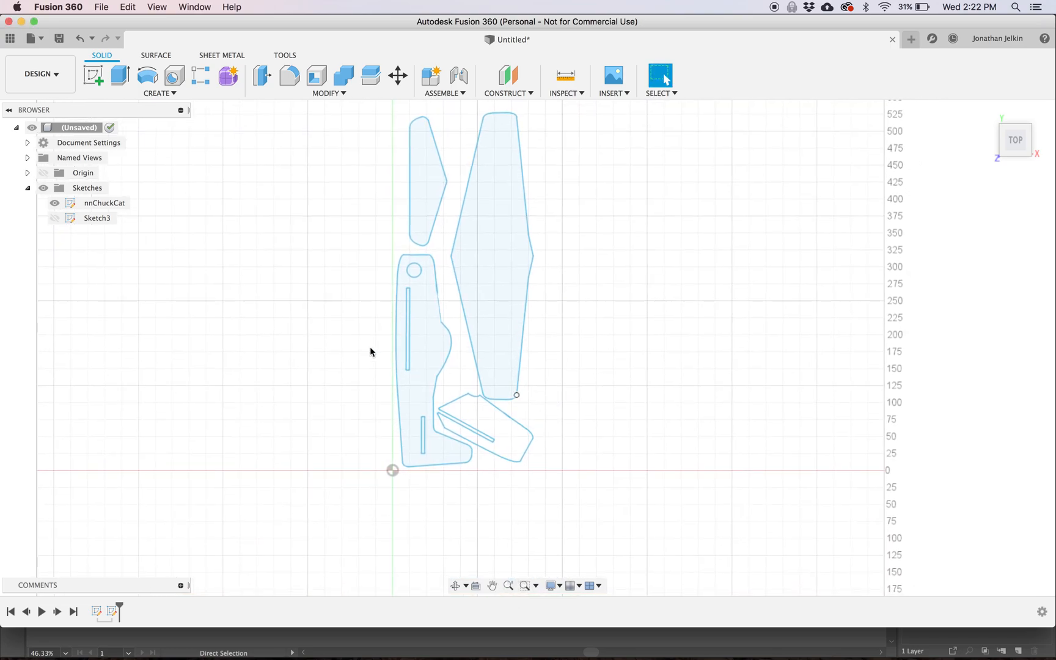
Move the small angled piece with Y angle -180° and X -75 mm above the other parts.
{"action": "left_click", "coordinate": [104, 203]}
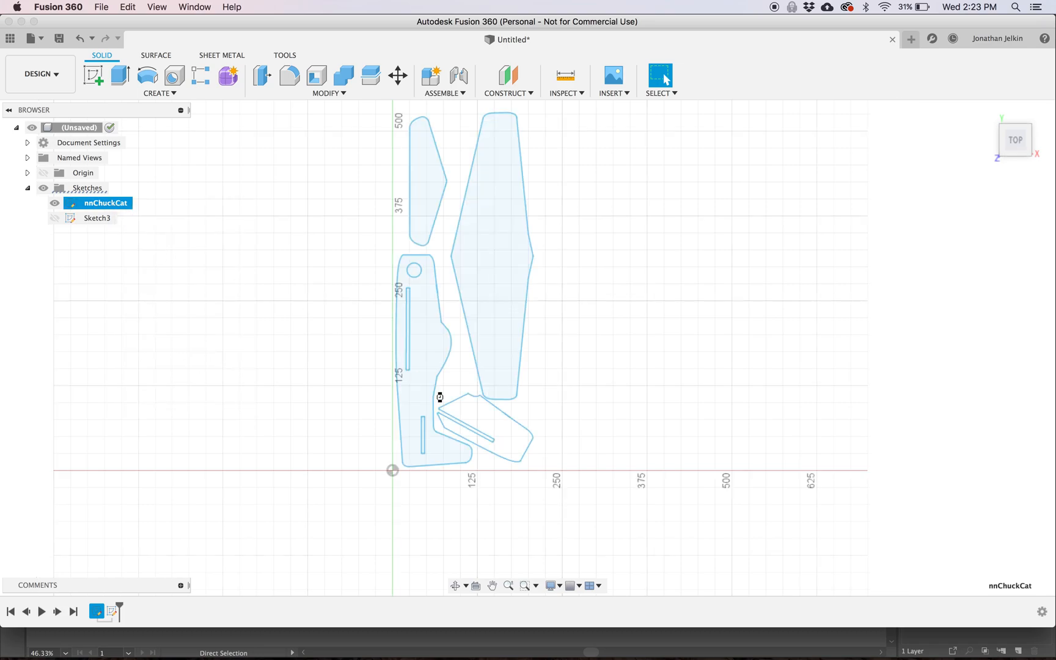
{"action": "double_click", "coordinate": [103, 203]}
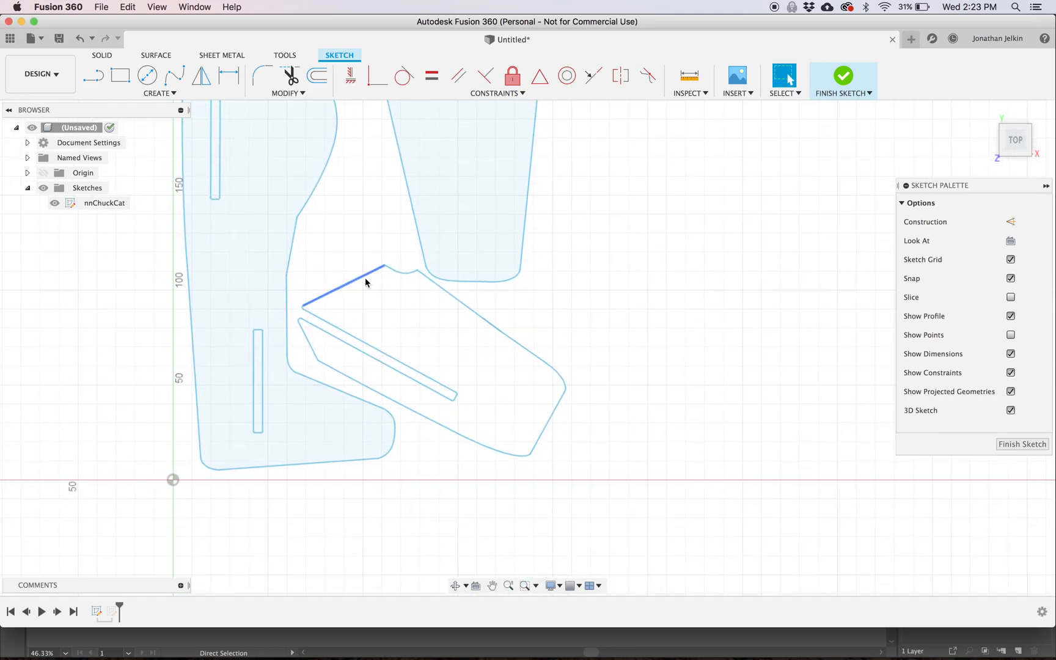
{"action": "left_click", "coordinate": [344, 289]}
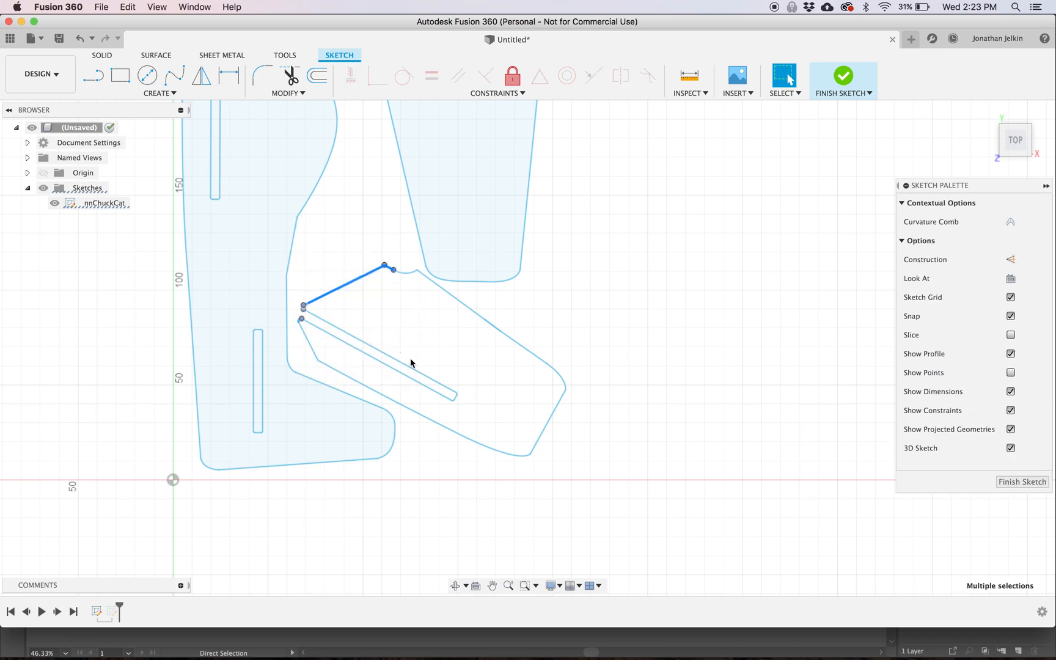
{"action": "left_click", "coordinate": [370, 367]}
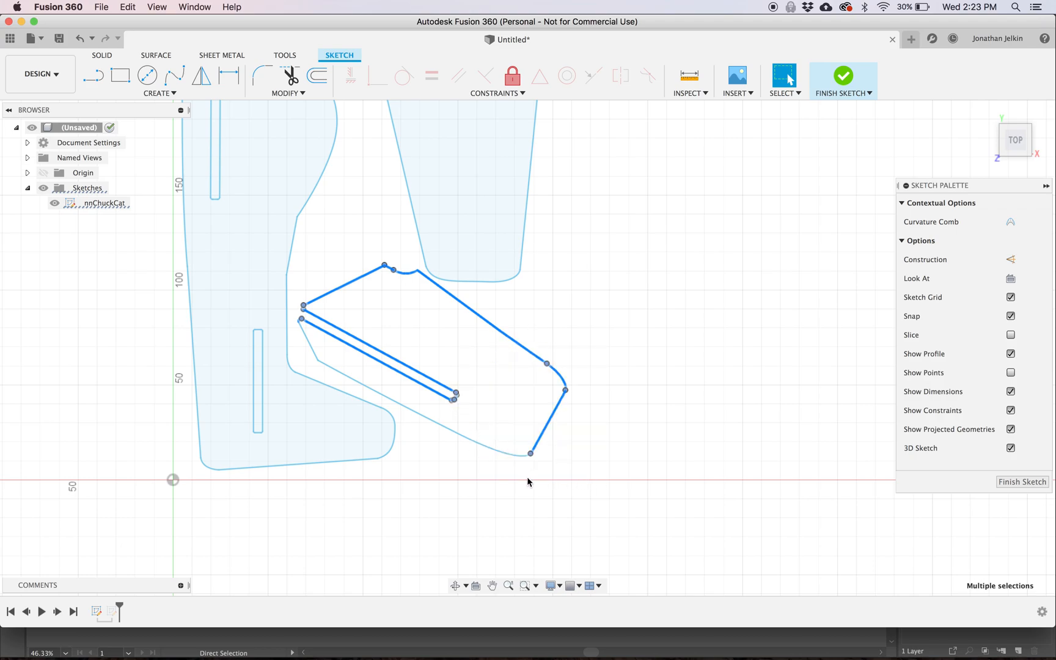
{"action": "left_click", "coordinate": [420, 420]}
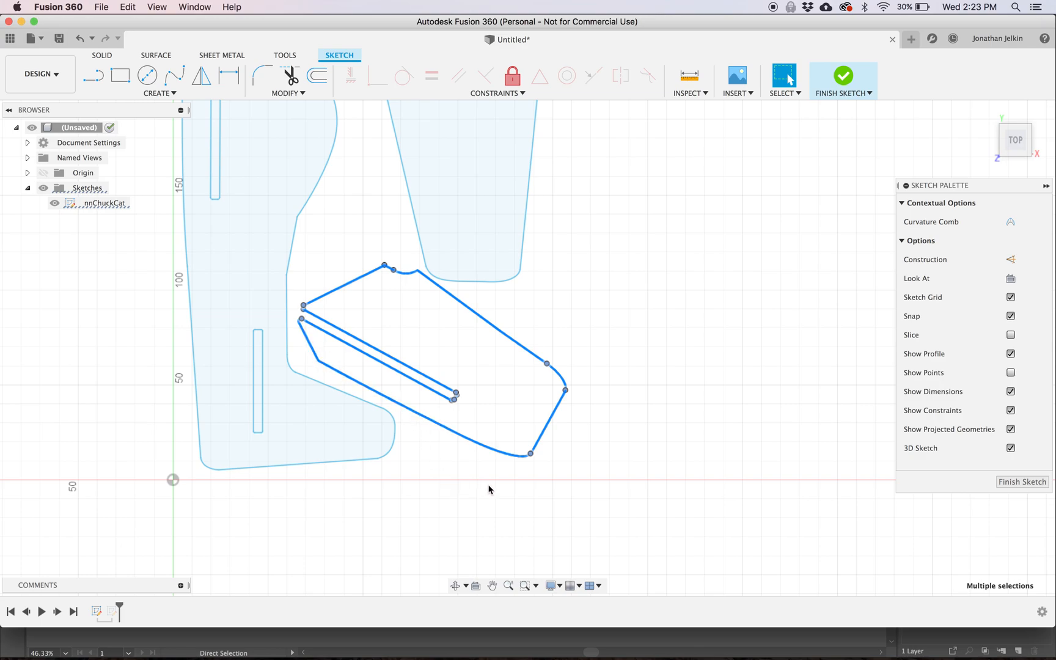
{"action": "mouse_move", "coordinate": [293, 307]}
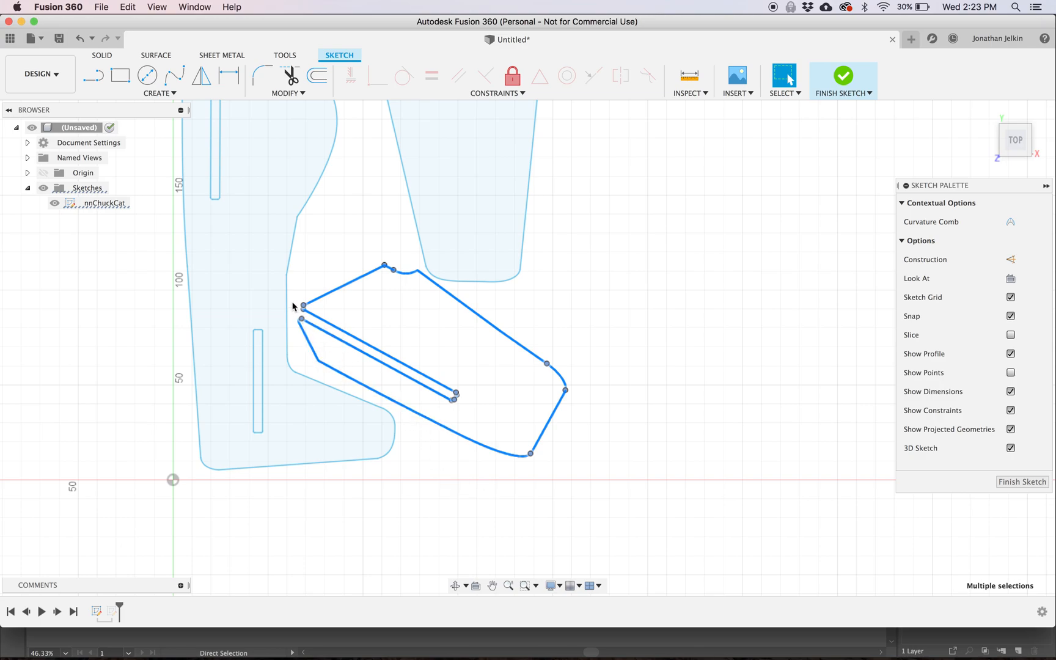
{"action": "mouse_move", "coordinate": [412, 338]}
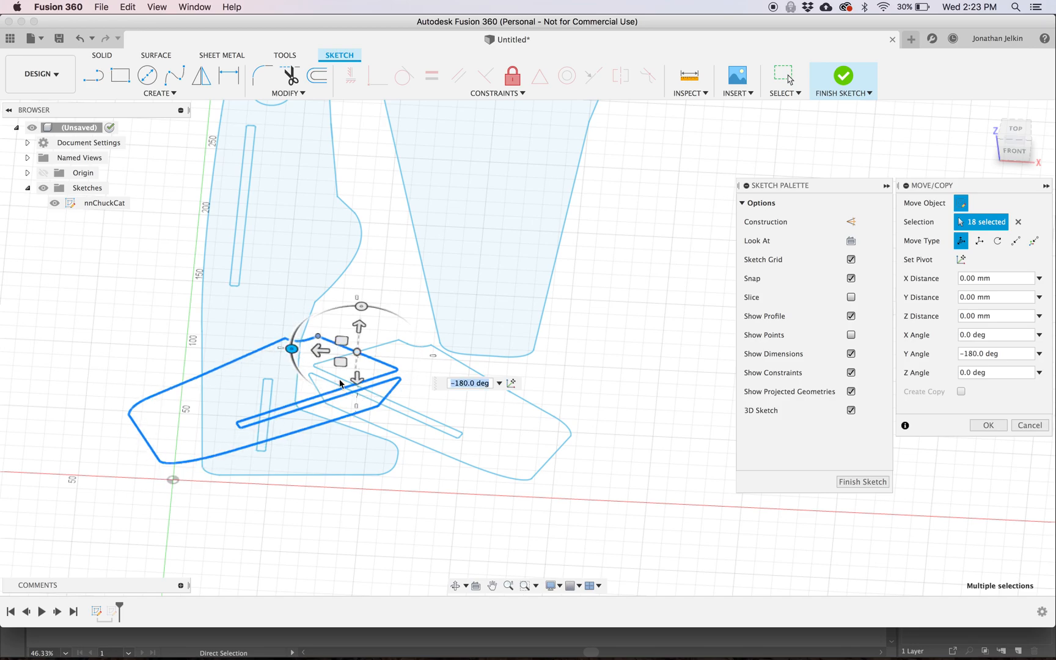
{"action": "mouse_move", "coordinate": [571, 563]}
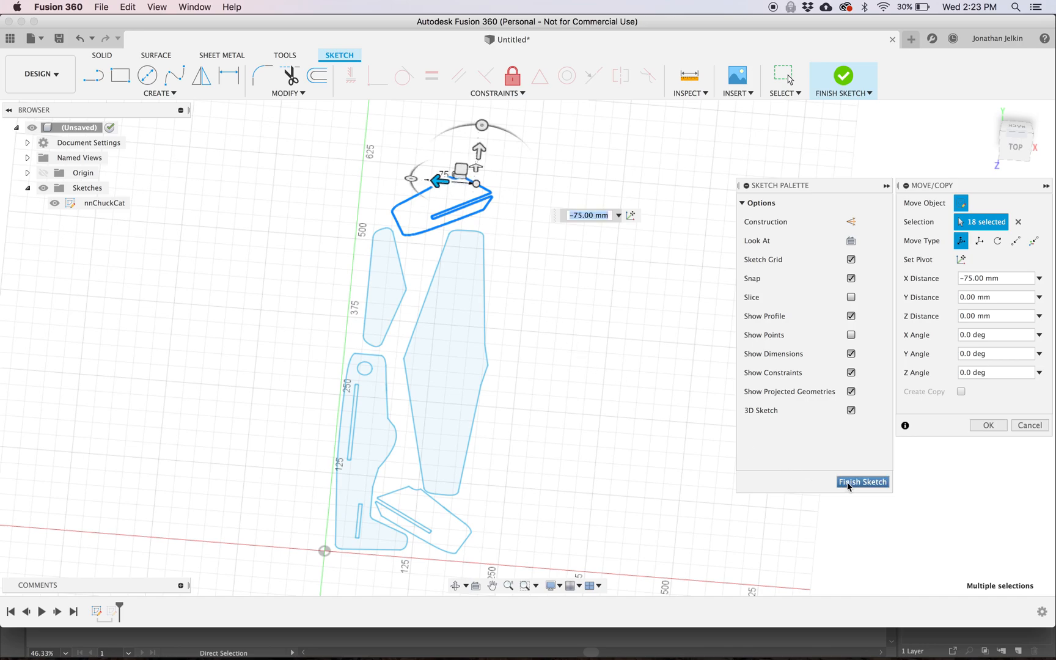
{"action": "left_click", "coordinate": [861, 482]}
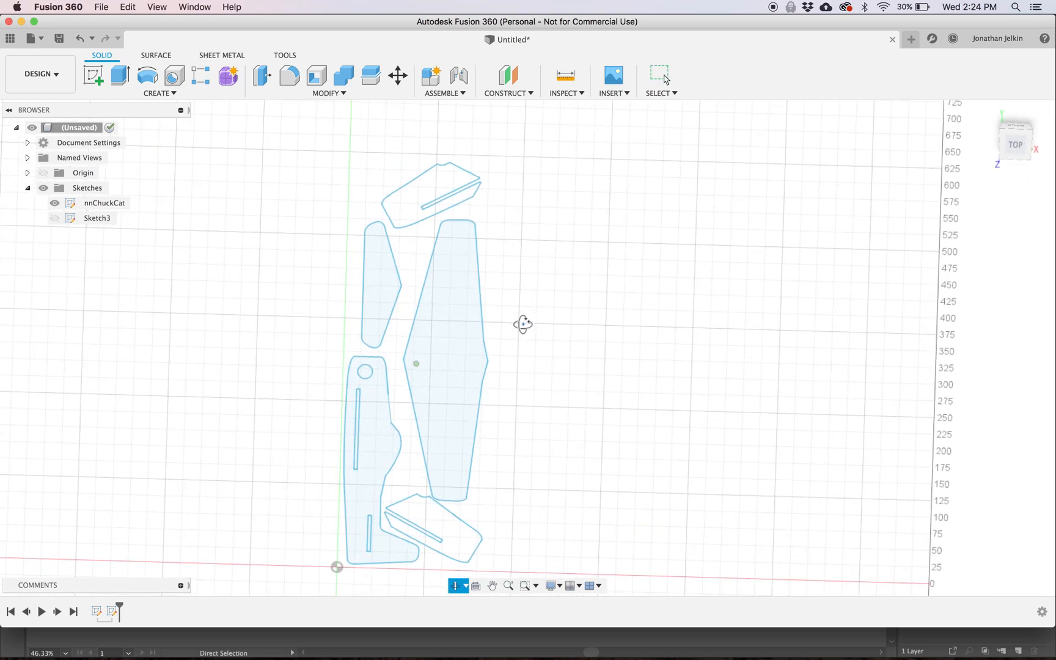
Switch to Manufacture and start a new setup with Cutting operation type.
{"action": "left_click", "coordinate": [39, 74]}
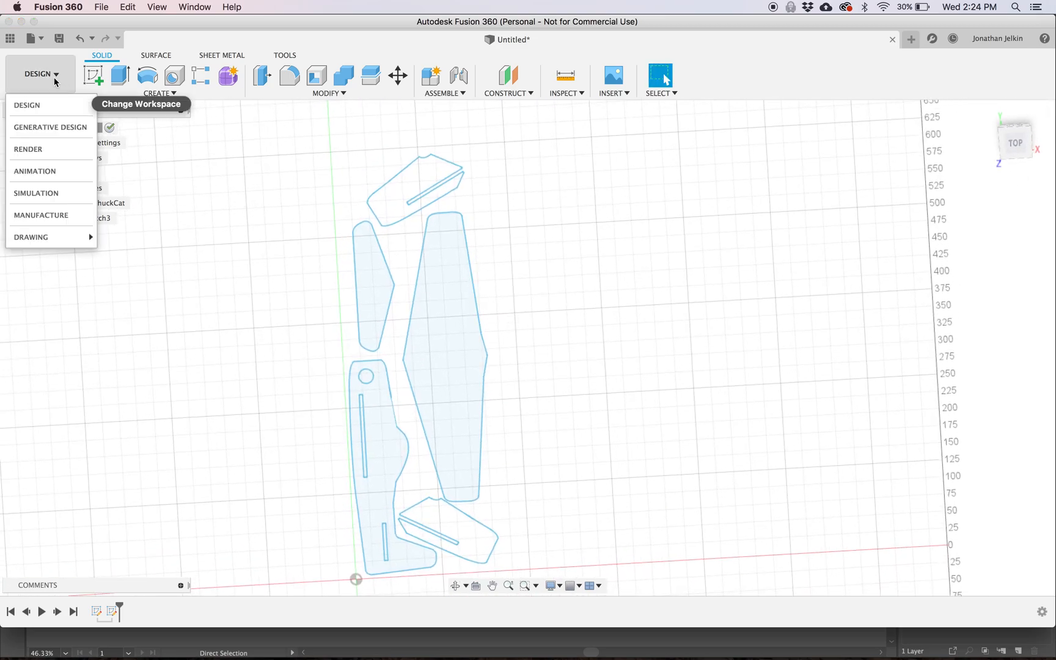
{"action": "left_click", "coordinate": [42, 215]}
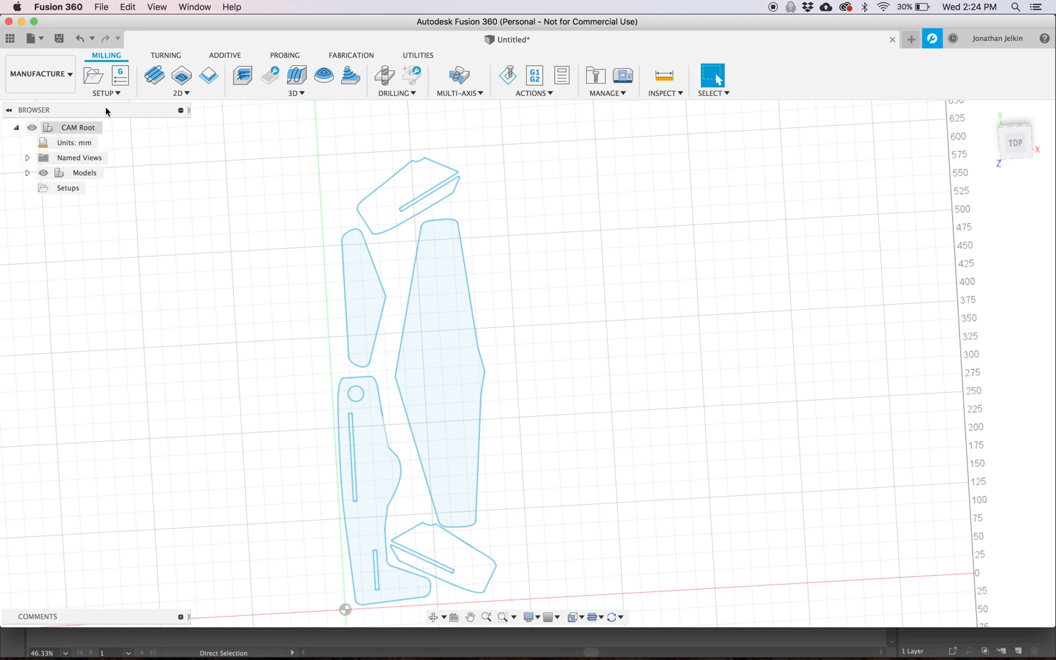
{"action": "left_click", "coordinate": [92, 75]}
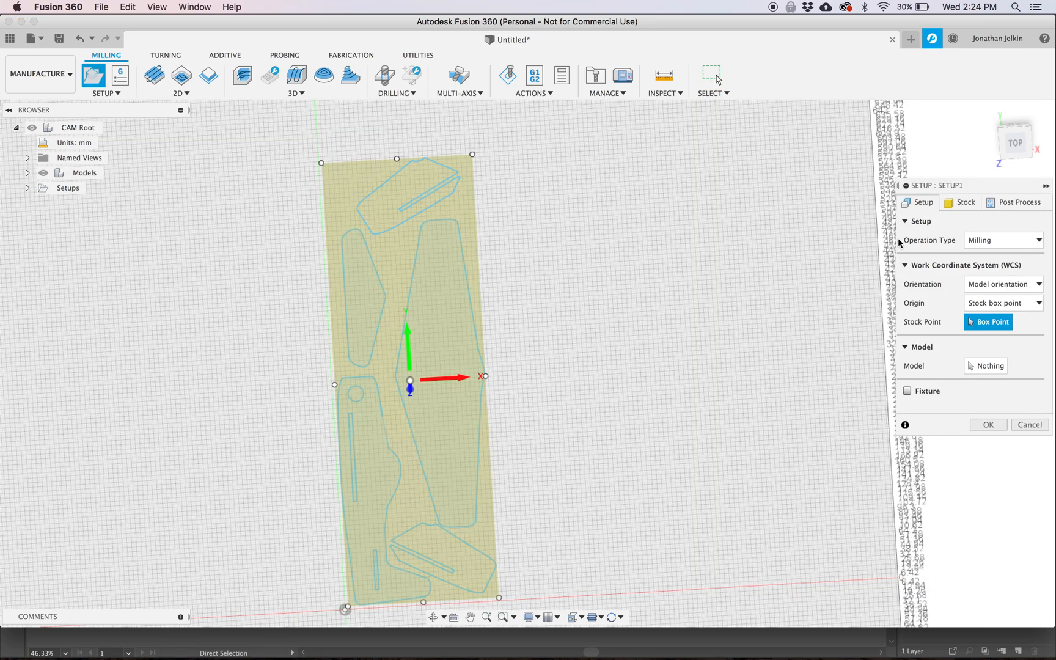
{"action": "mouse_move", "coordinate": [1003, 240]}
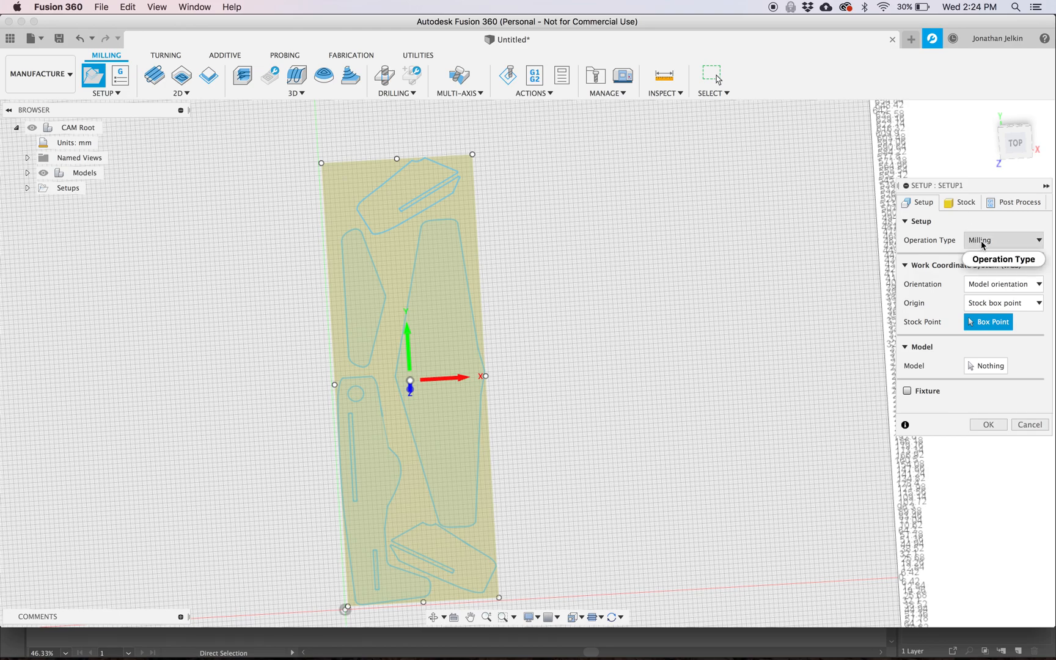
{"action": "left_click", "coordinate": [1003, 239]}
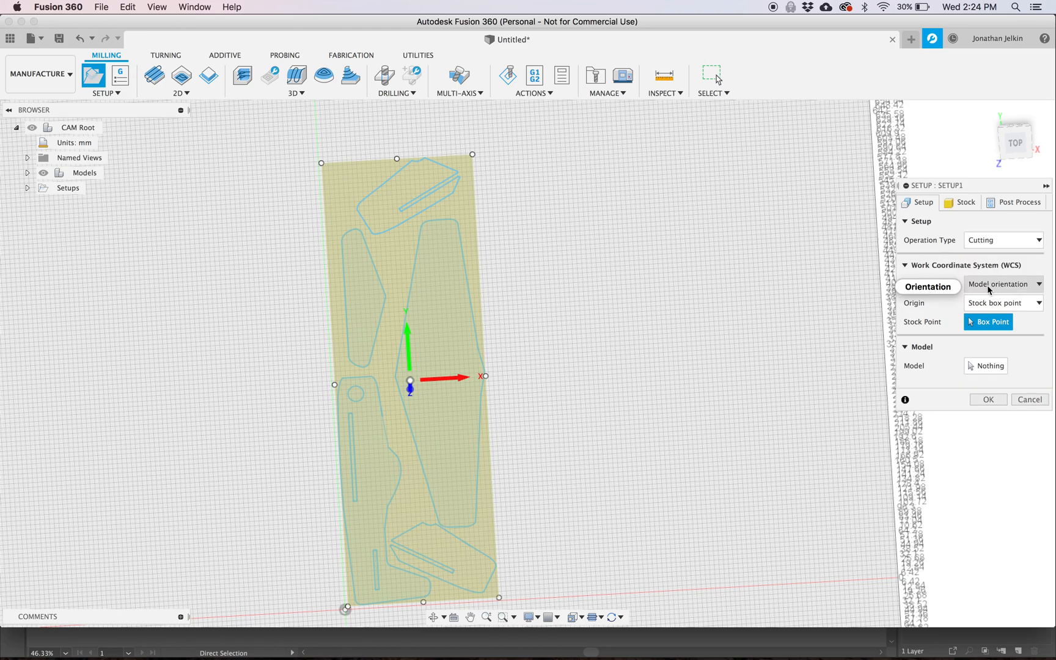
{"action": "left_click", "coordinate": [964, 201]}
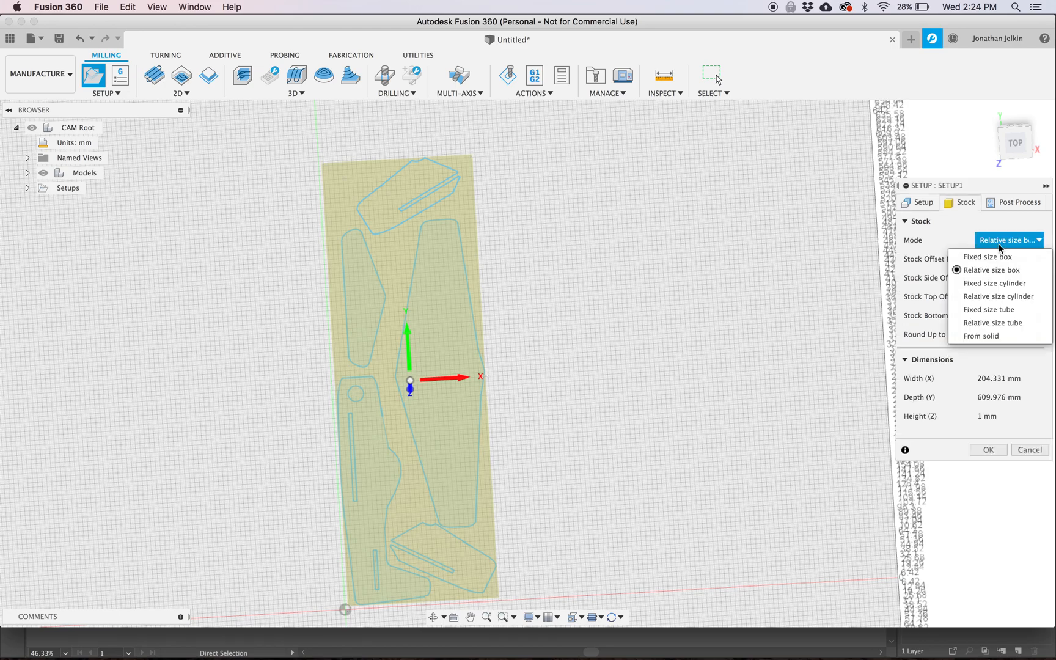
Make the stock a fixed size box 5 mm thick.
{"action": "left_click", "coordinate": [988, 257]}
{"action": "type", "text": "5"}
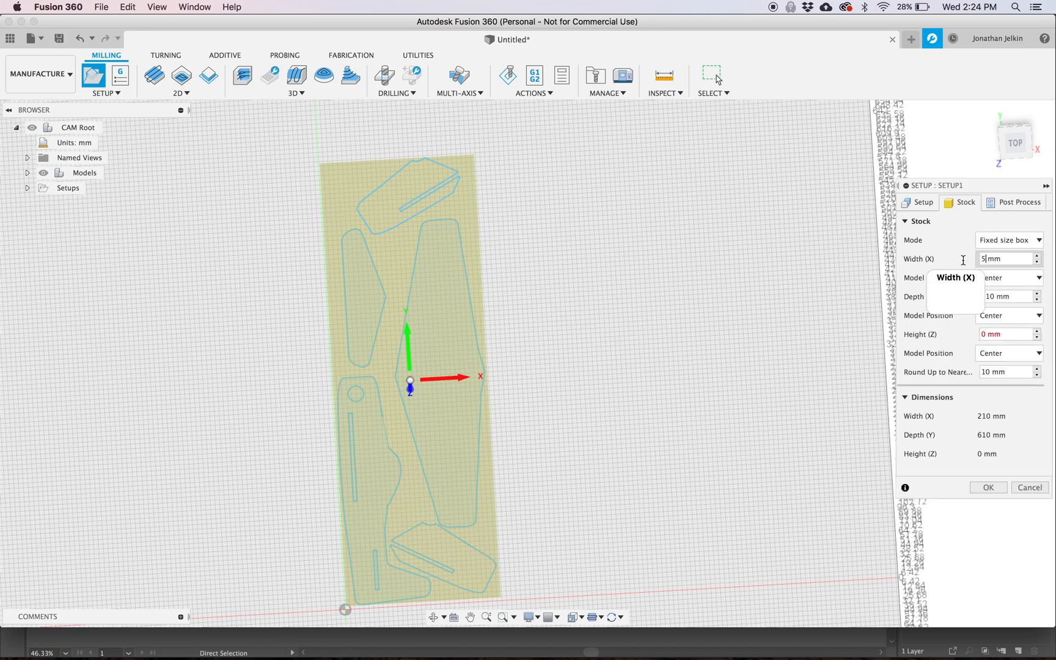
{"action": "type", "text": "08"}
{"action": "left_click", "coordinate": [1009, 296]}
{"action": "type", "text": "762"}
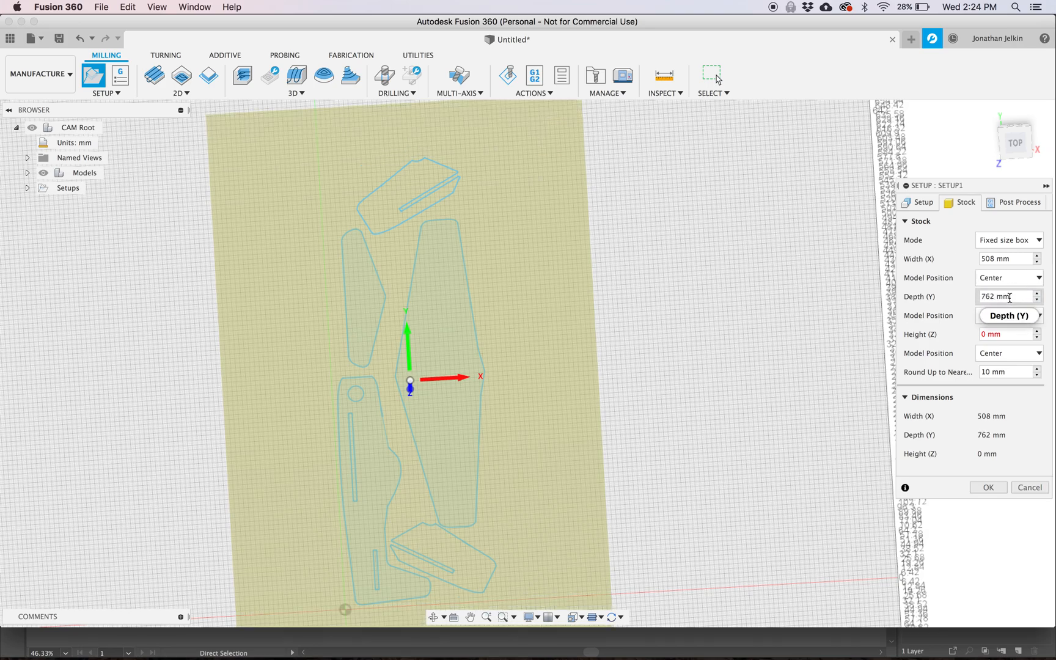
{"action": "left_click", "coordinate": [1004, 333]}
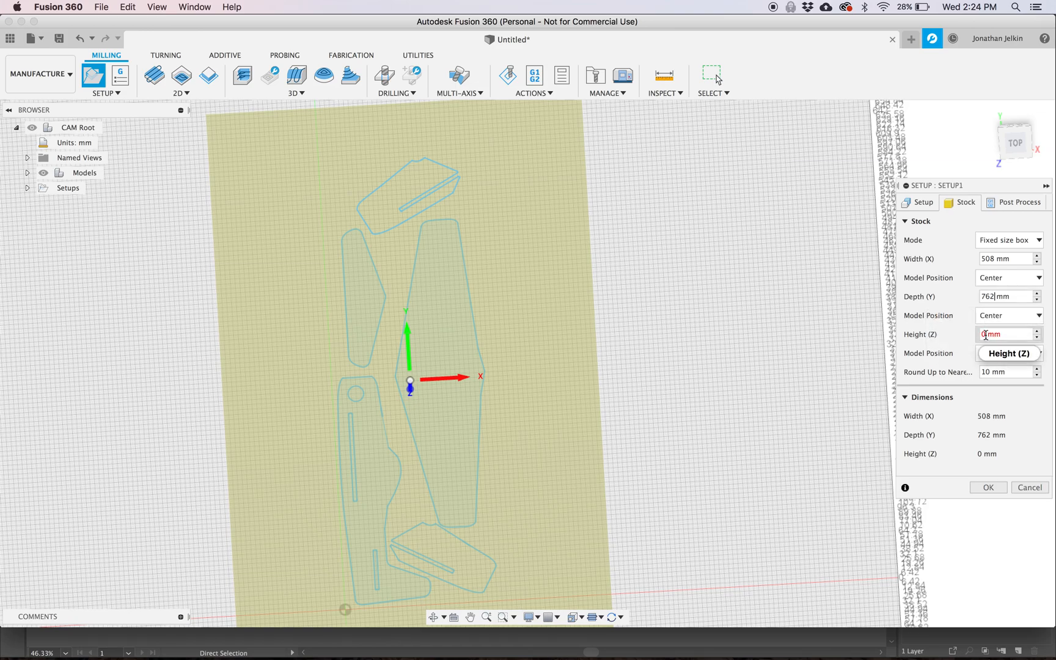
{"action": "type", "text": "5"}
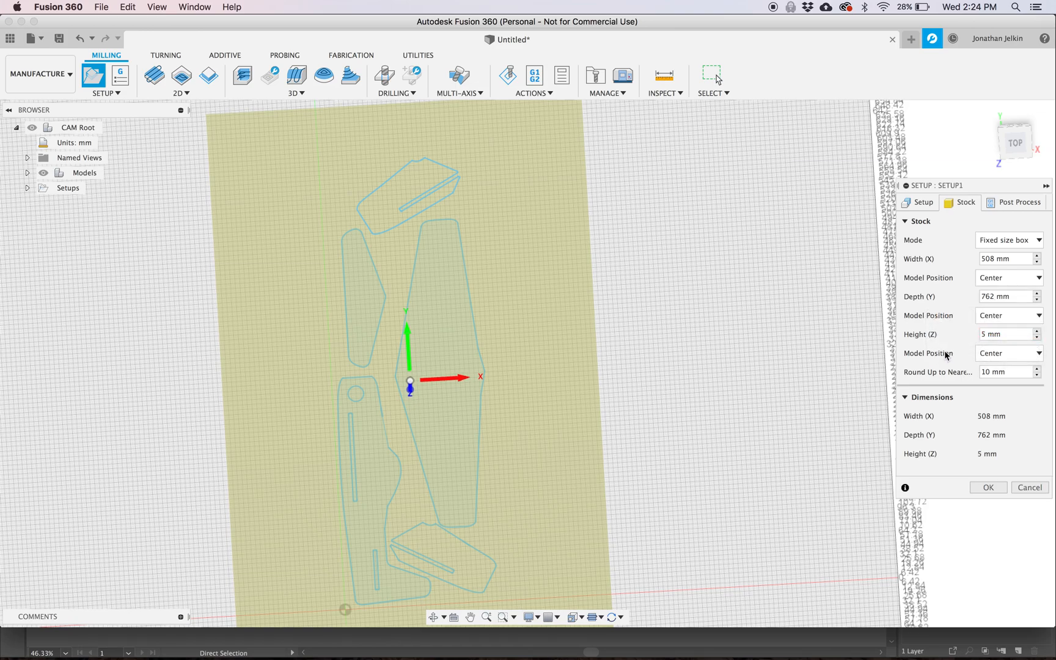
{"action": "left_click", "coordinate": [921, 201]}
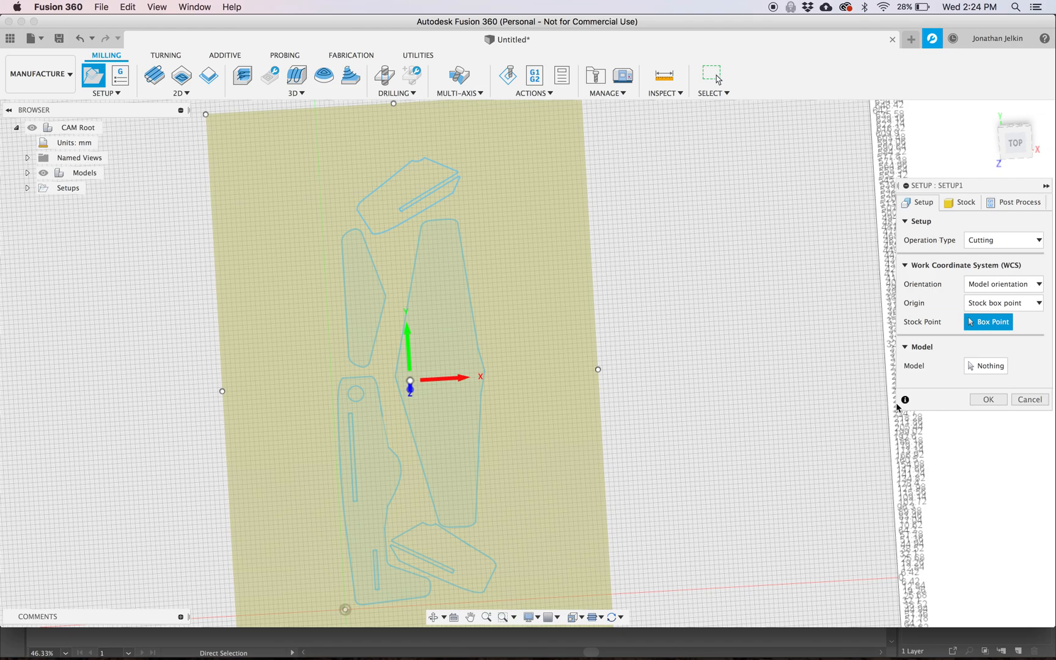
{"action": "mouse_move", "coordinate": [499, 596]}
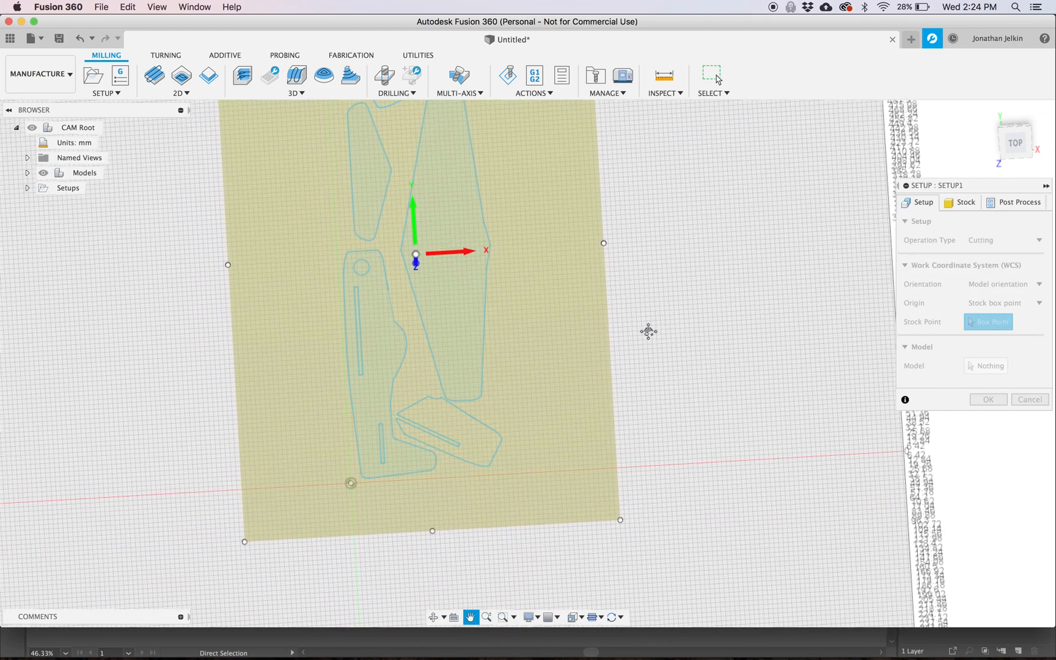
{"action": "left_click", "coordinate": [965, 202]}
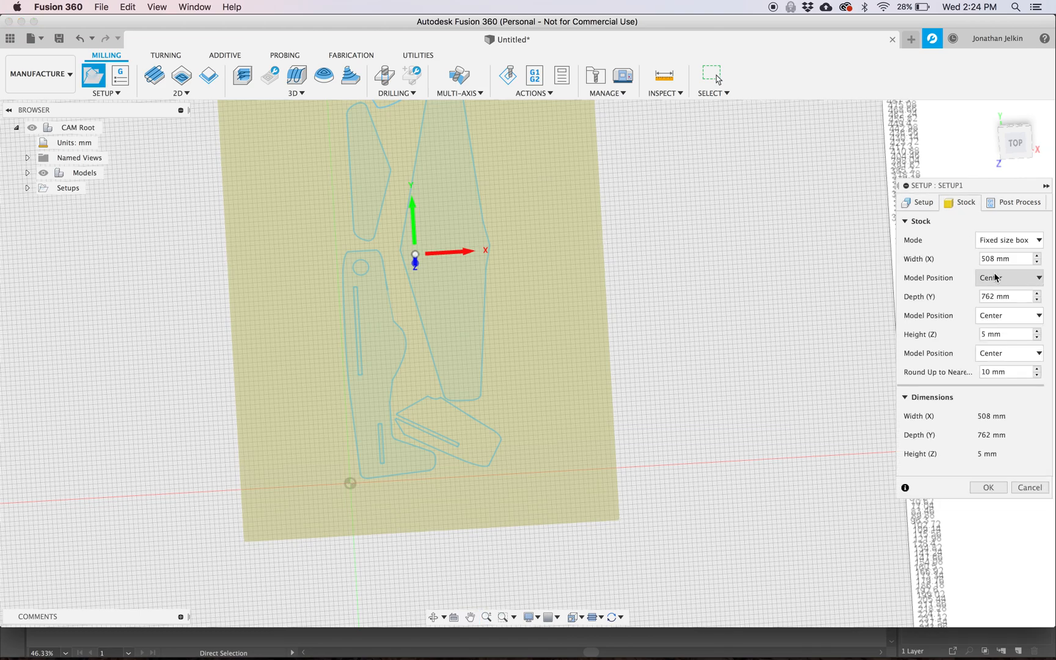
Offset the stock 5 mm from the left side and 150 mm from the back.
{"action": "left_click", "coordinate": [1009, 278]}
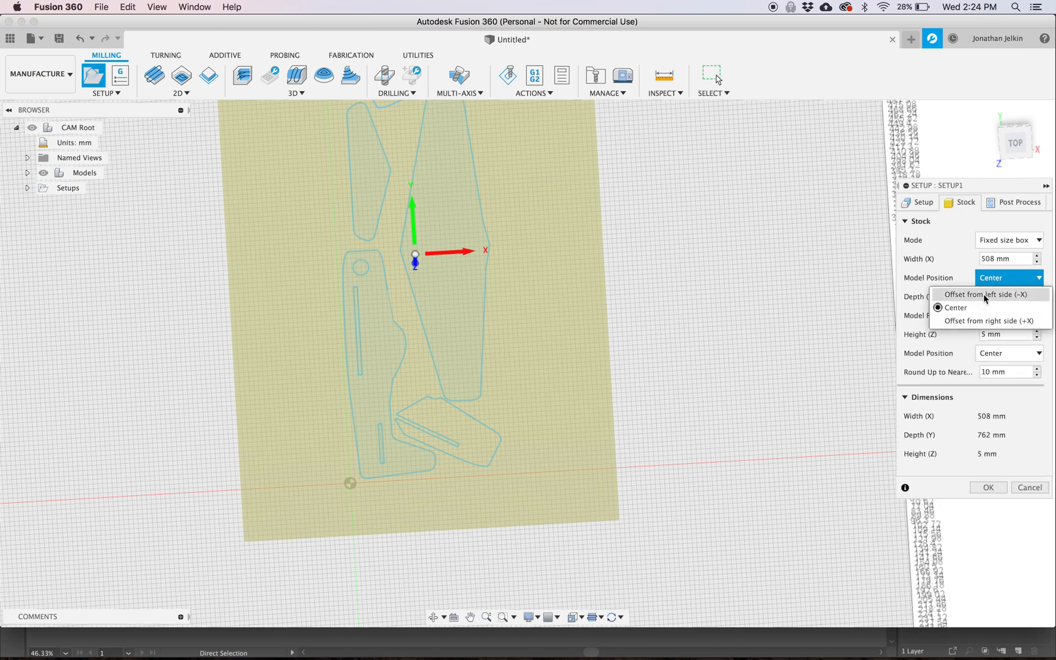
{"action": "left_click", "coordinate": [988, 295]}
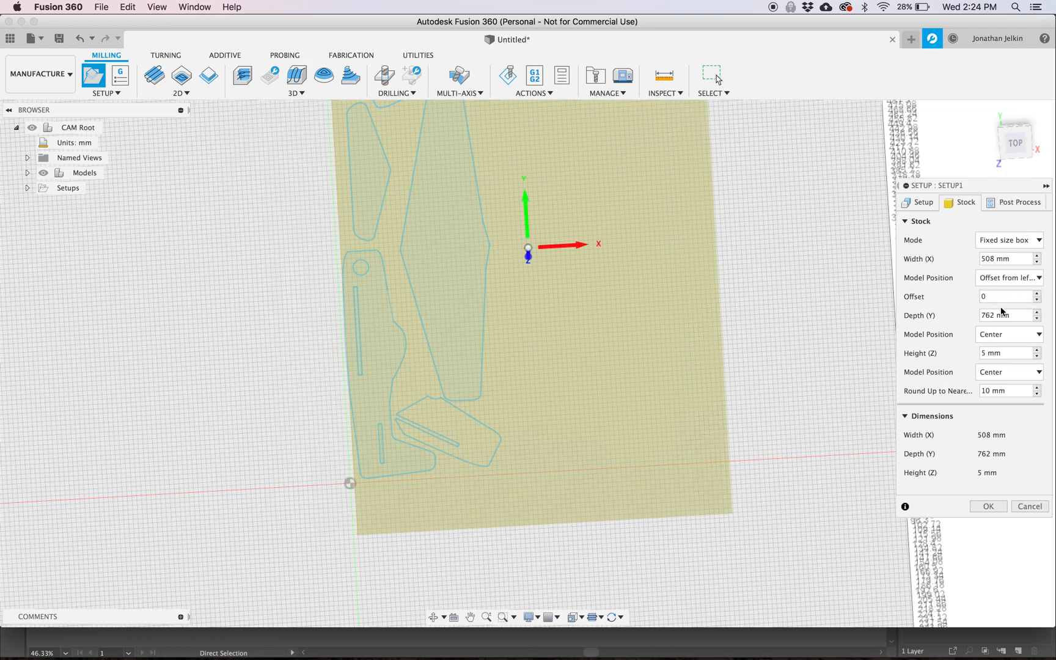
{"action": "left_click", "coordinate": [1004, 296]}
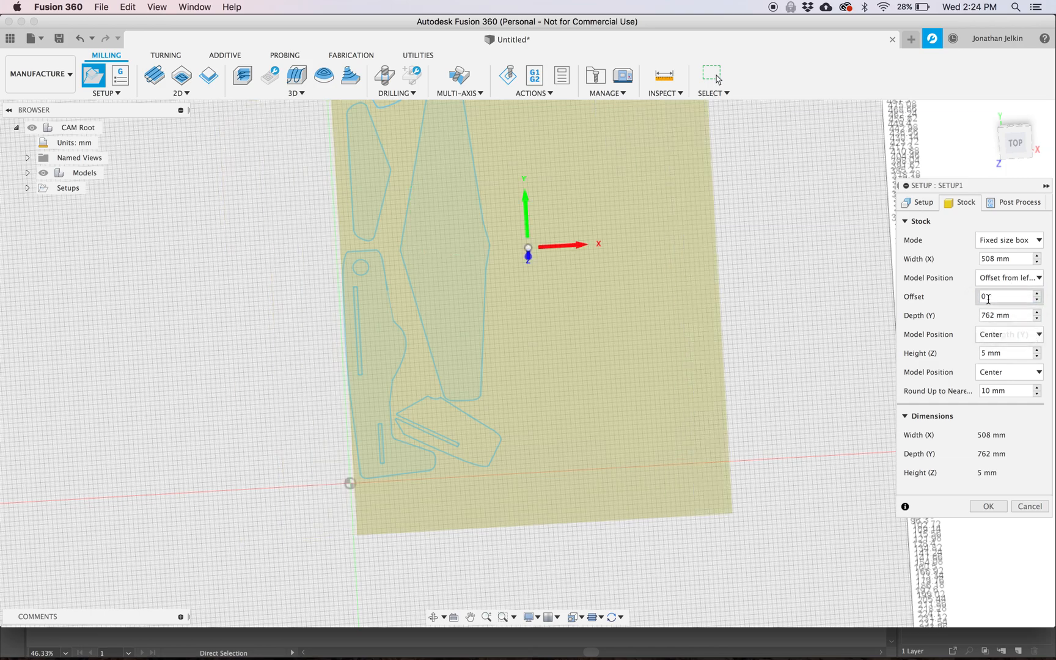
{"action": "type", "text": "5"}
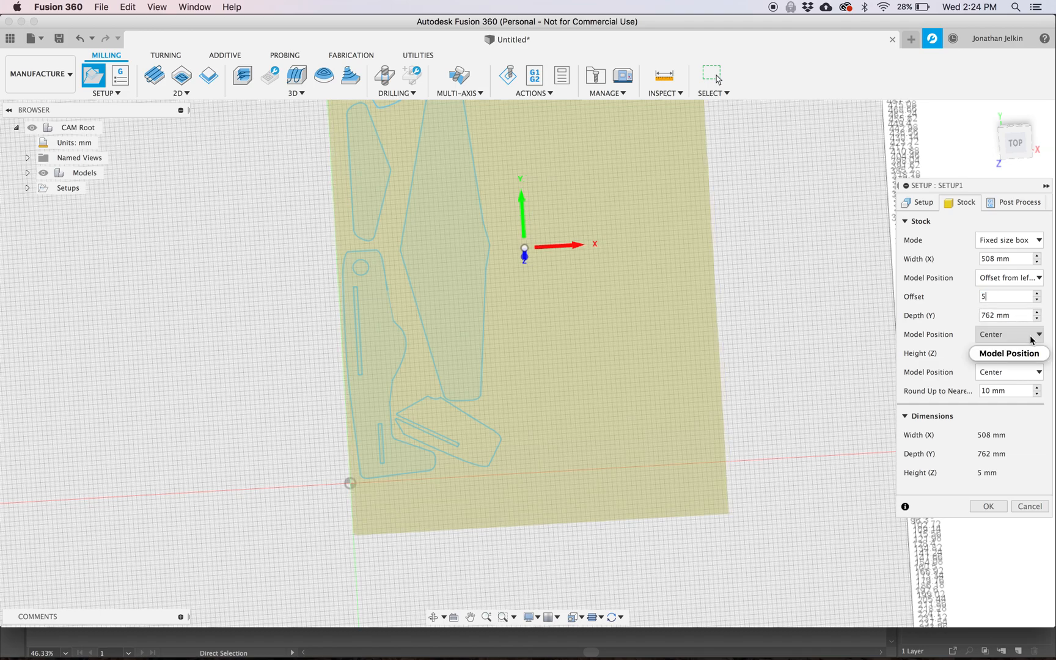
{"action": "left_click", "coordinate": [1009, 334]}
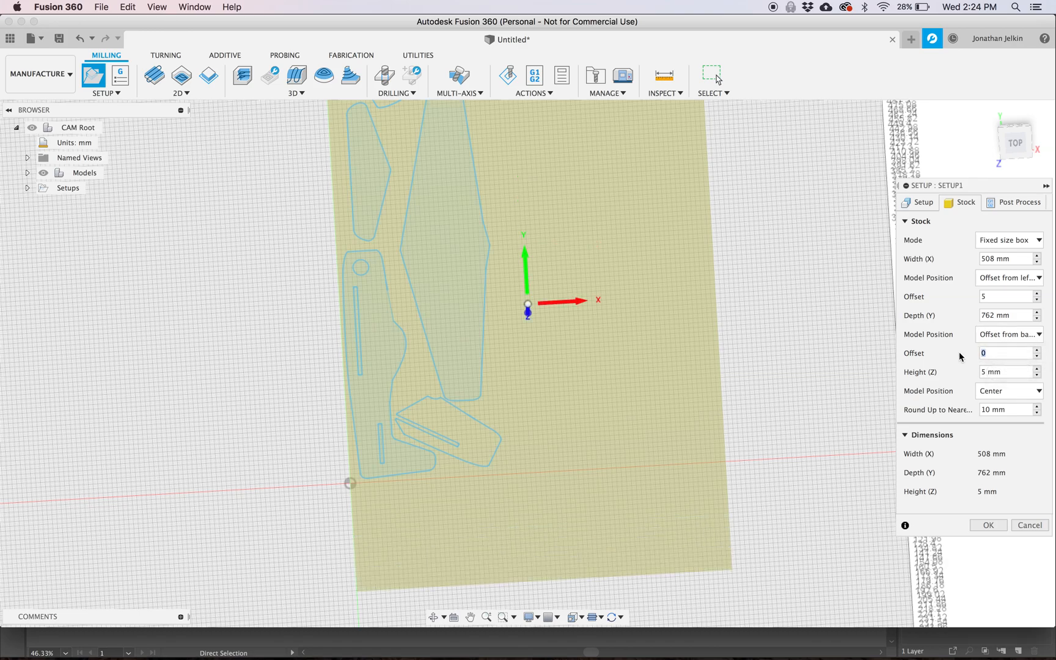
{"action": "type", "text": "100"}
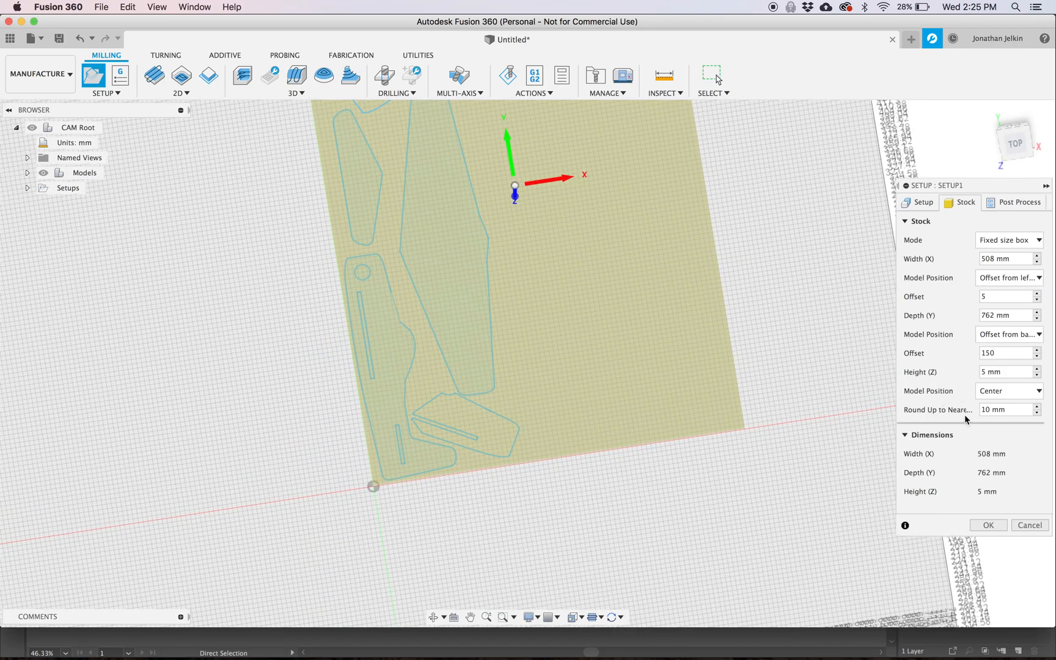
Select the glider sketch as the setup's model and finish creating Setup1.
{"action": "left_click", "coordinate": [922, 202]}
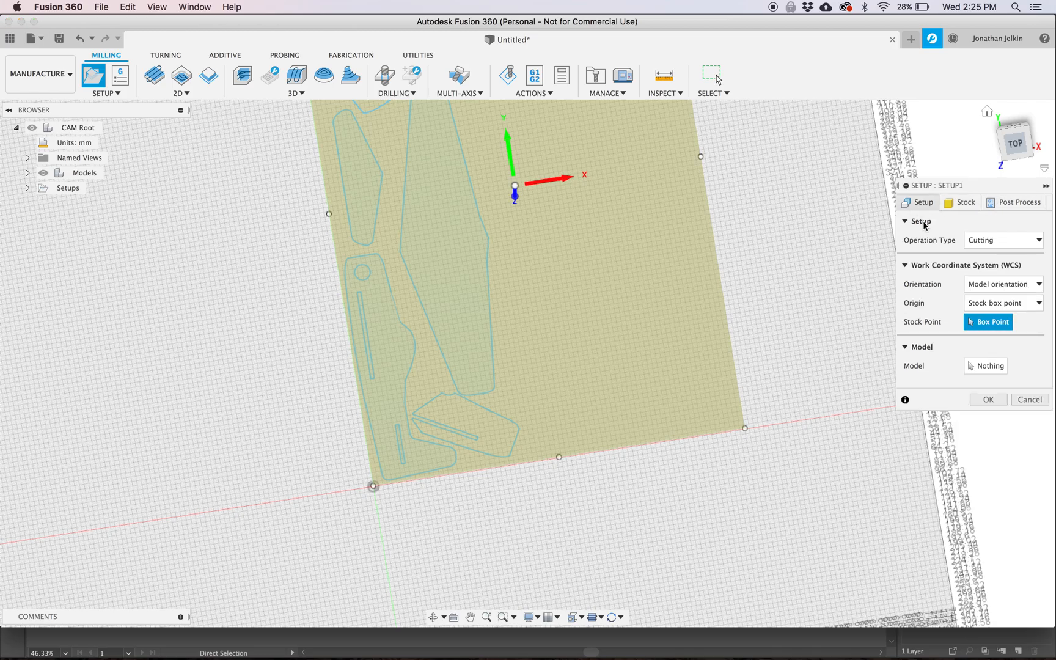
{"action": "left_click", "coordinate": [985, 366]}
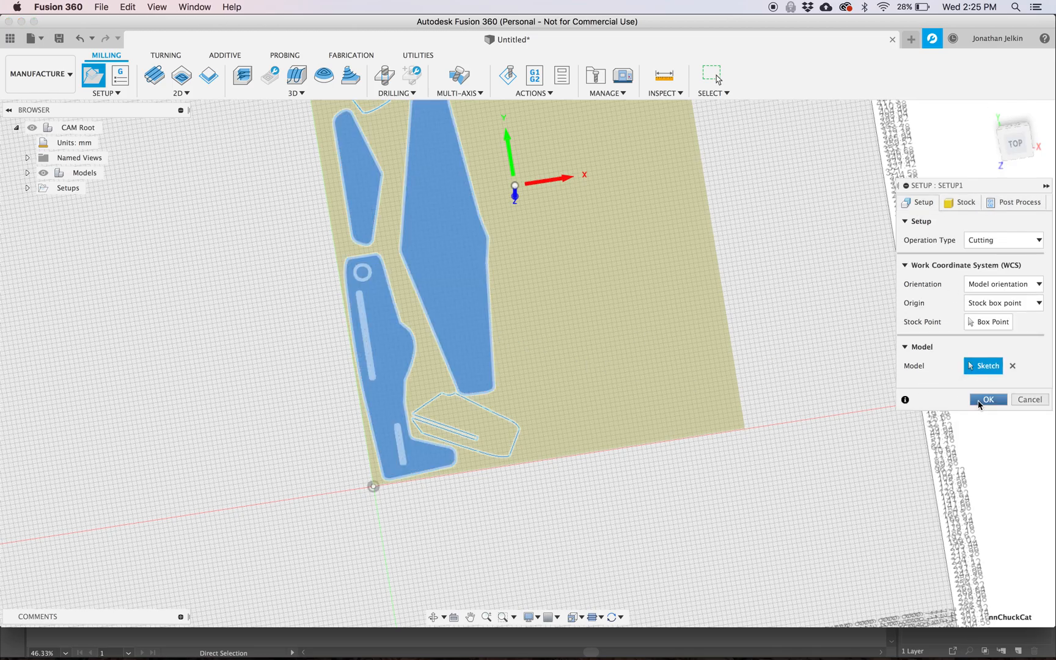
{"action": "left_click", "coordinate": [988, 400]}
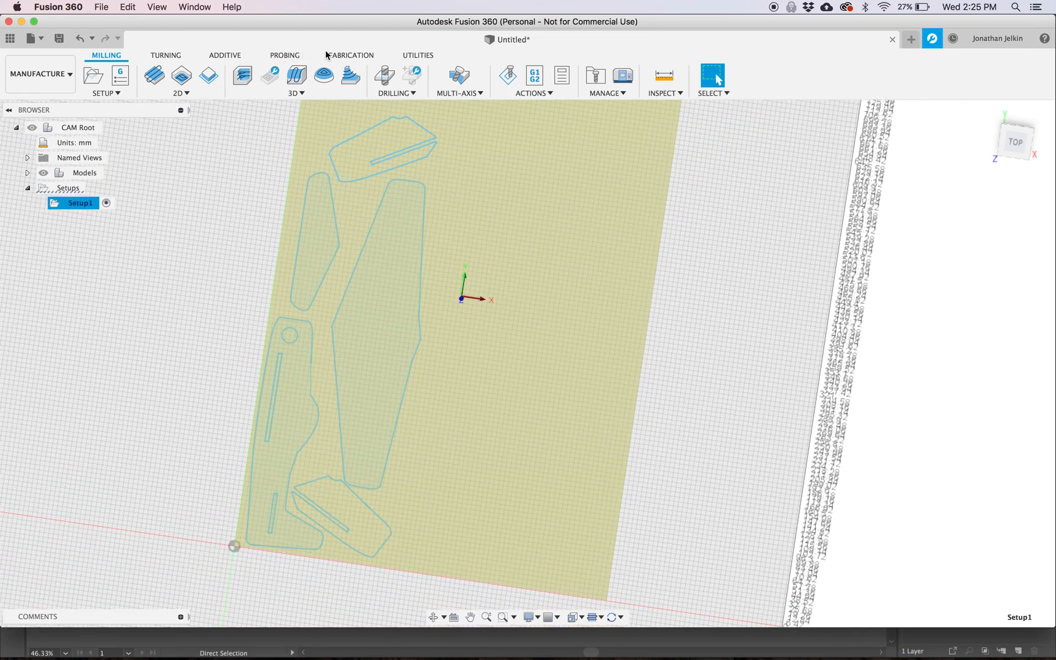
Start a 2D Profile cut with a new 0.5 mm kerf laser cutter tool.
{"action": "left_click", "coordinate": [348, 55]}
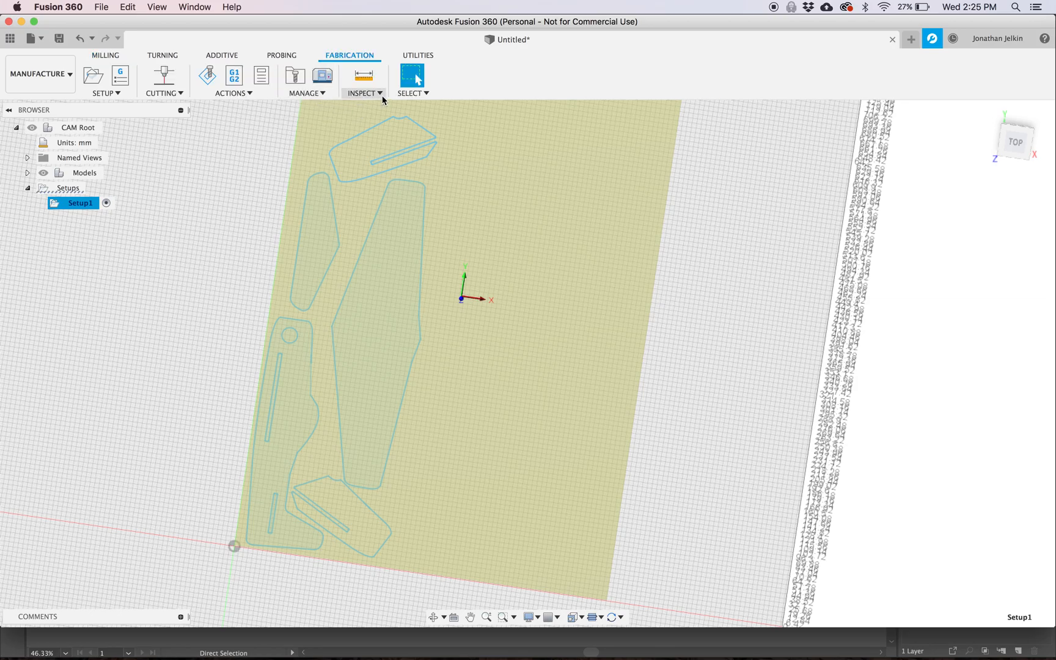
{"action": "left_click", "coordinate": [163, 75]}
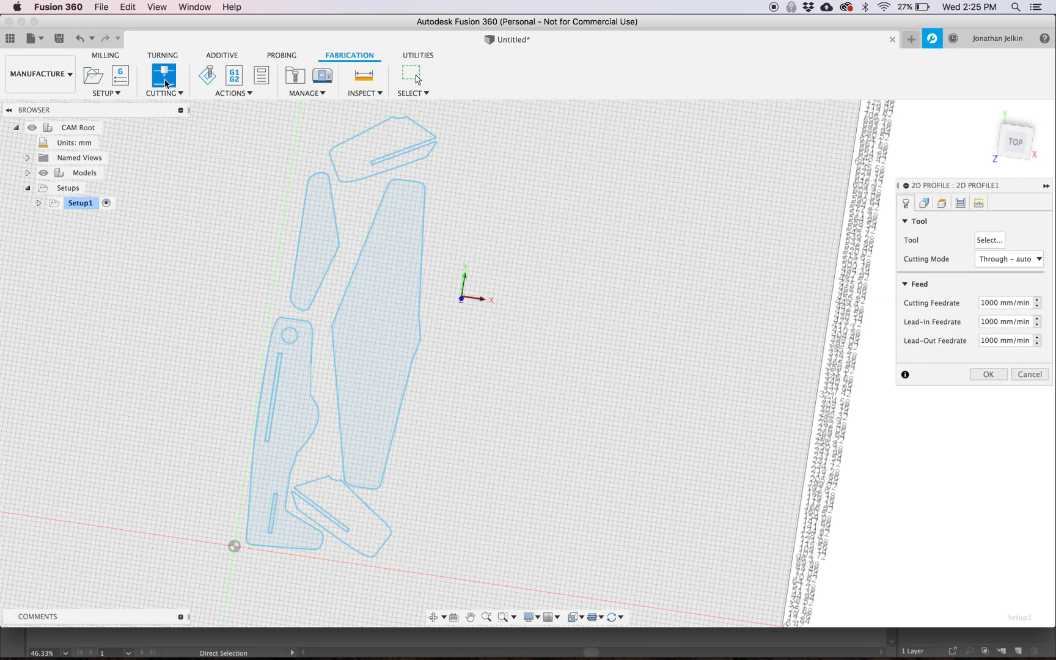
{"action": "left_click", "coordinate": [989, 239]}
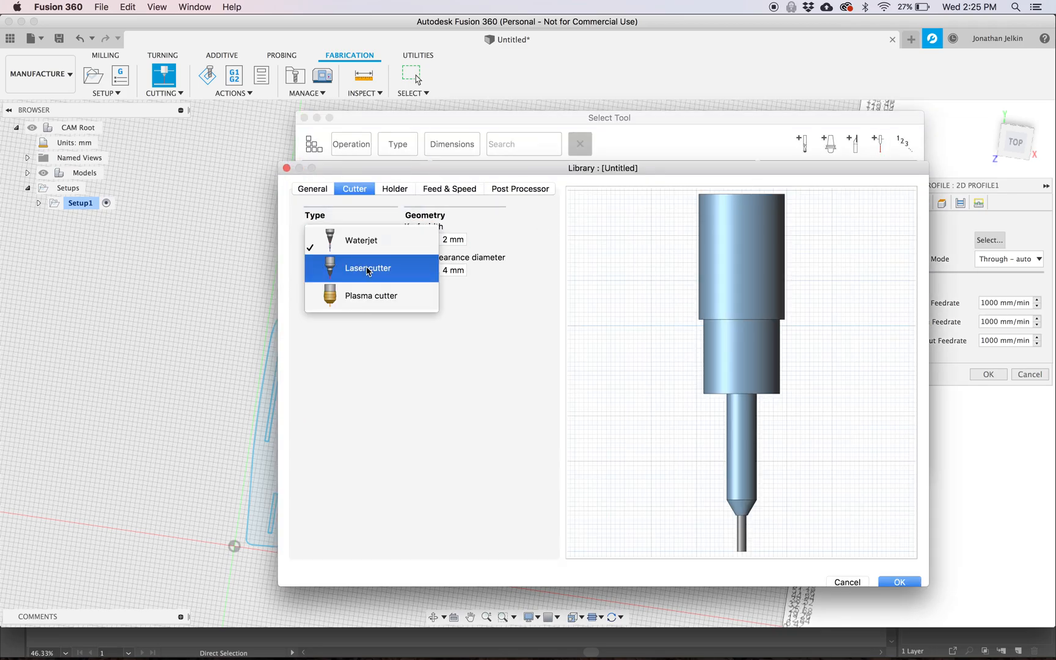
{"action": "left_click", "coordinate": [367, 268]}
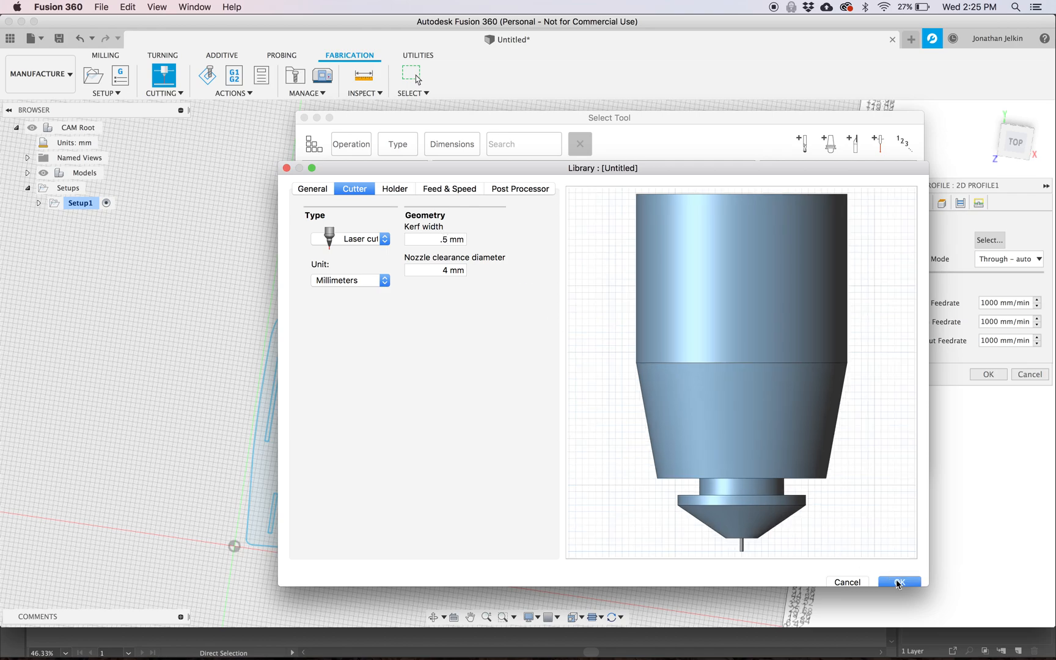
{"action": "left_click", "coordinate": [899, 583]}
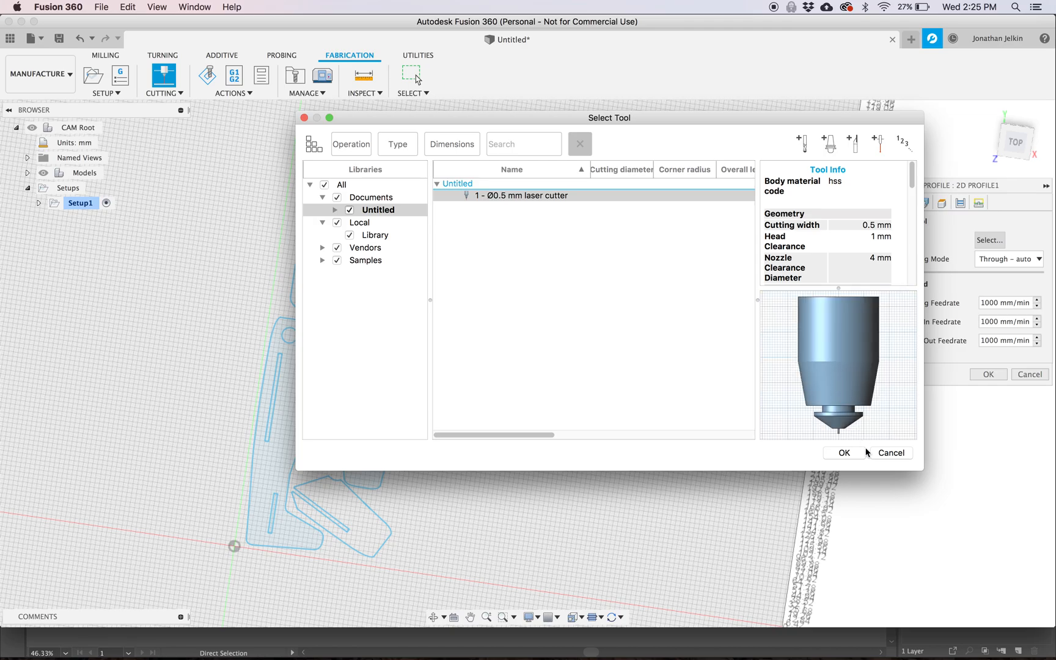
{"action": "mouse_move", "coordinate": [864, 452]}
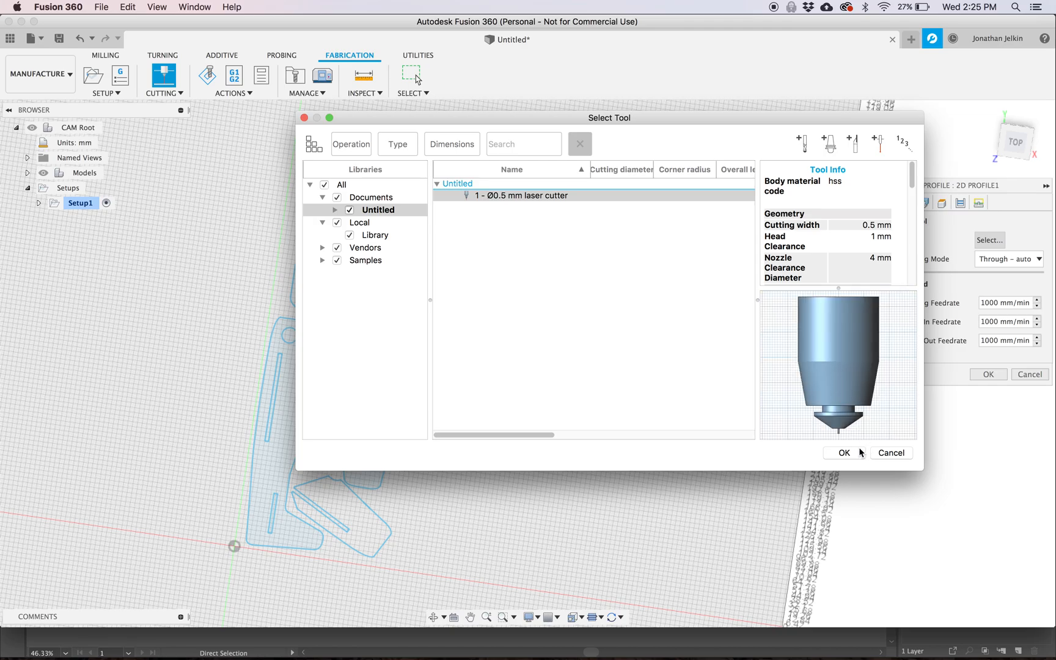
{"action": "left_click", "coordinate": [843, 452]}
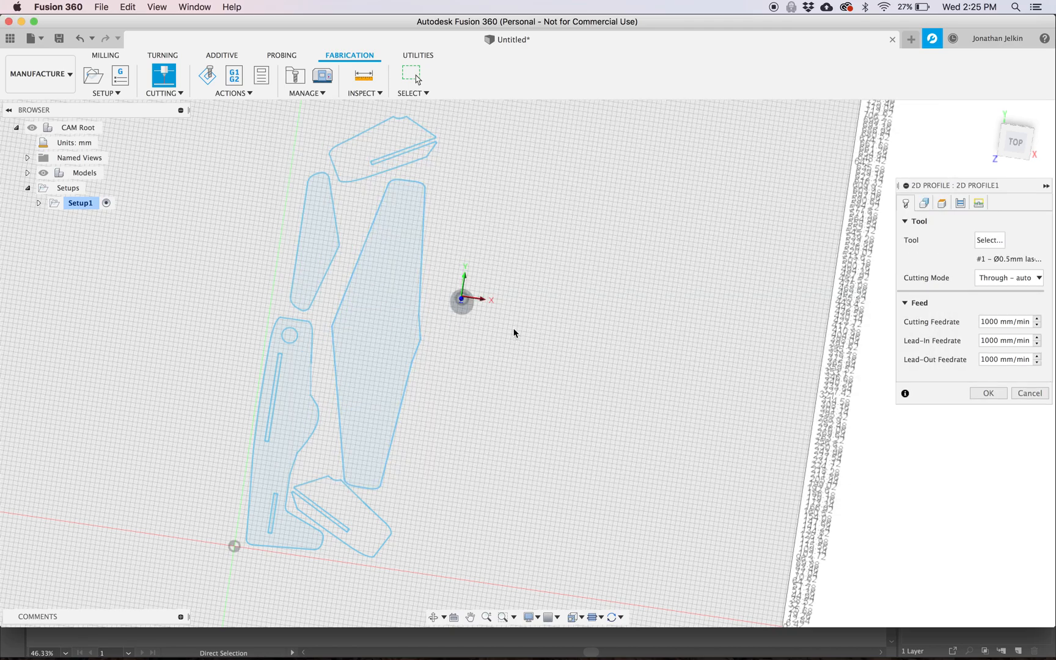
{"action": "mouse_move", "coordinate": [1009, 278]}
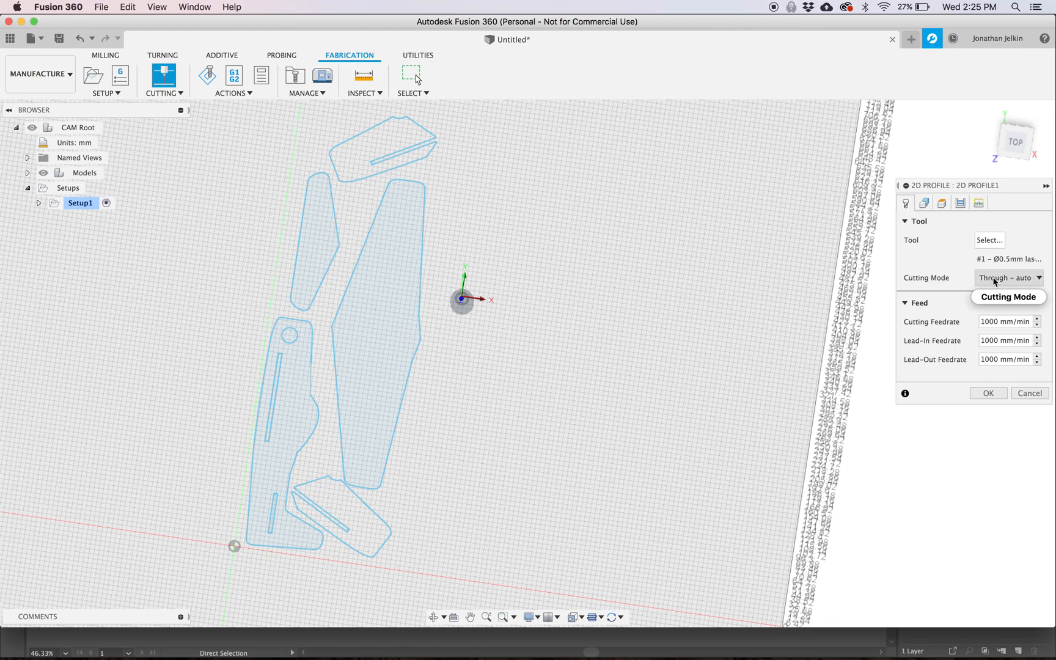
Switch the profile's Cutting Mode to Etch and expand Models > Sketches to hide nnChuckCat.
{"action": "left_click", "coordinate": [1008, 278]}
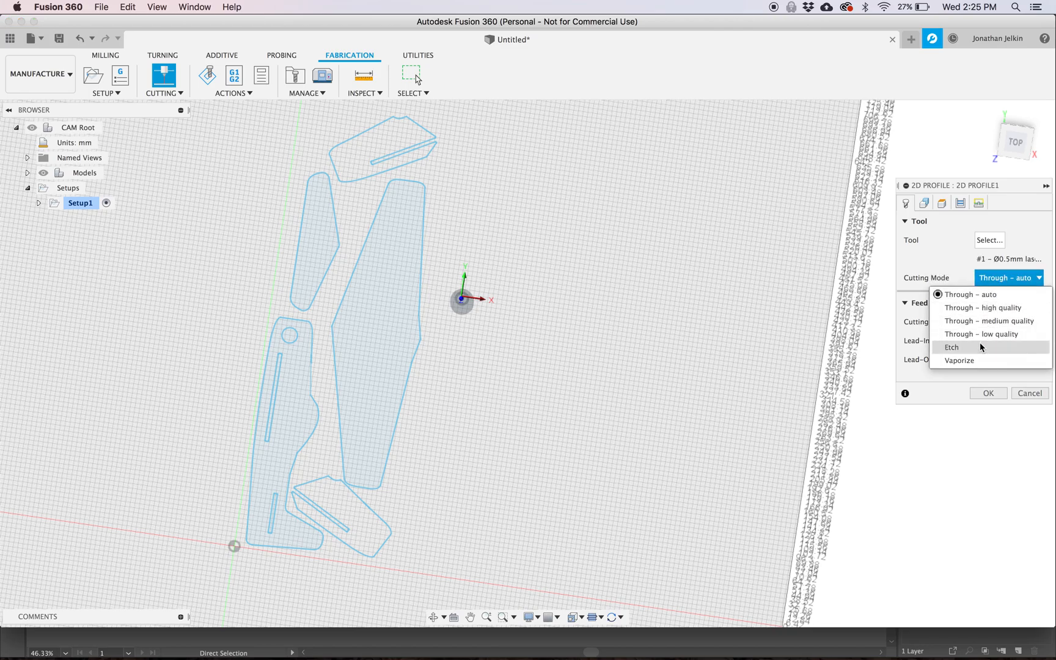
{"action": "left_click", "coordinate": [953, 347]}
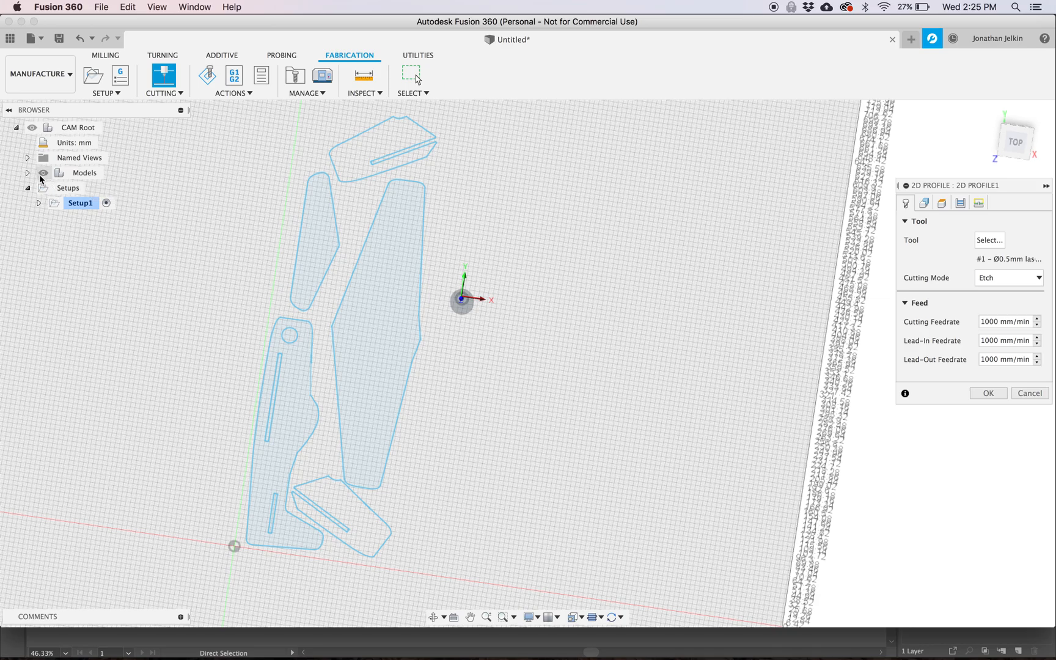
{"action": "left_click", "coordinate": [29, 173]}
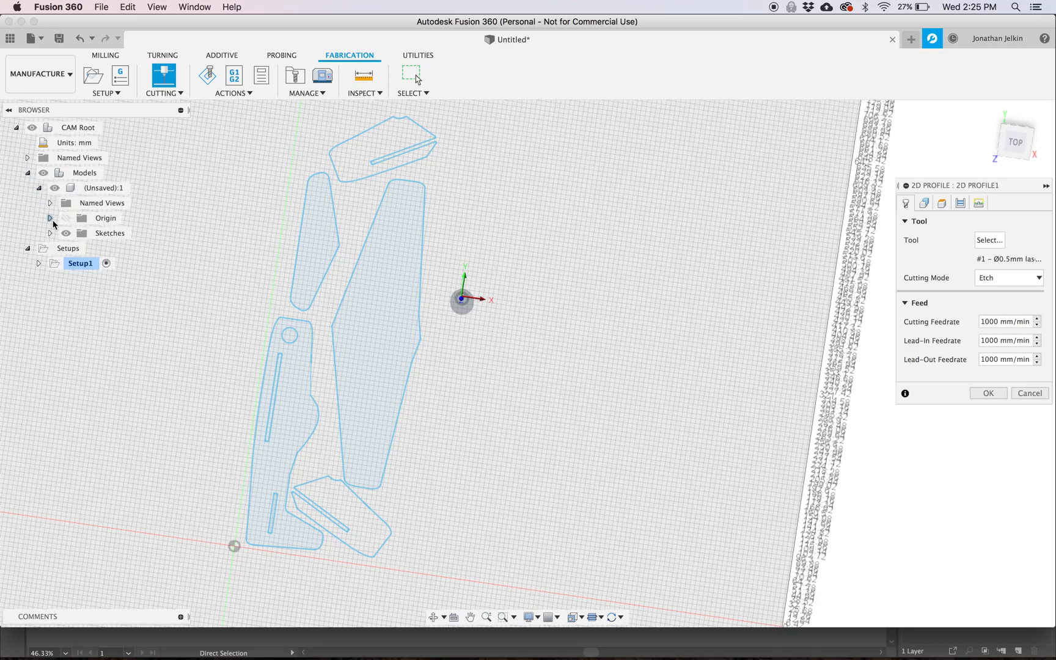
{"action": "left_click", "coordinate": [51, 233]}
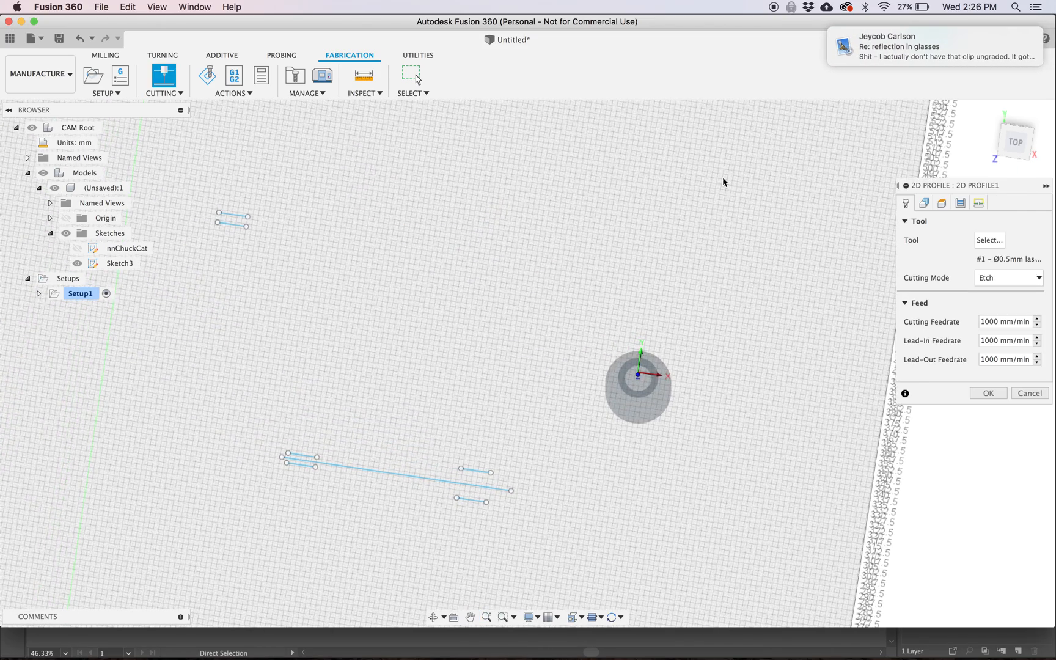
Chain-select the seven short Sketch3 etch lines as the profile geometry.
{"action": "left_click", "coordinate": [923, 203]}
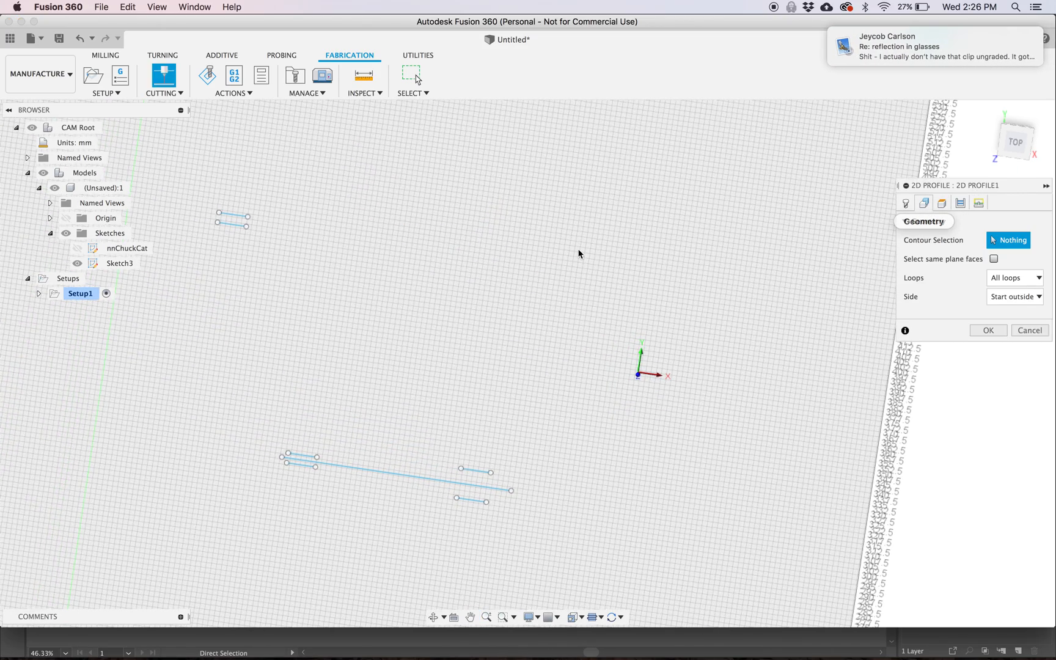
{"action": "left_click", "coordinate": [233, 219]}
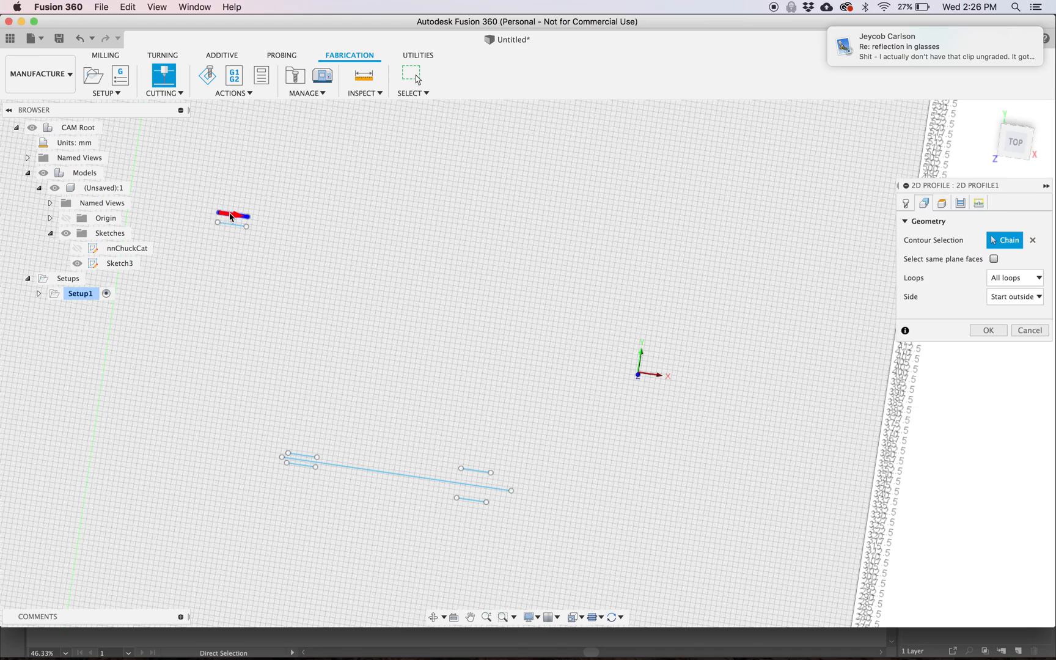
{"action": "left_click", "coordinate": [232, 223]}
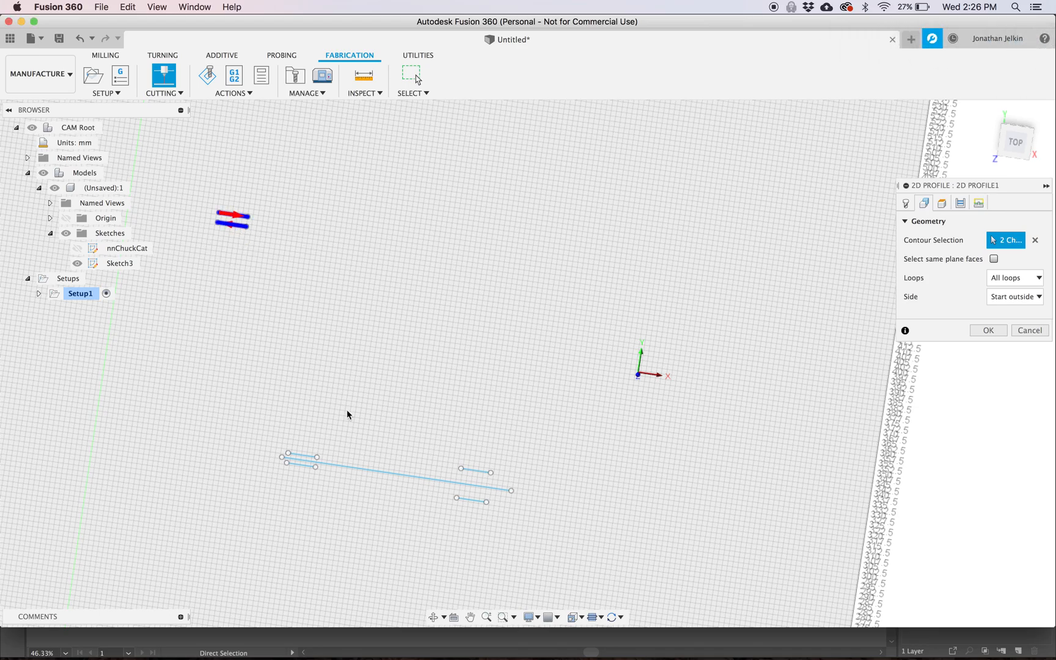
{"action": "left_click", "coordinate": [317, 464]}
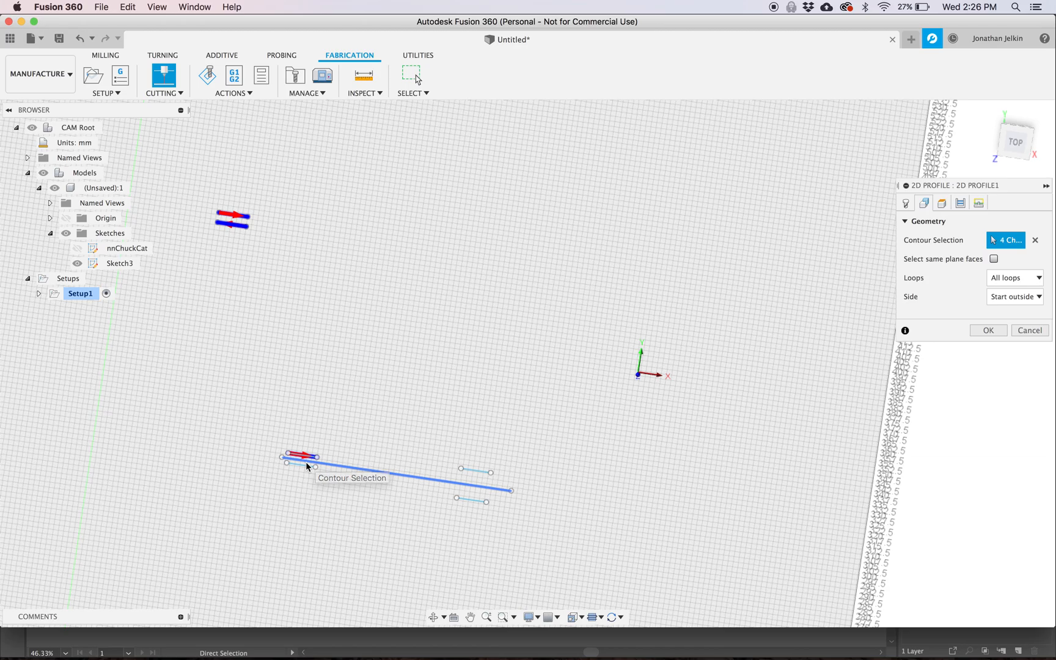
{"action": "left_click", "coordinate": [469, 502]}
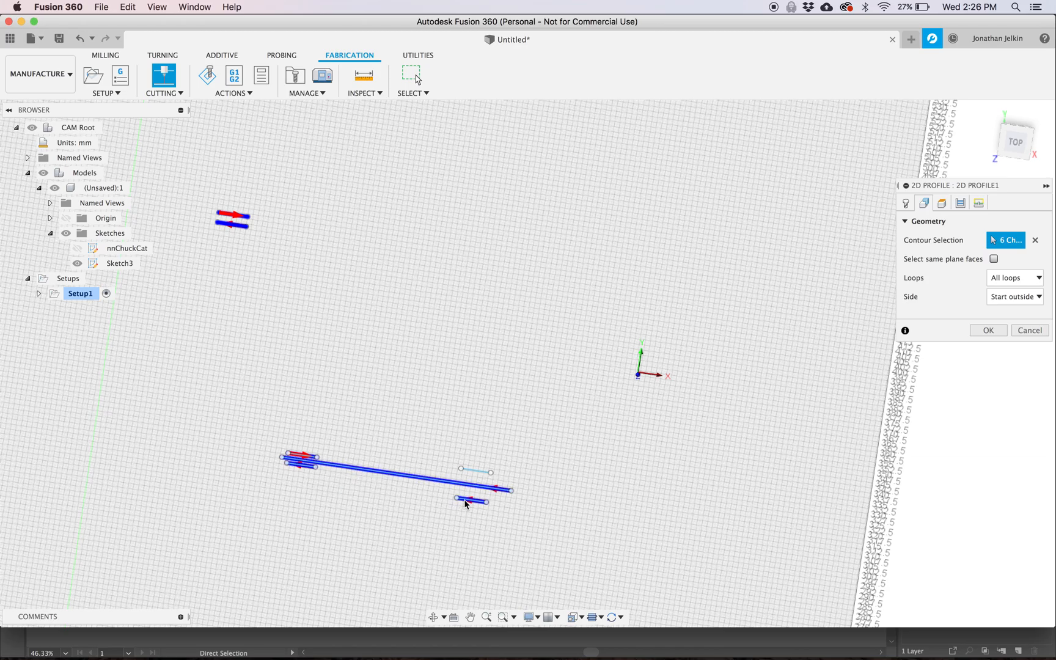
{"action": "left_click", "coordinate": [478, 472]}
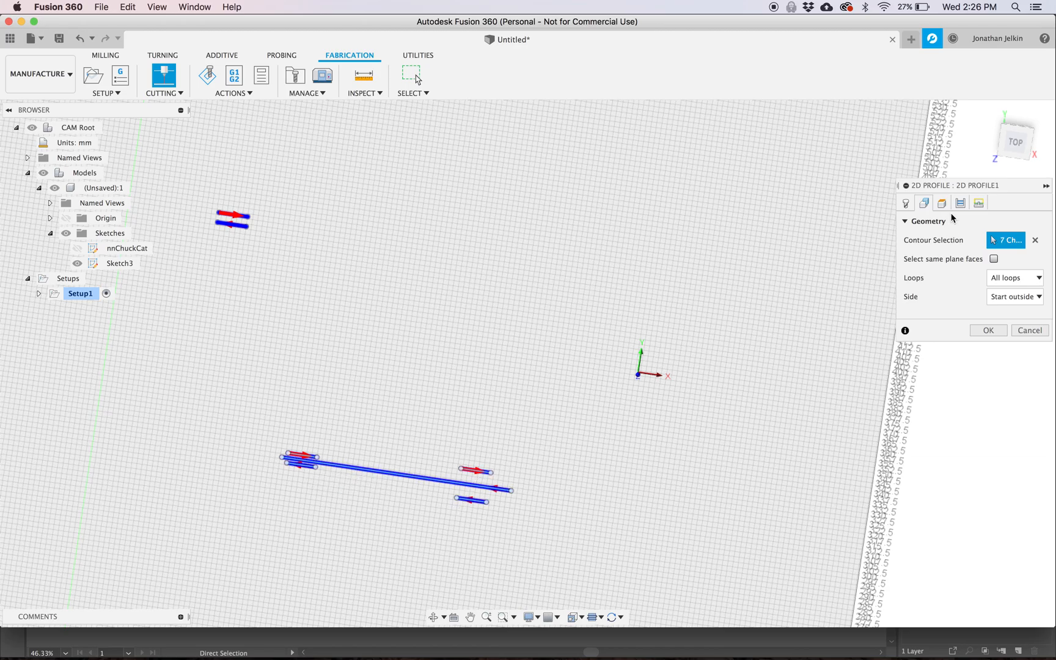
Review Passes with centred compensation and Linking, then confirm the etch toolpath 2D Profile1.
{"action": "left_click", "coordinate": [959, 203]}
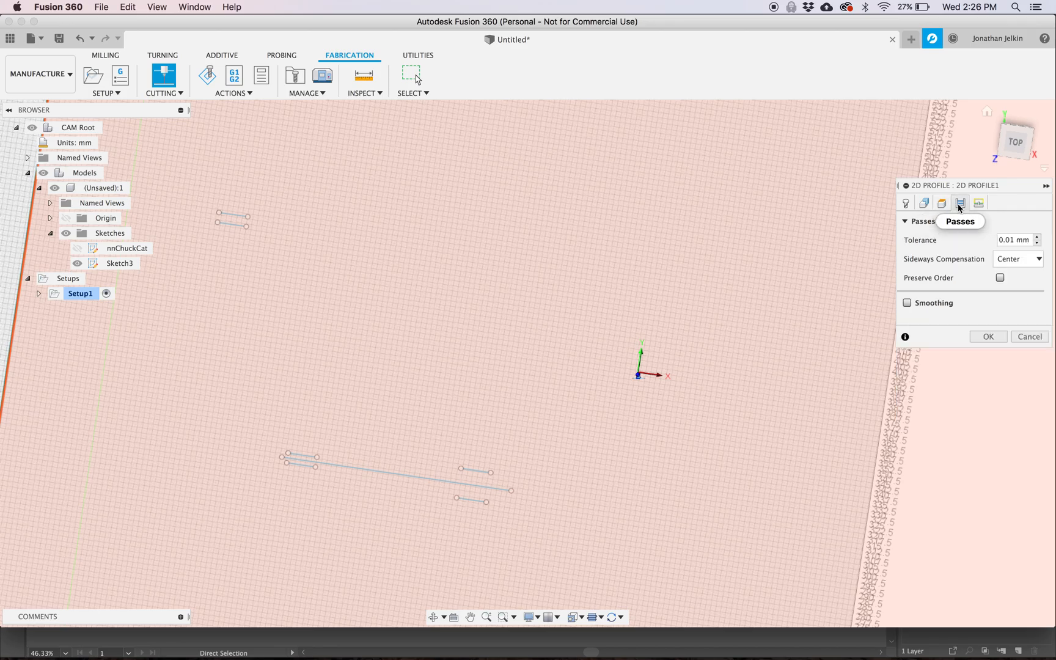
{"action": "left_click", "coordinate": [979, 203]}
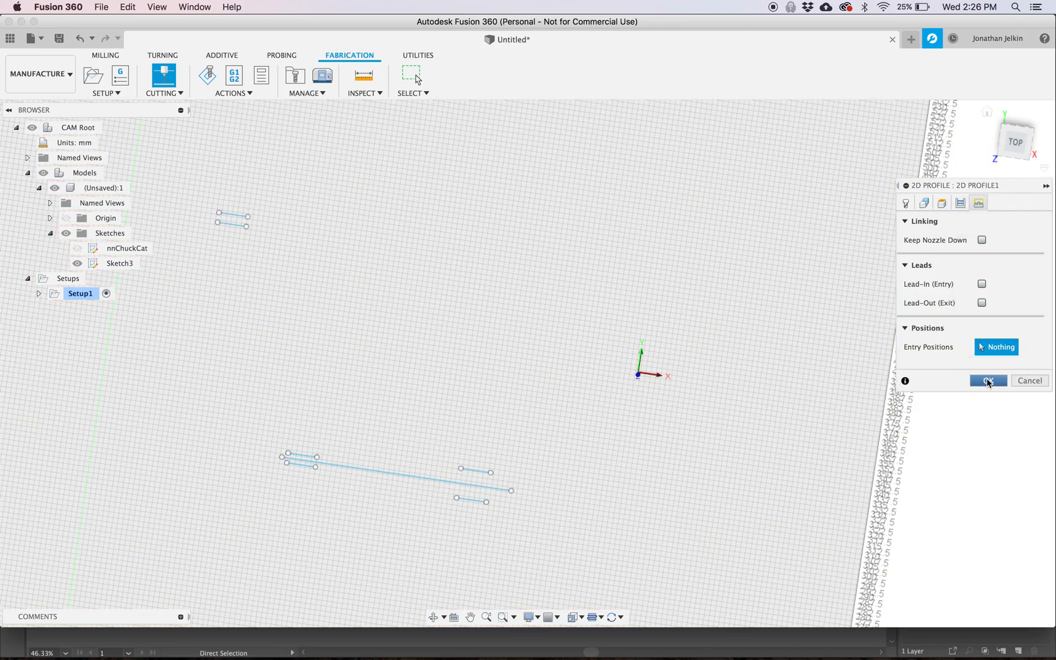
{"action": "left_click", "coordinate": [988, 380]}
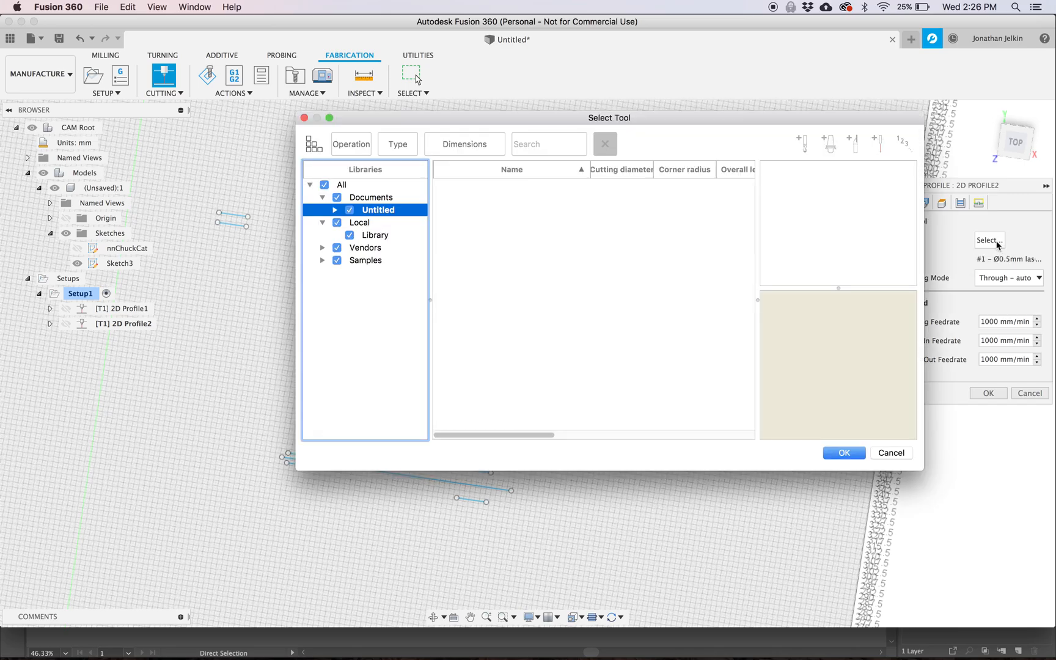
Keep the laser tool and chain-select all seven part outlines as 2D Profile2's geometry.
{"action": "left_click", "coordinate": [890, 452]}
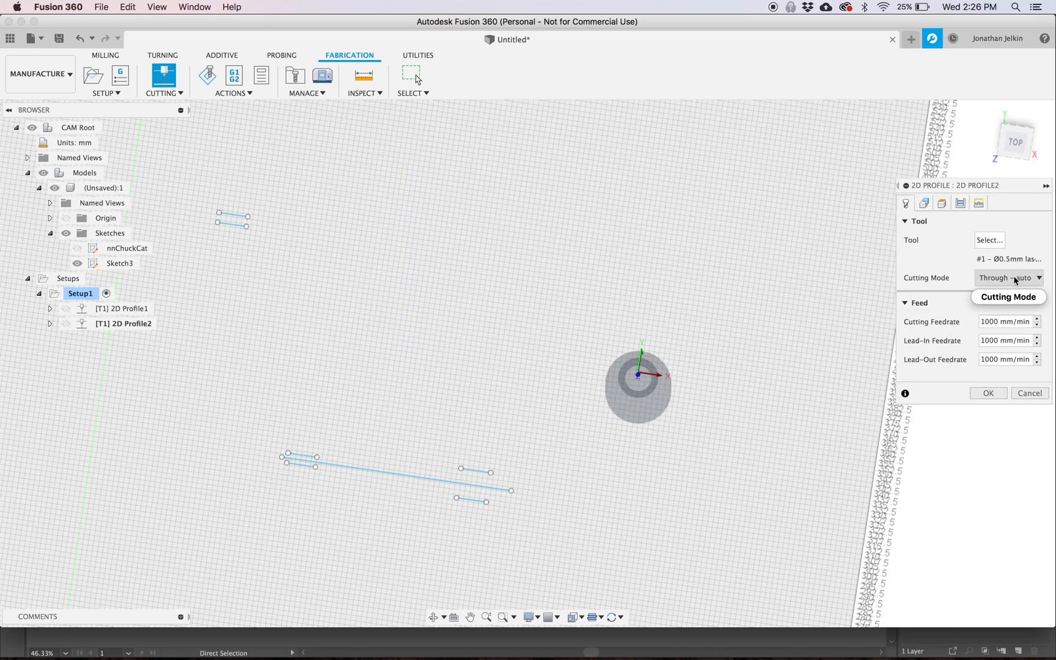
{"action": "mouse_move", "coordinate": [623, 283]}
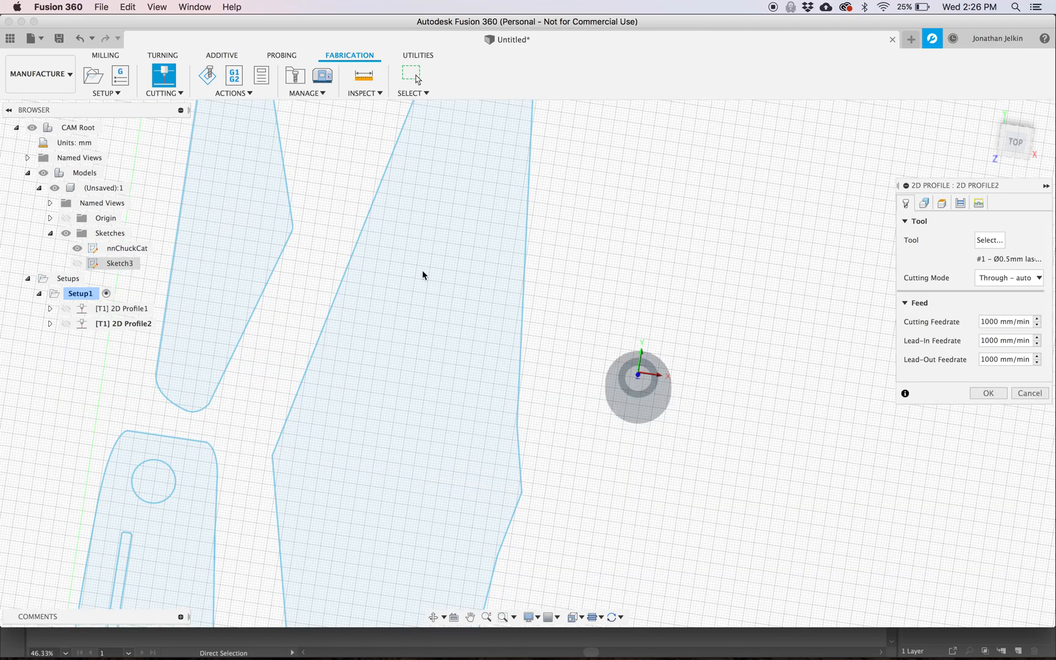
{"action": "left_click", "coordinate": [923, 203]}
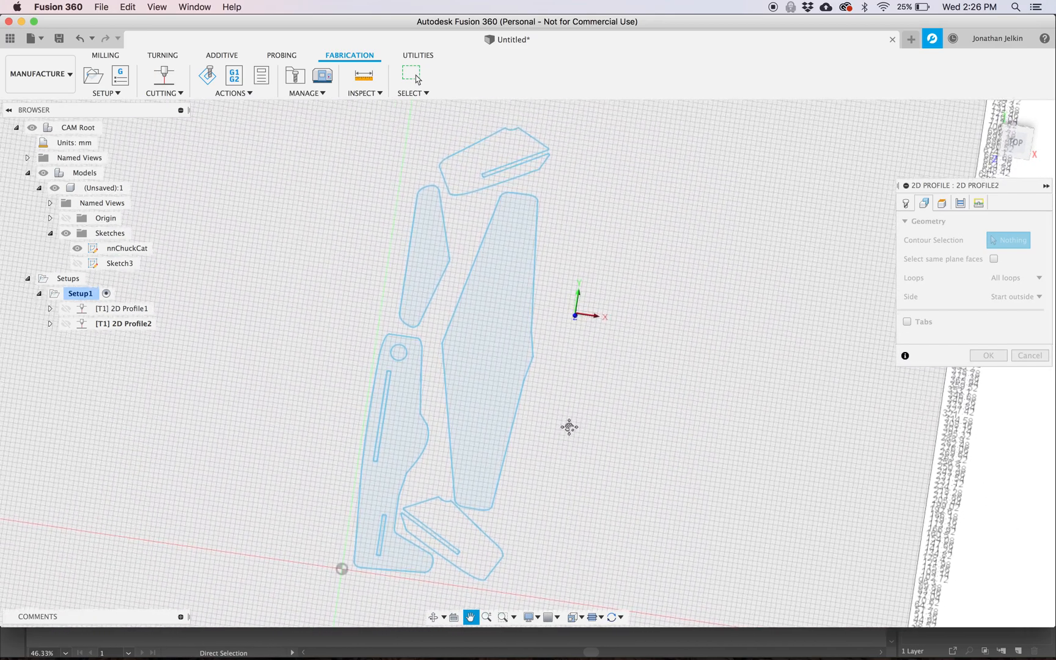
{"action": "left_click", "coordinate": [375, 532]}
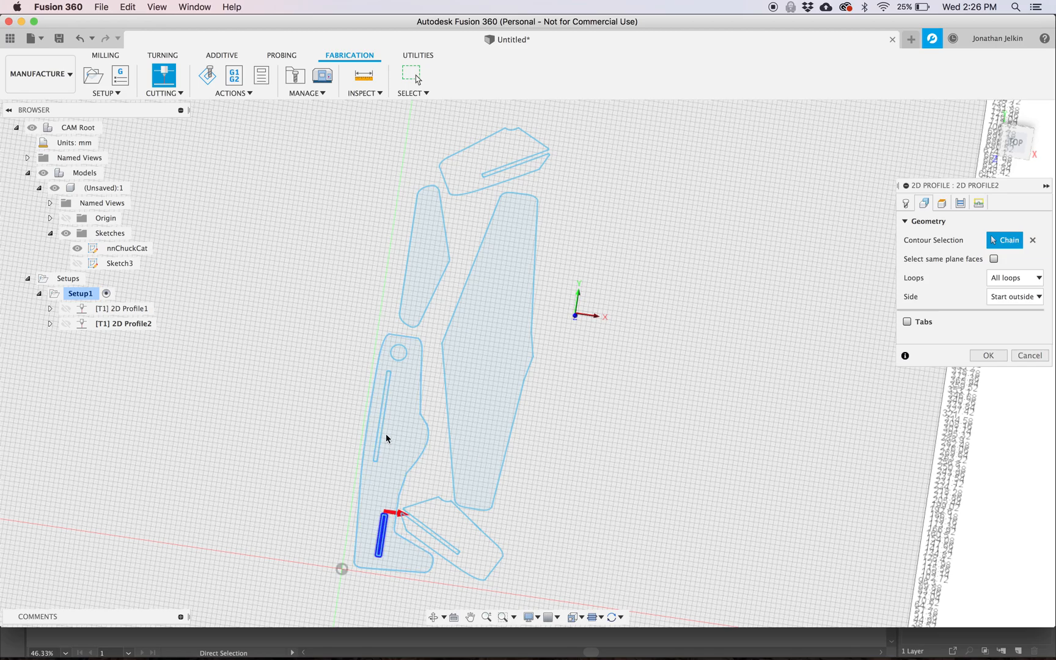
{"action": "left_click", "coordinate": [388, 418]}
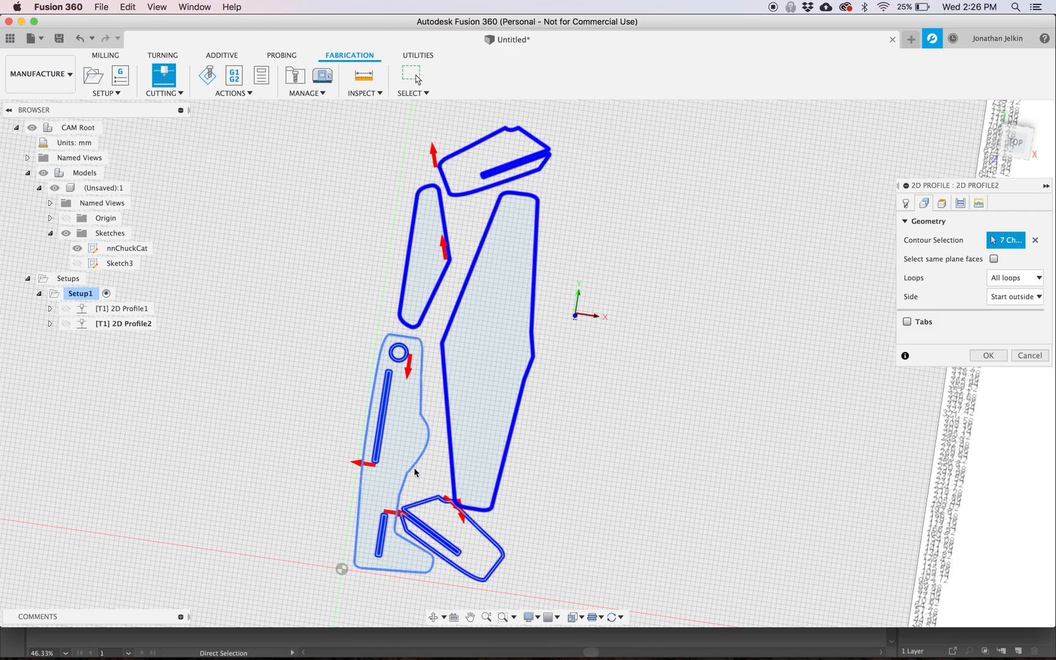
{"action": "left_click", "coordinate": [942, 203]}
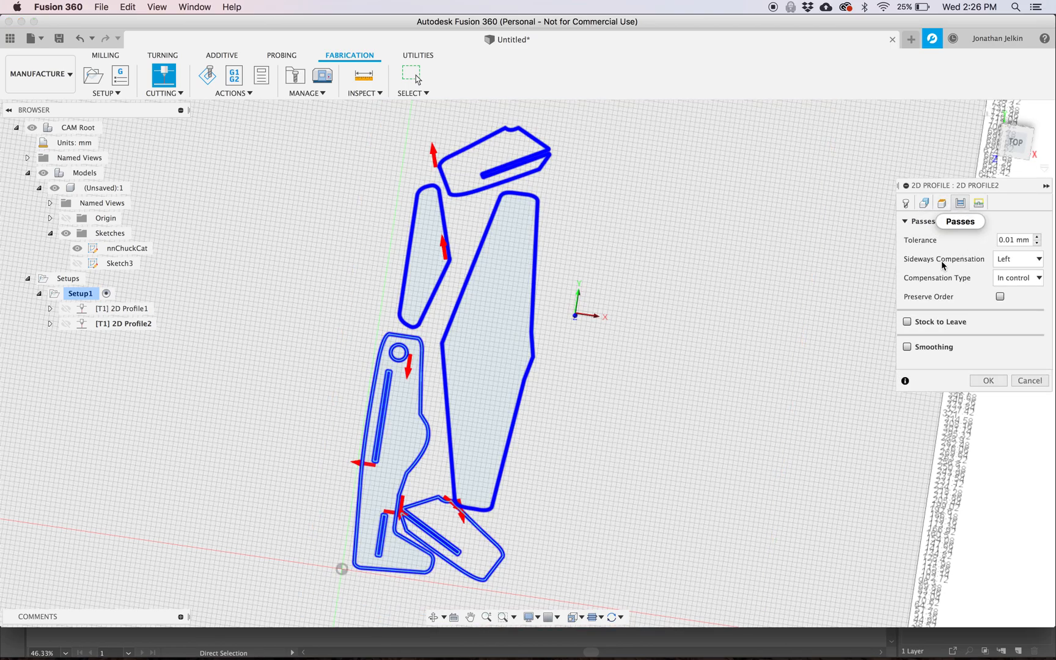
Set Sideways Compensation Center, disable Lead-In and Lead-Out, Pierce Clearance 0.0 mm, and confirm 2D Profile2.
{"action": "left_click", "coordinate": [1017, 259]}
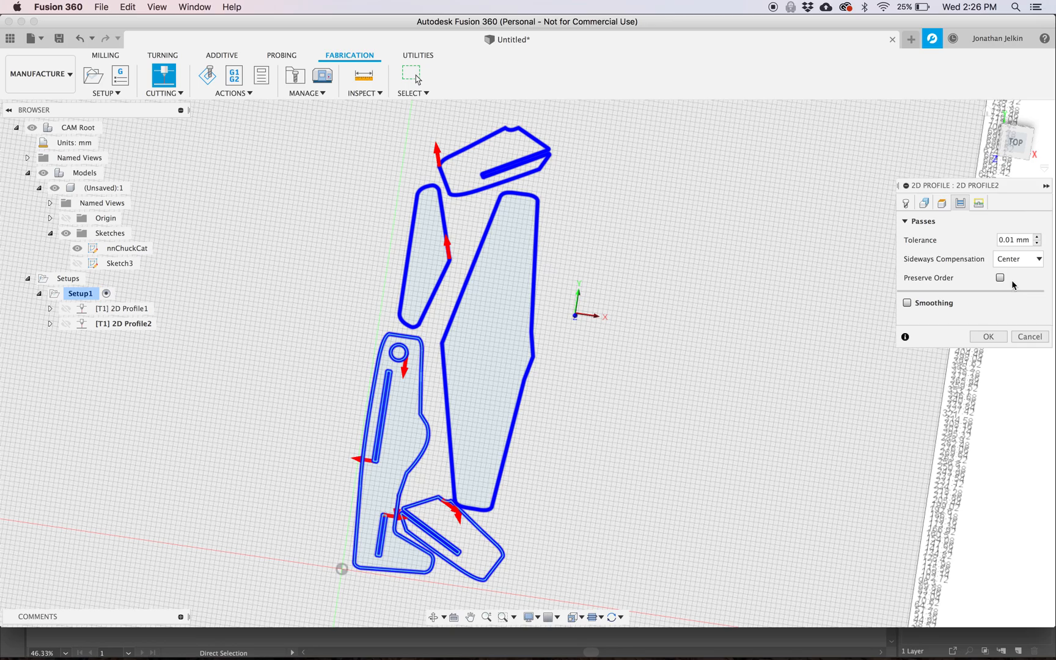
{"action": "left_click", "coordinate": [978, 203]}
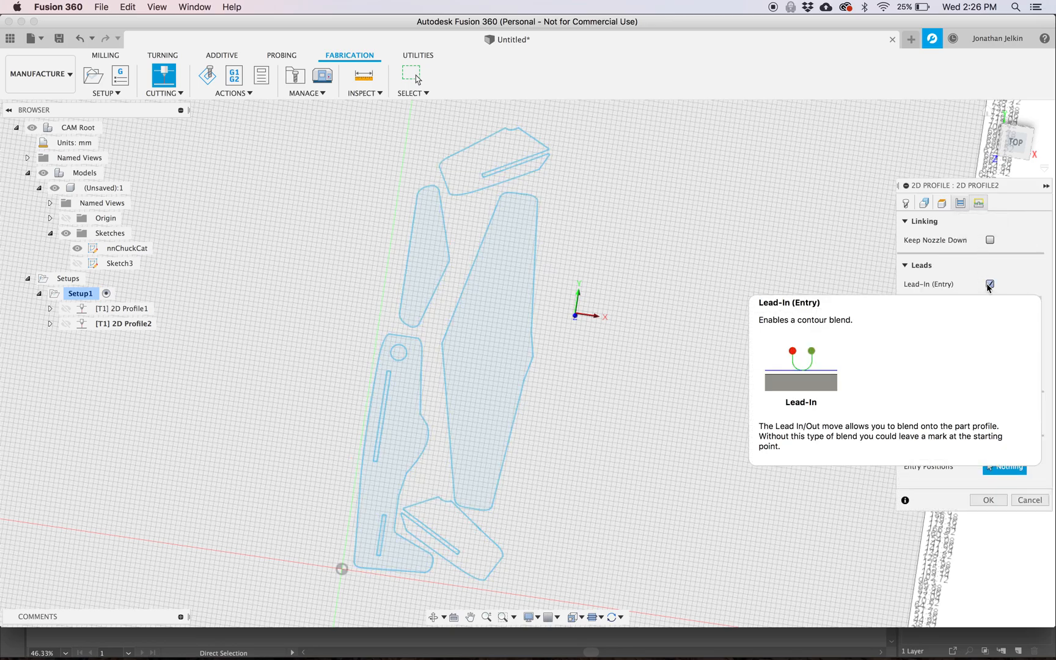
{"action": "left_click", "coordinate": [990, 285]}
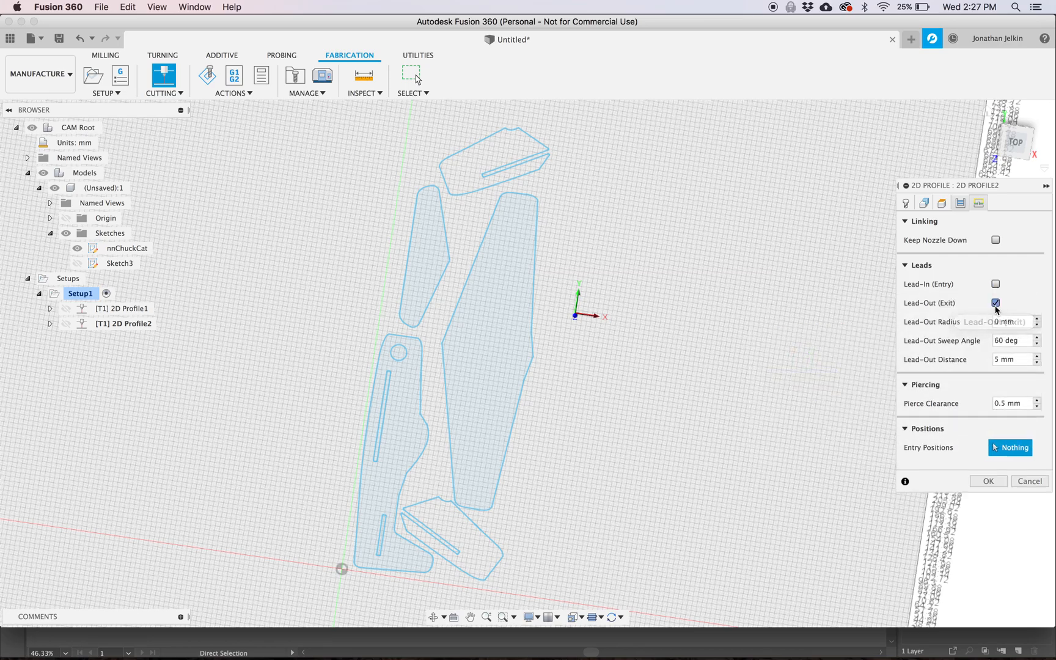
{"action": "left_click", "coordinate": [995, 302]}
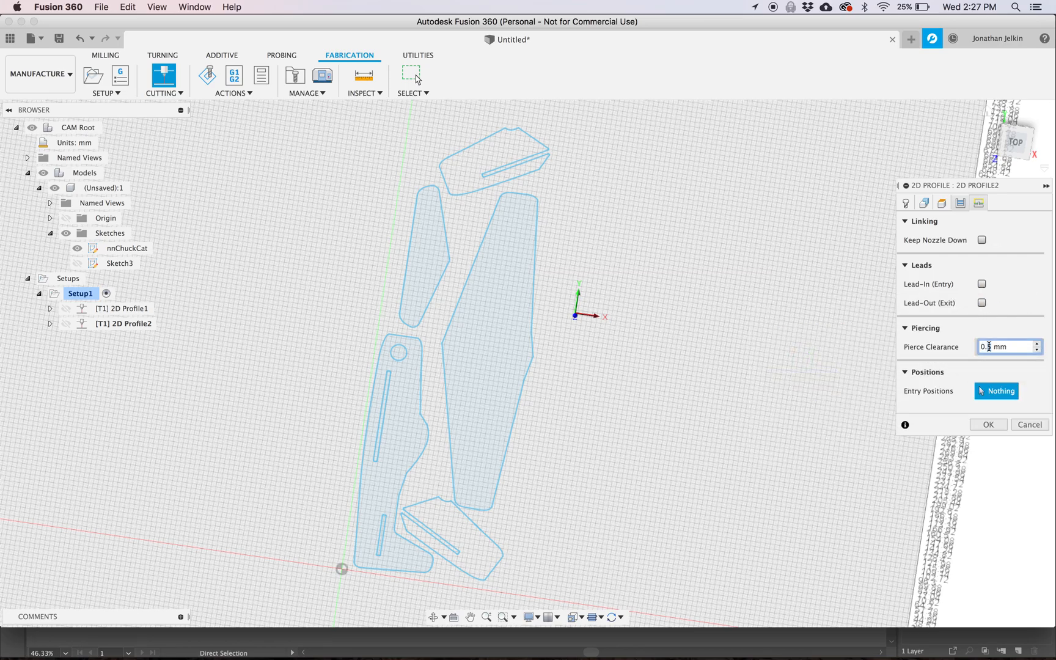
{"action": "type", "text": "0.0"}
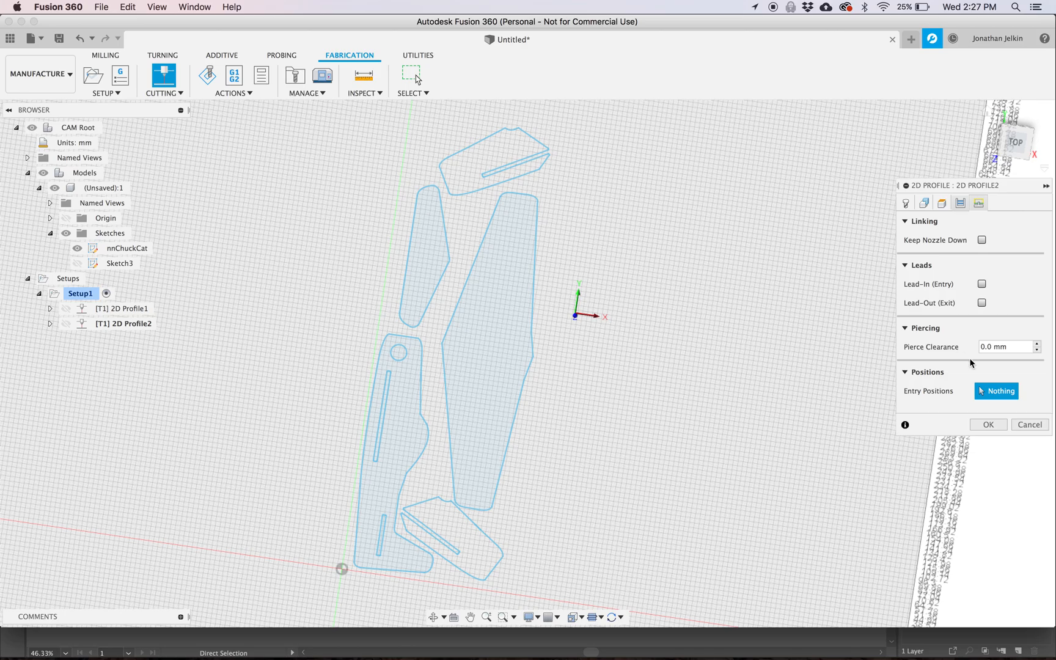
{"action": "mouse_move", "coordinate": [986, 420]}
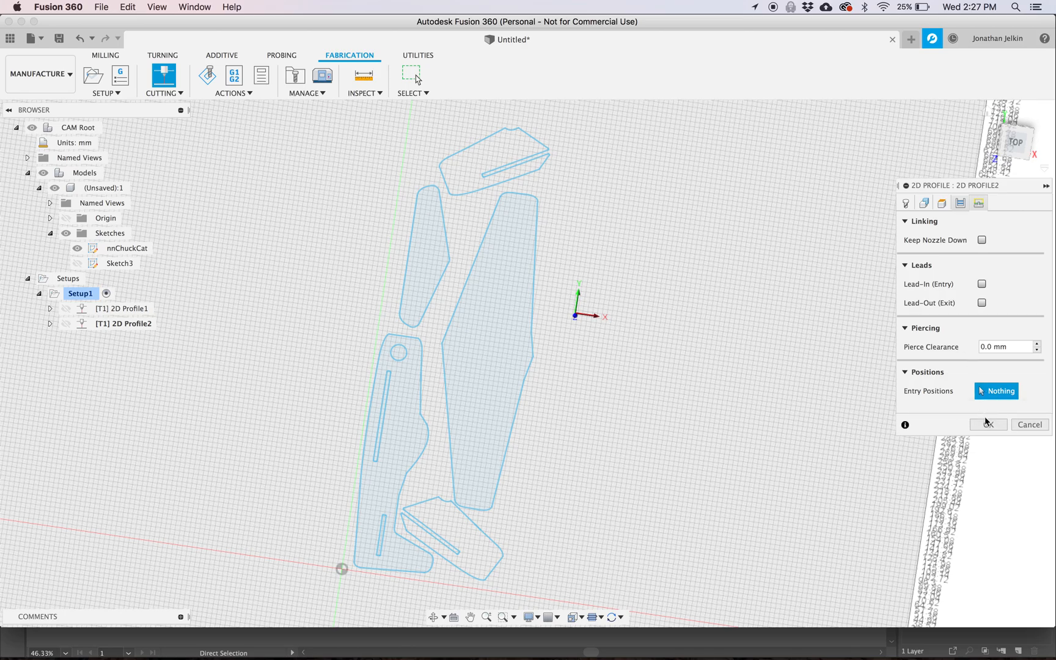
{"action": "left_click", "coordinate": [988, 424]}
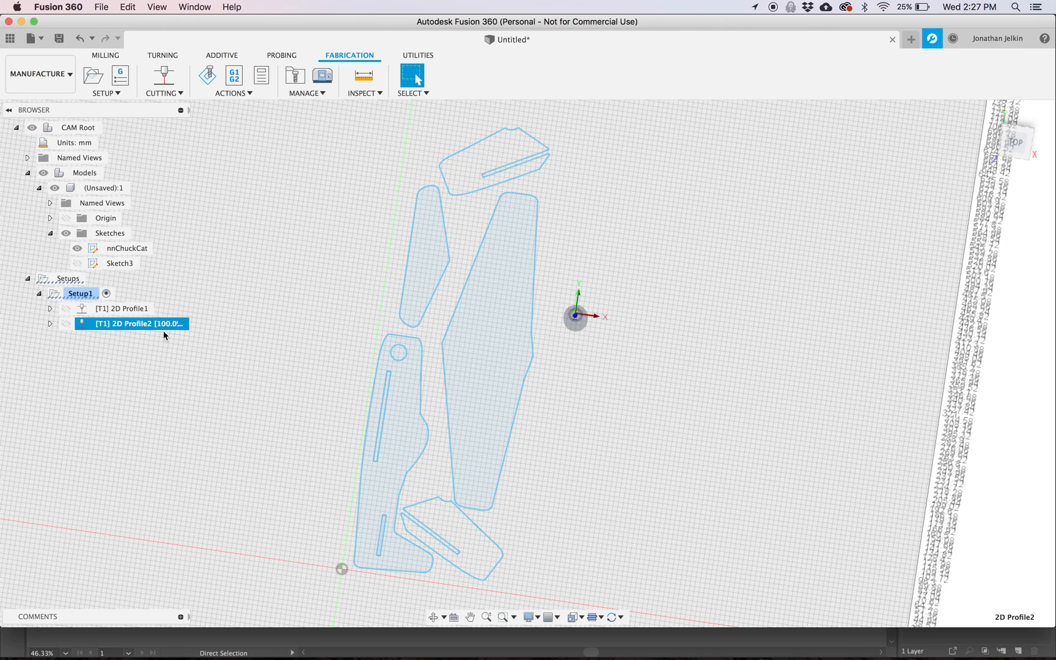
{"action": "left_click", "coordinate": [80, 293]}
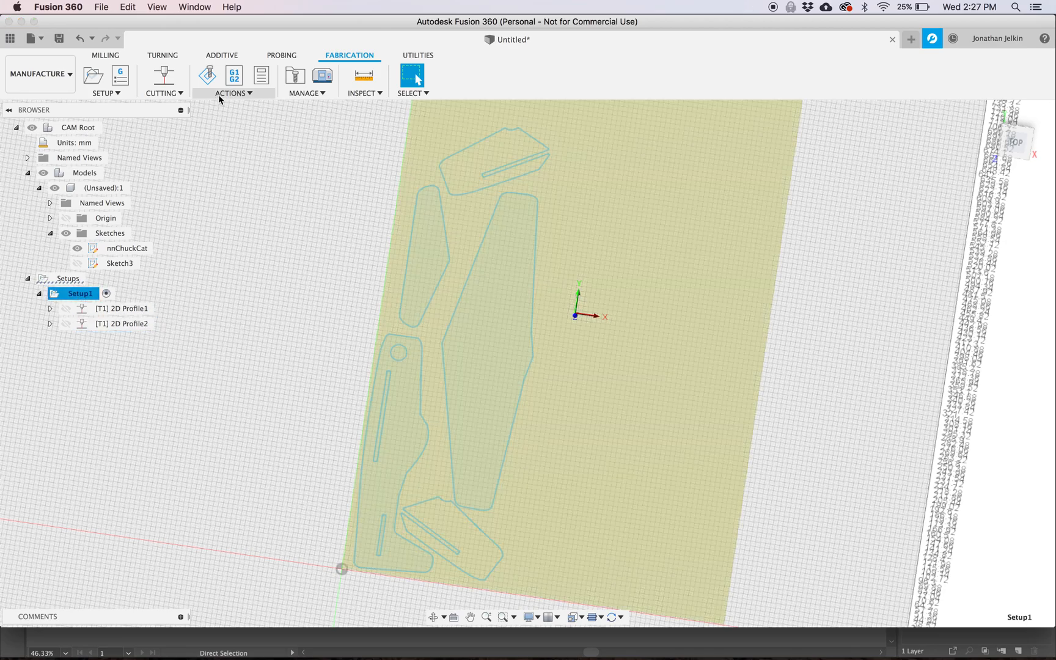
{"action": "left_click", "coordinate": [232, 93]}
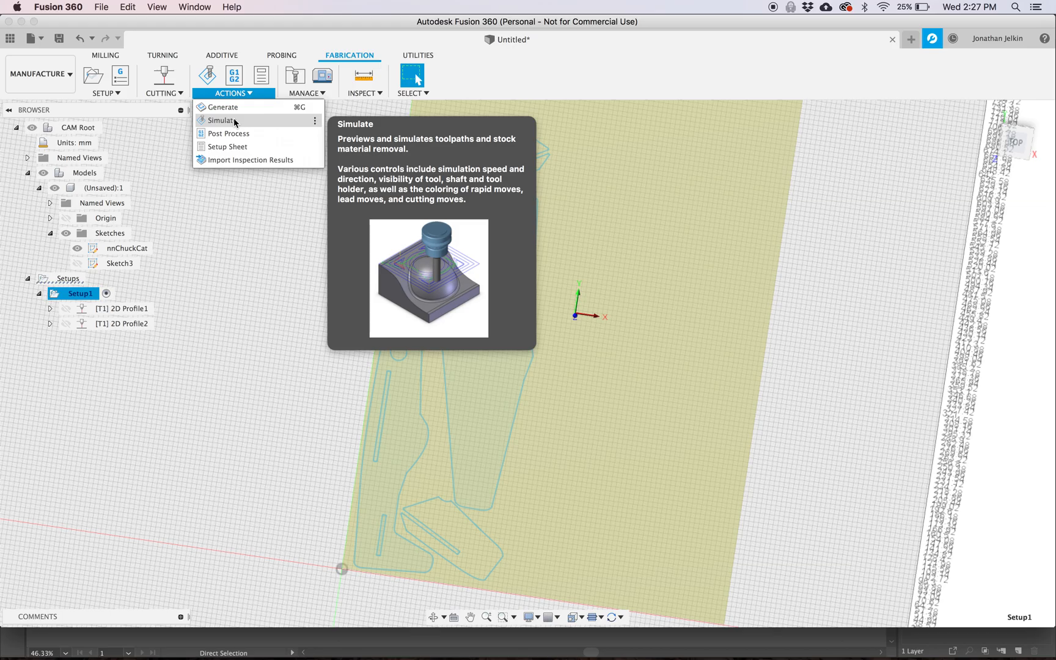
{"action": "left_click", "coordinate": [221, 119]}
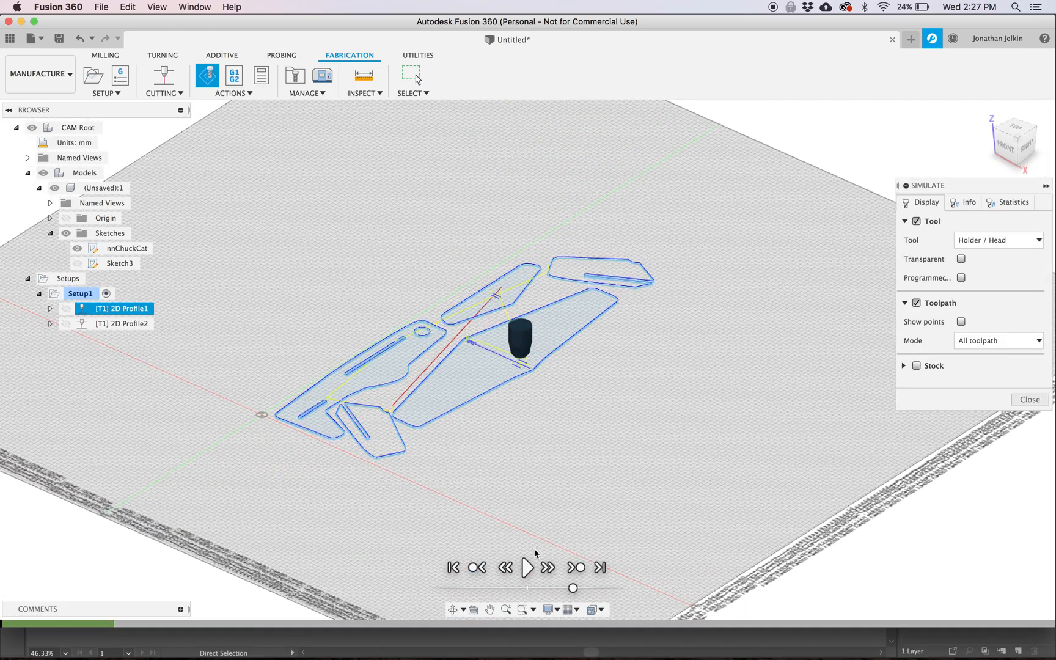
{"action": "left_click", "coordinate": [527, 566]}
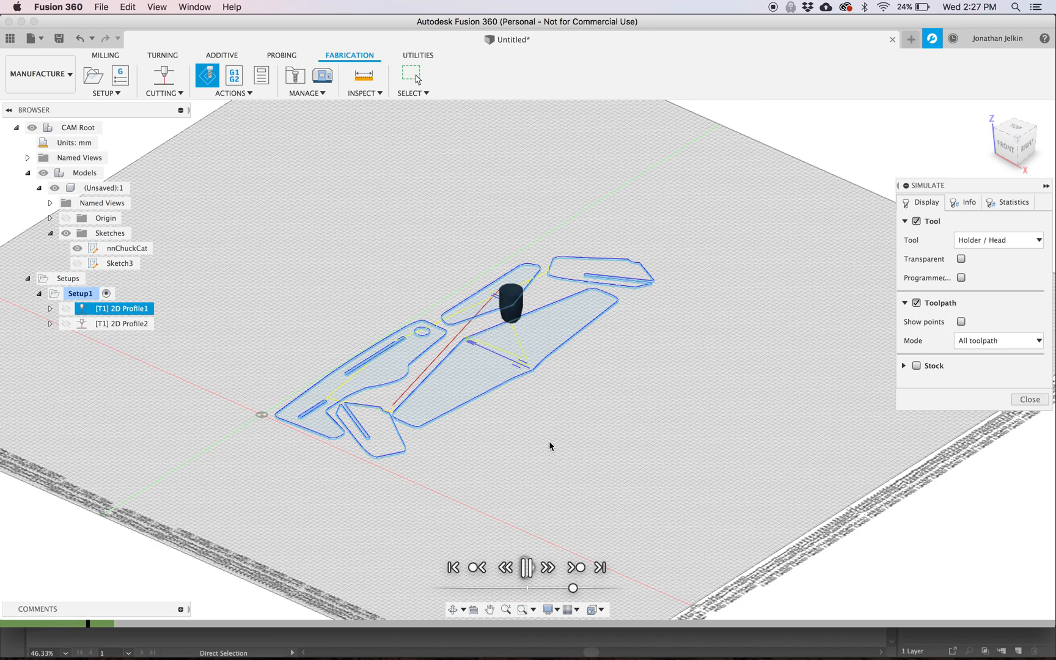
{"action": "left_click", "coordinate": [122, 322]}
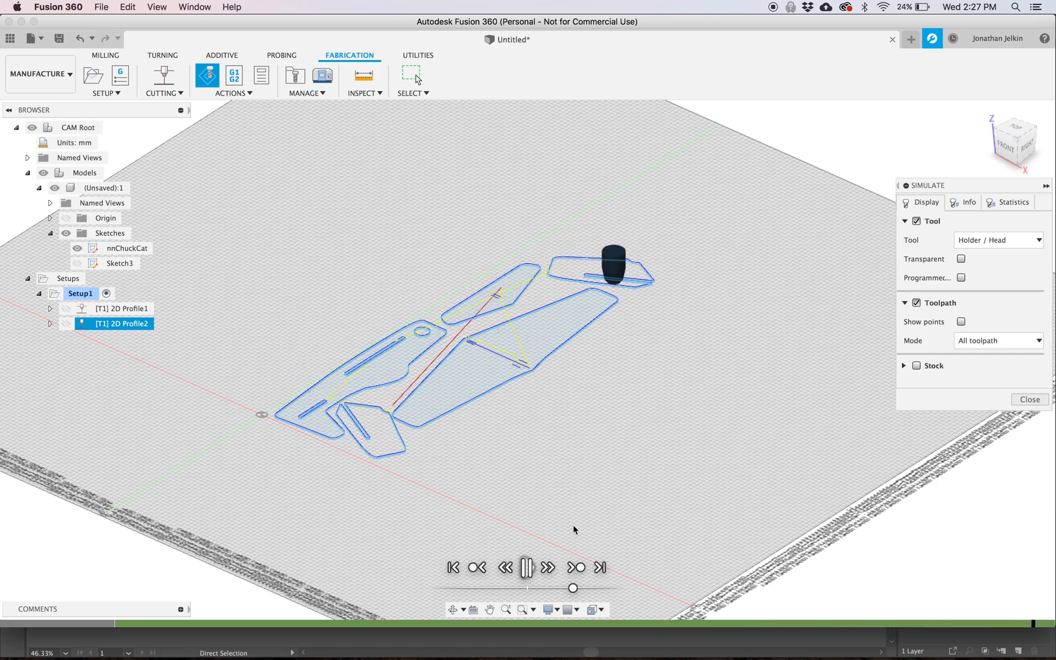
{"action": "left_click", "coordinate": [527, 568]}
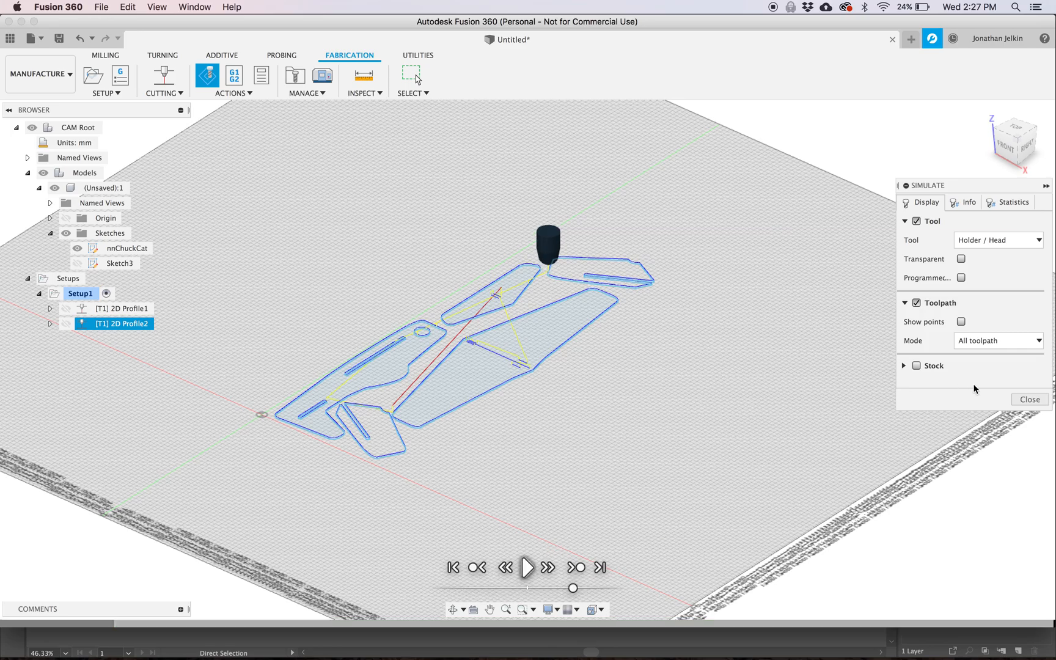
{"action": "left_click", "coordinate": [1028, 398]}
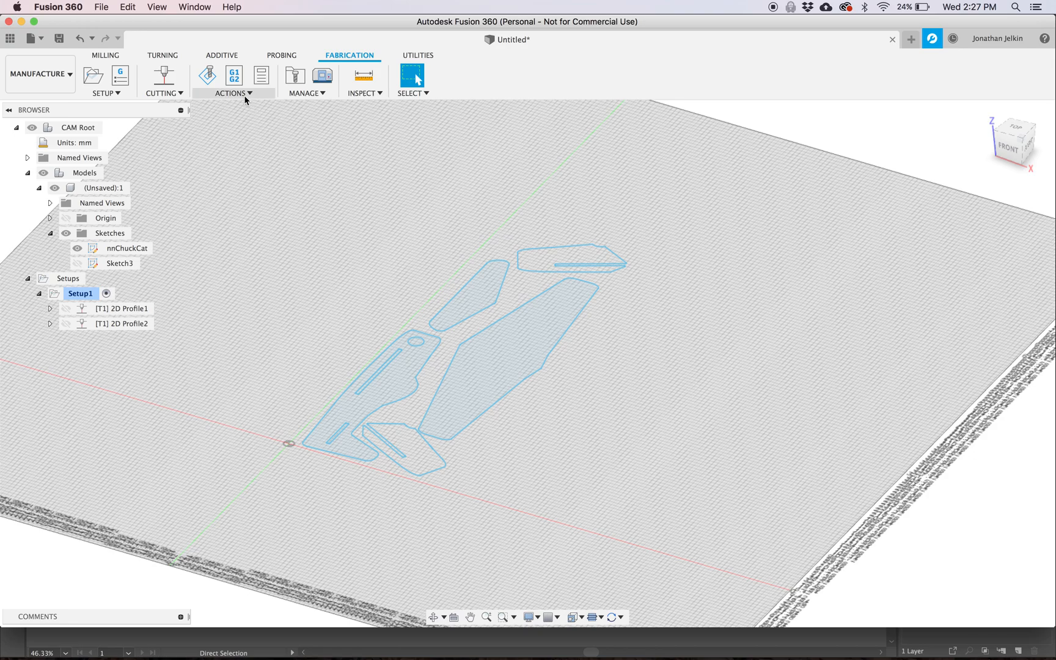
Start Post Process and choose the TimSav for Fusion360 post processor, showing its properties.
{"action": "left_click", "coordinate": [232, 93]}
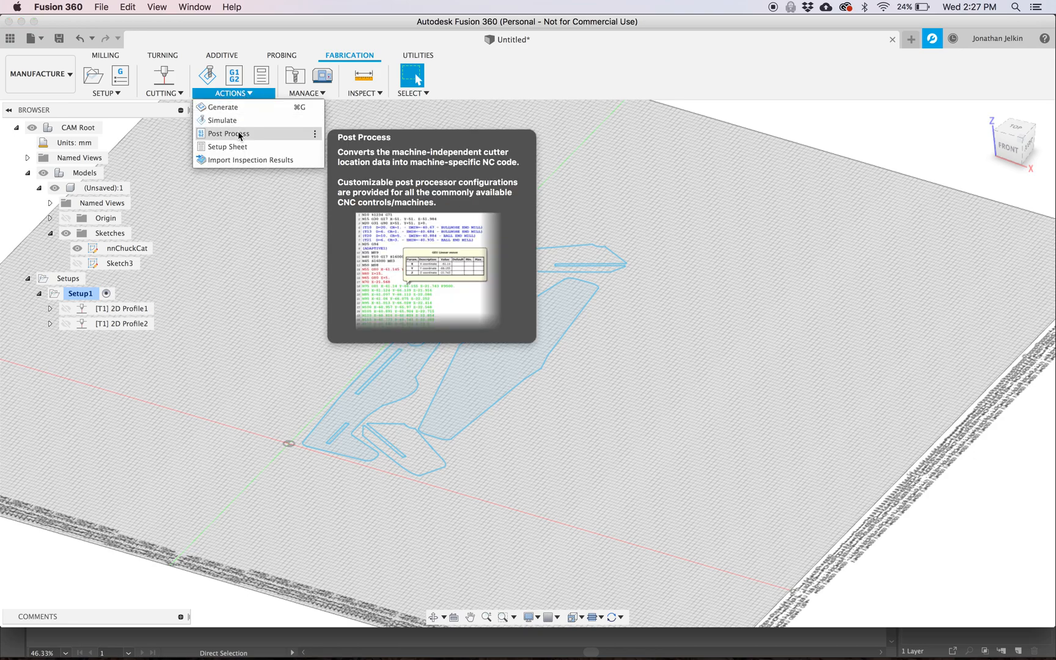
{"action": "left_click", "coordinate": [229, 133]}
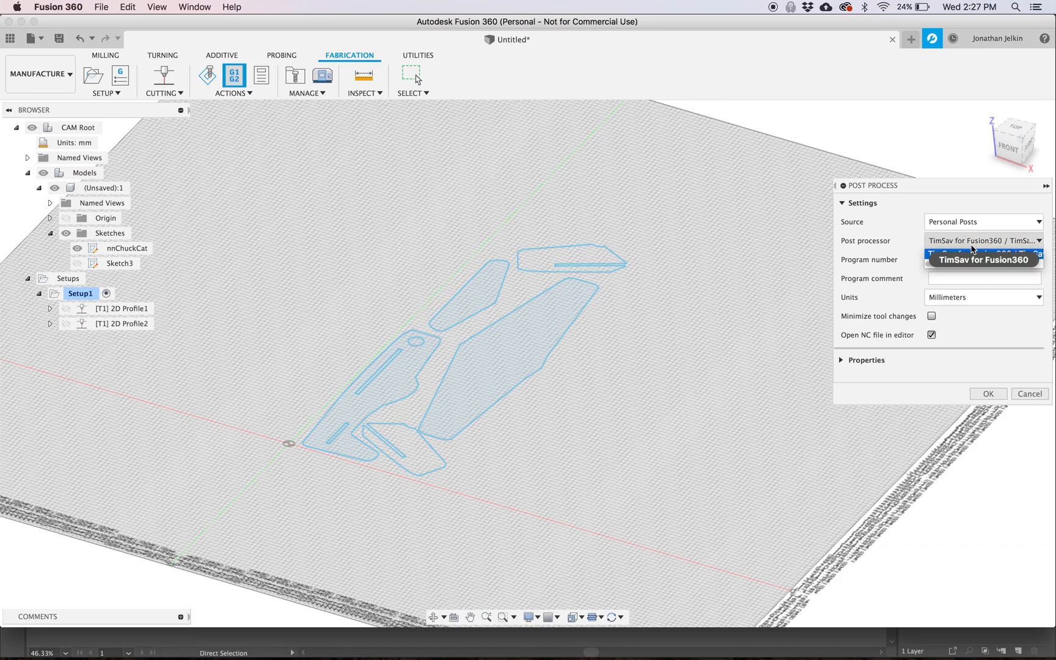
{"action": "left_click", "coordinate": [982, 261]}
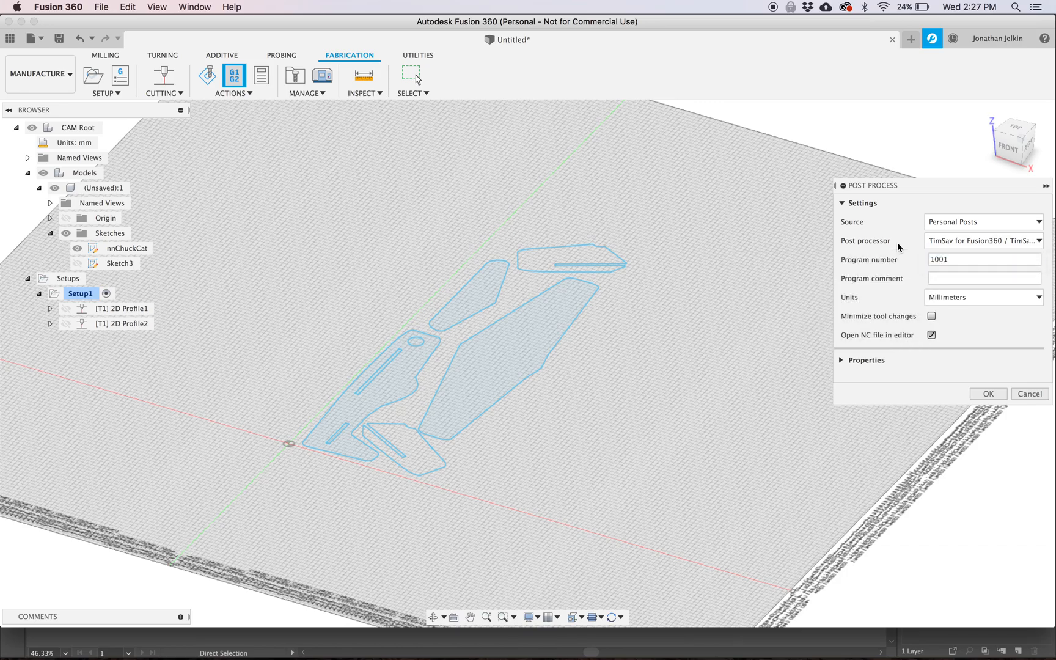
{"action": "left_click", "coordinate": [867, 360]}
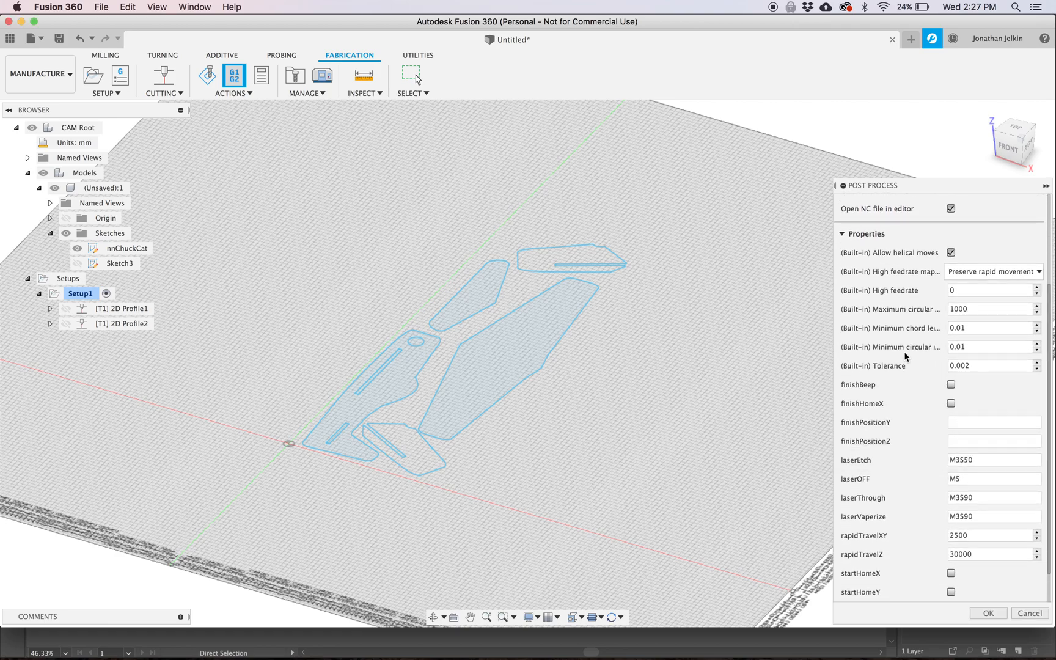
Check laserEtch M3550 and laserThrough M3590 values and run post-processing.
{"action": "scroll", "scroll_direction": "down", "scroll_amount": 3}
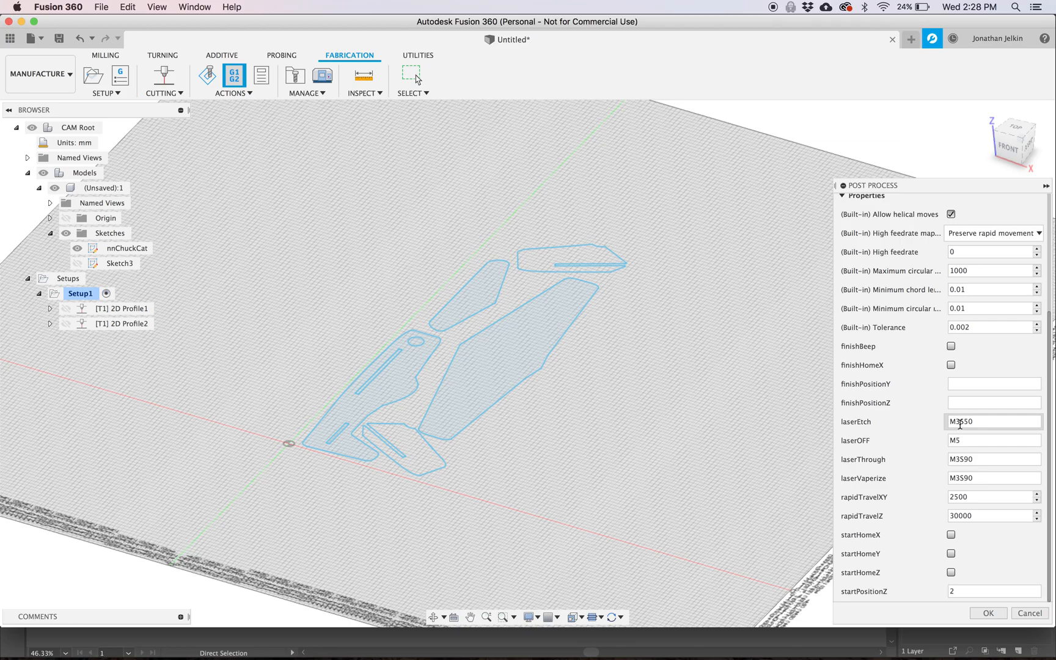
{"action": "left_click", "coordinate": [992, 478]}
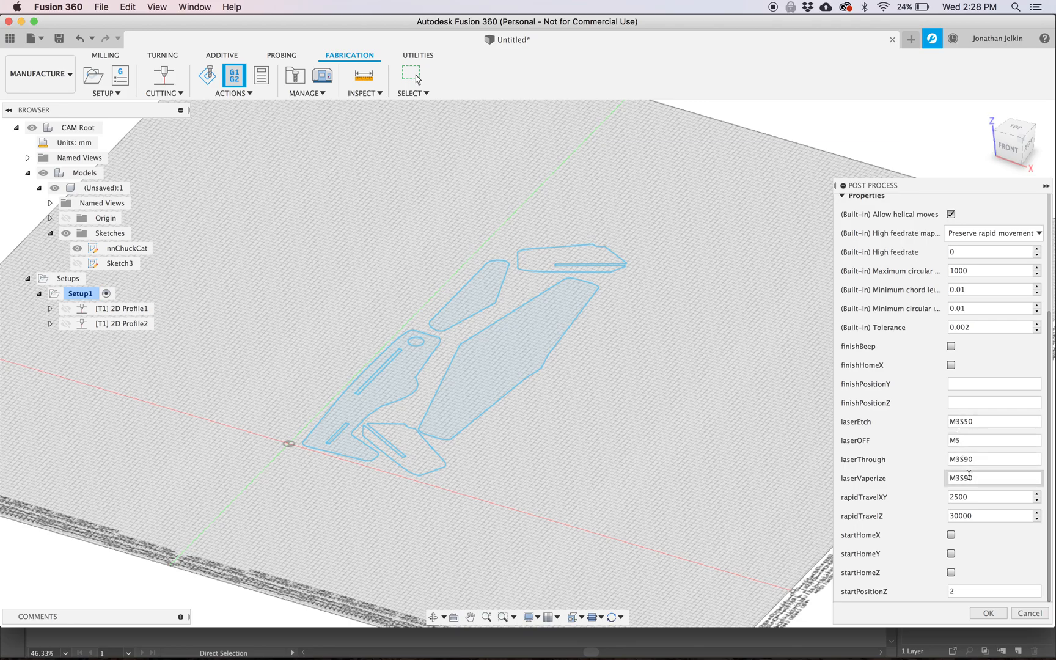
{"action": "left_click", "coordinate": [993, 421]}
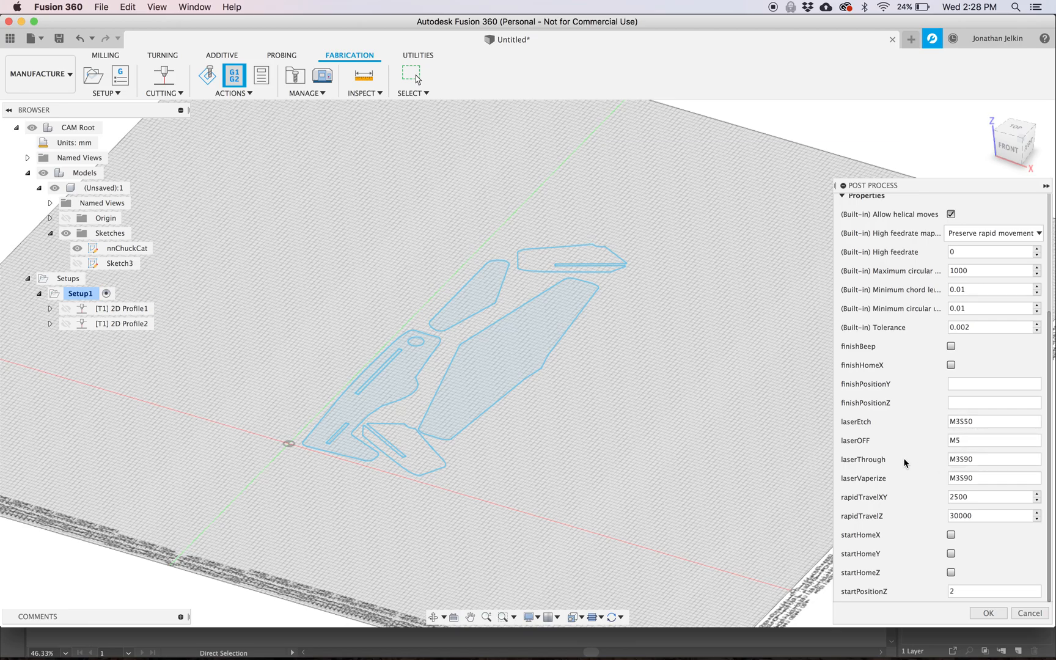
{"action": "mouse_move", "coordinate": [909, 469]}
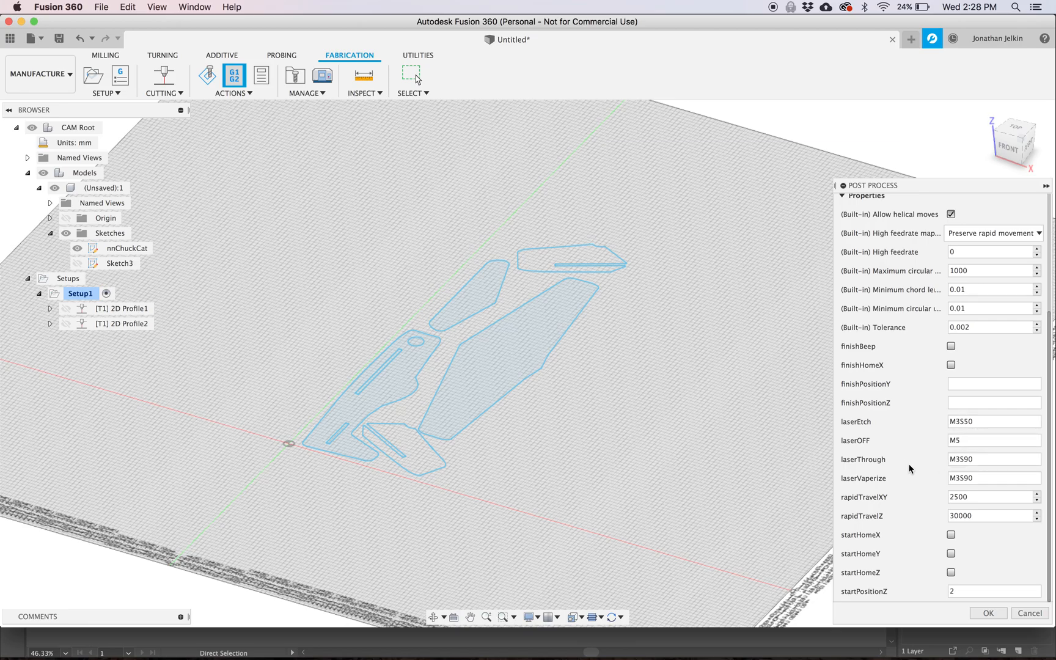
{"action": "mouse_move", "coordinate": [988, 612]}
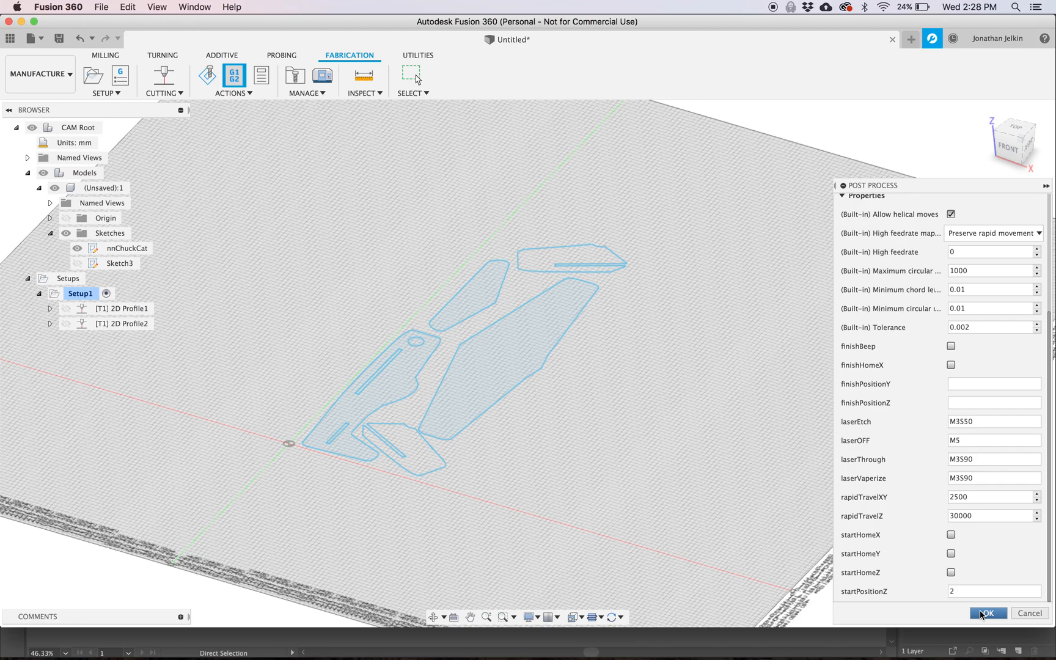
{"action": "left_click", "coordinate": [987, 613]}
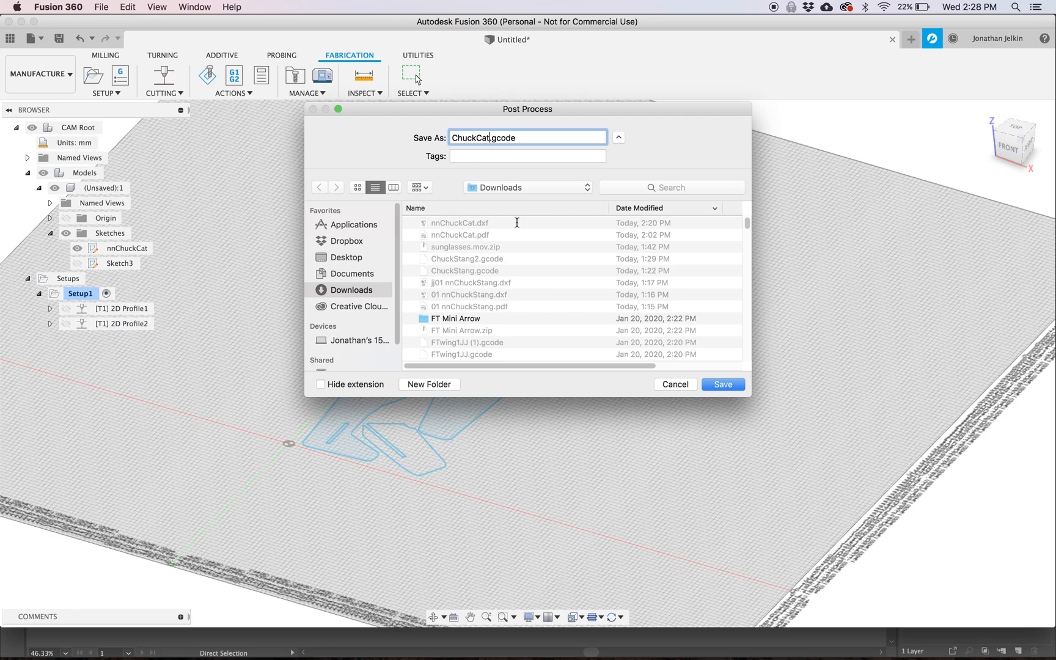
Save ChuckCat.gcode to Downloads, review the G-code, then launch CAMotics.
{"action": "left_click", "coordinate": [722, 384]}
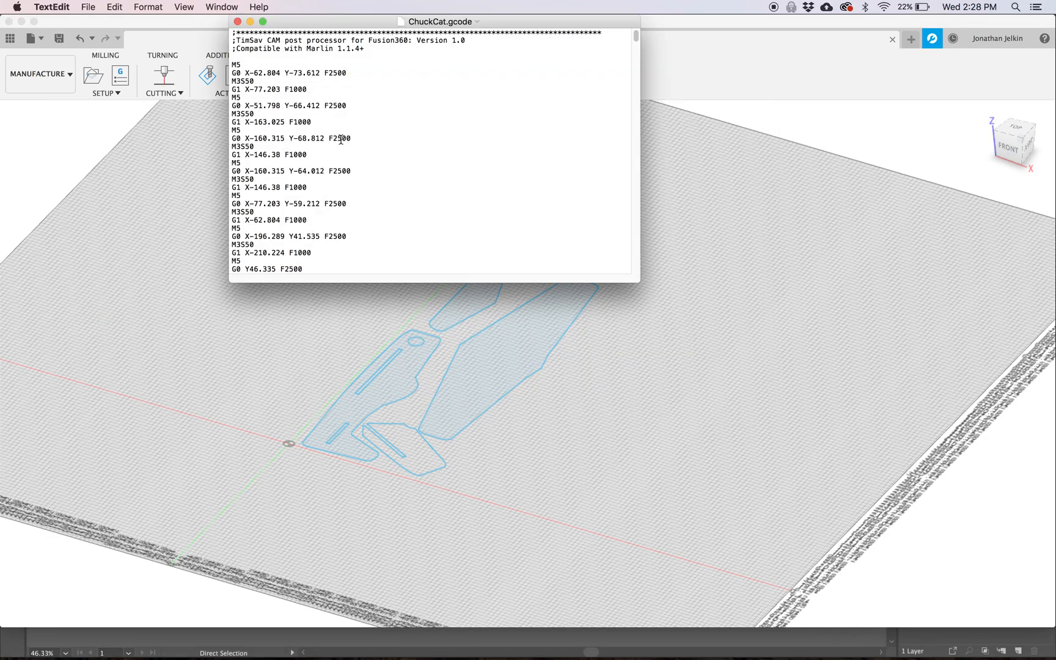
{"action": "scroll", "scroll_direction": "down", "scroll_amount": 3}
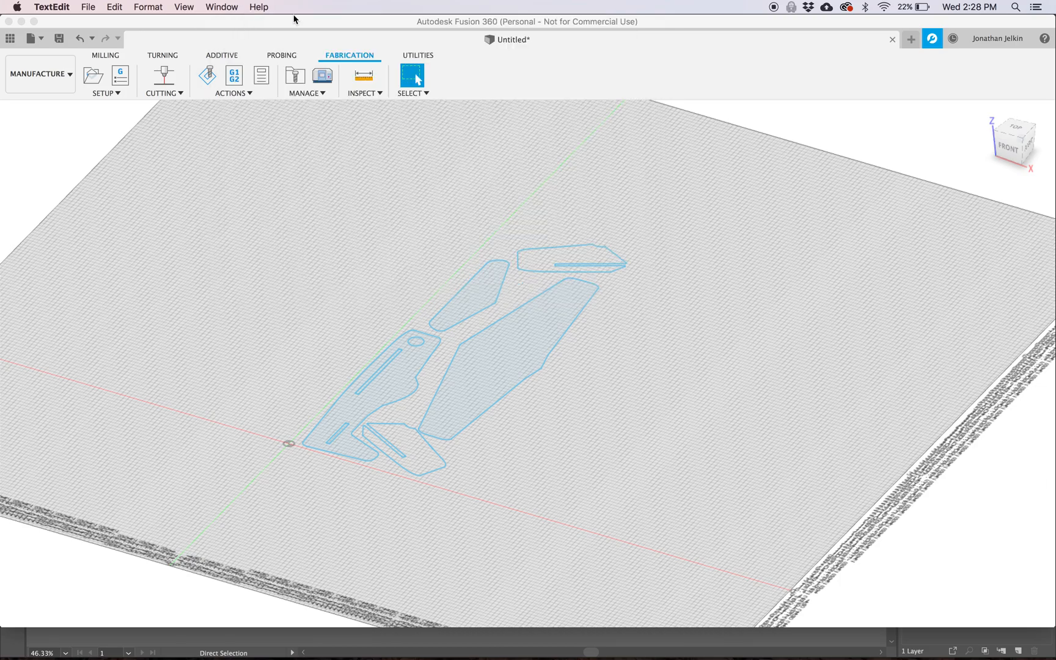
{"action": "type", "text": "camotics"}
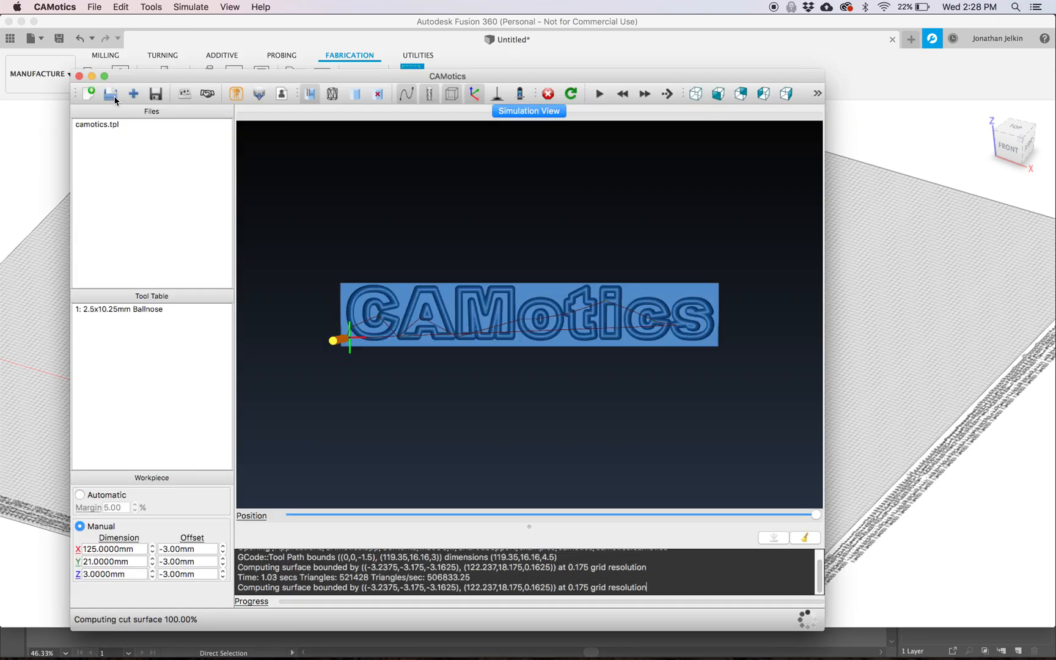
Load ChuckCat.gcode as a new Metric (mm) project with the Default tool table and view the simulation.
{"action": "left_click", "coordinate": [110, 93]}
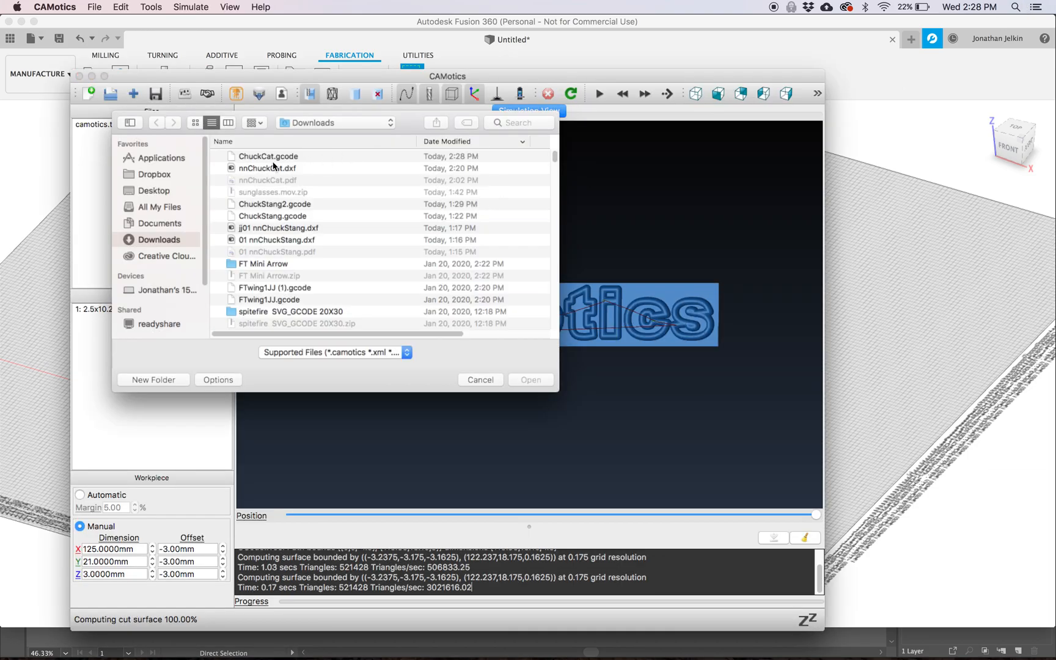
{"action": "double_click", "coordinate": [268, 155]}
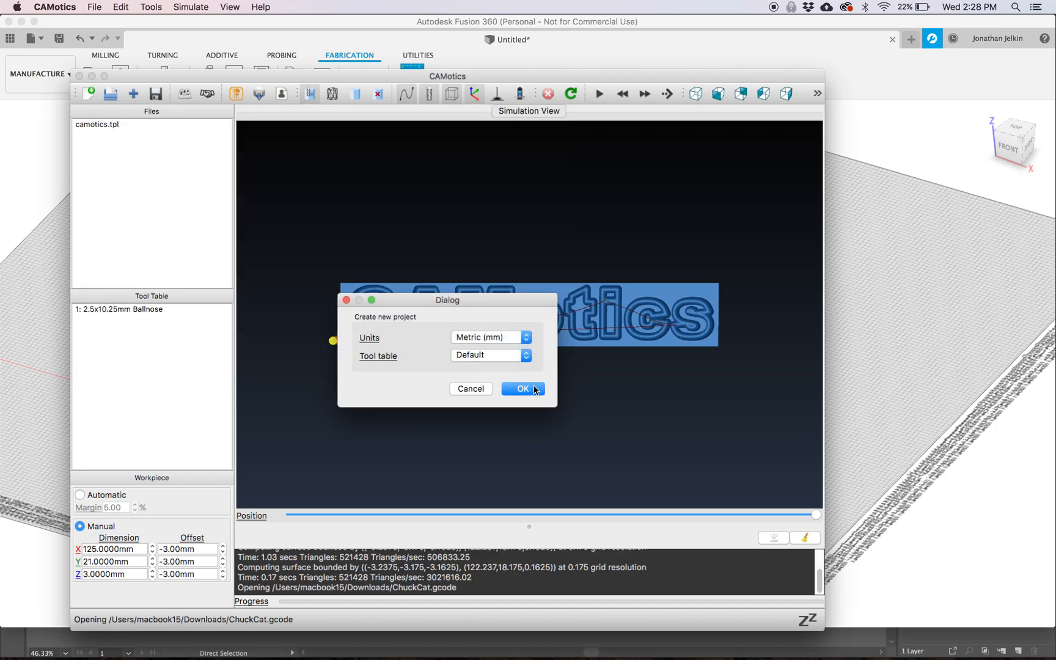
{"action": "left_click", "coordinate": [522, 389]}
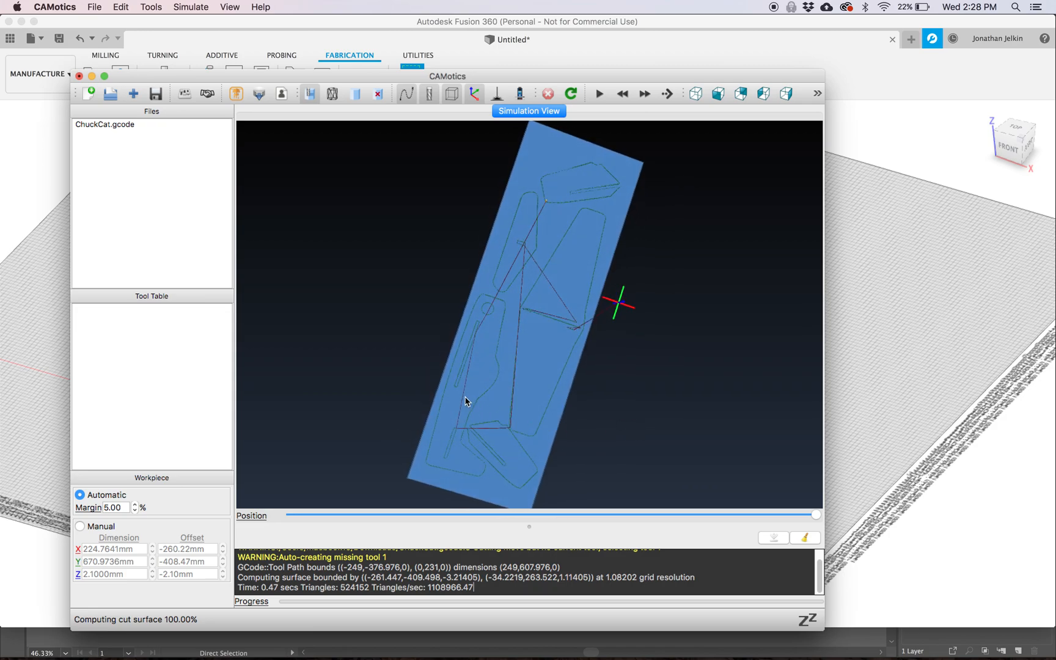
{"action": "mouse_move", "coordinate": [490, 294]}
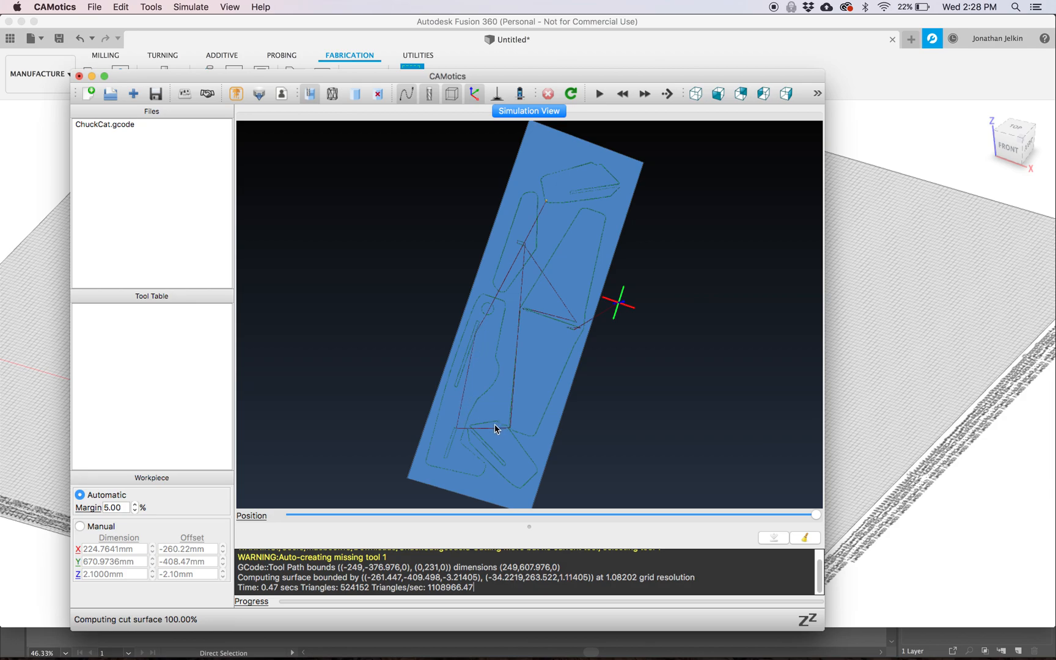
{"action": "mouse_move", "coordinate": [537, 226]}
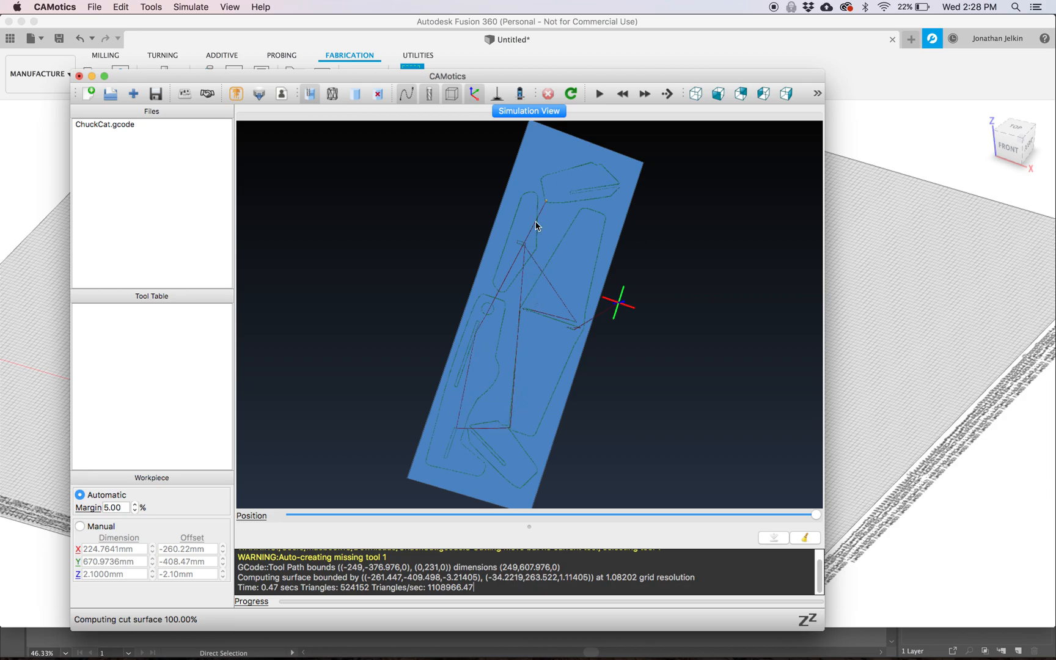
{"action": "mouse_move", "coordinate": [470, 379]}
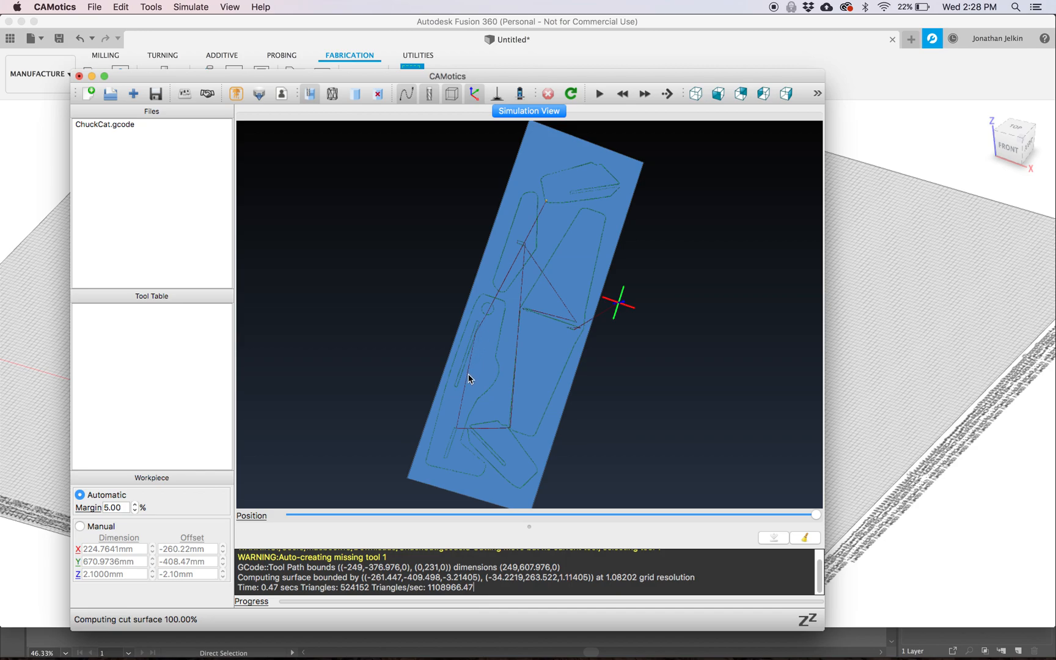
{"action": "mouse_move", "coordinate": [516, 389]}
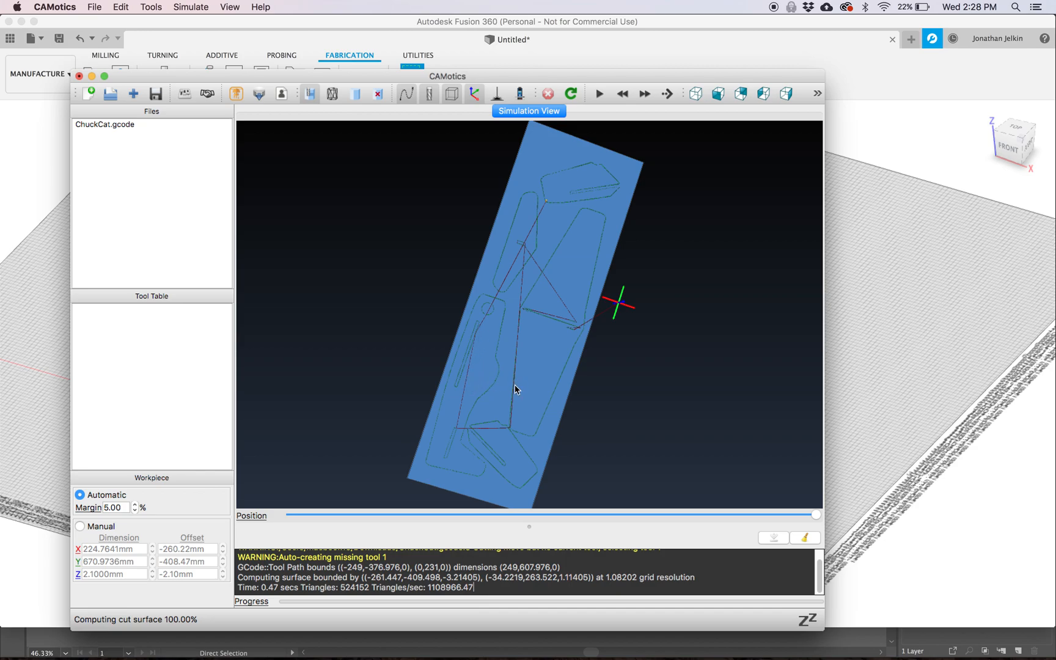
{"action": "mouse_move", "coordinate": [554, 287]}
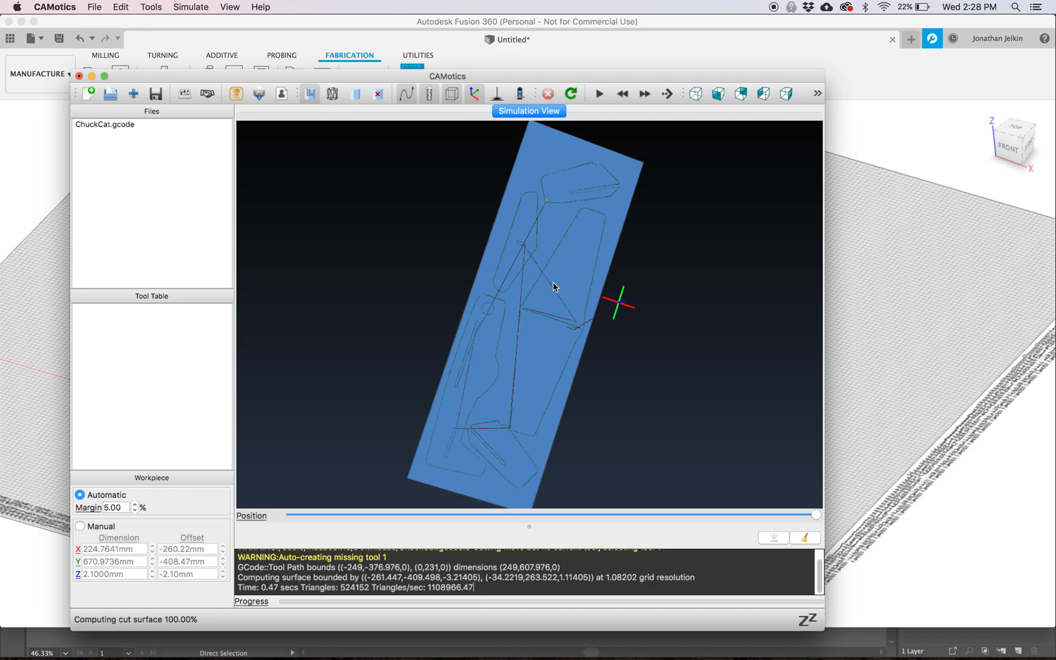
{"action": "mouse_move", "coordinate": [563, 321]}
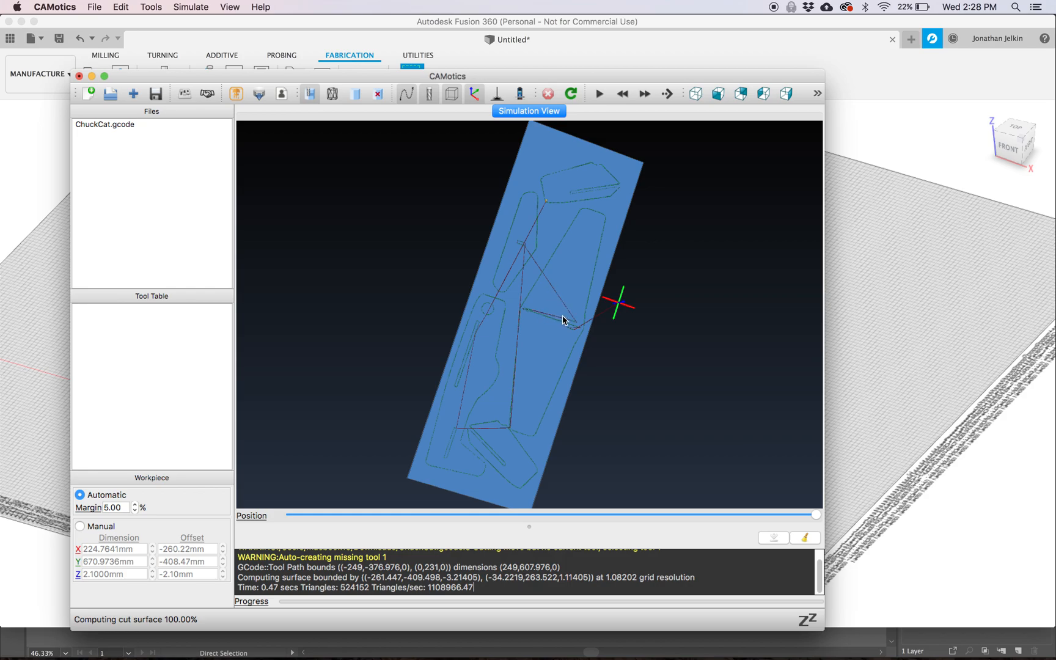
{"action": "mouse_move", "coordinate": [552, 343]}
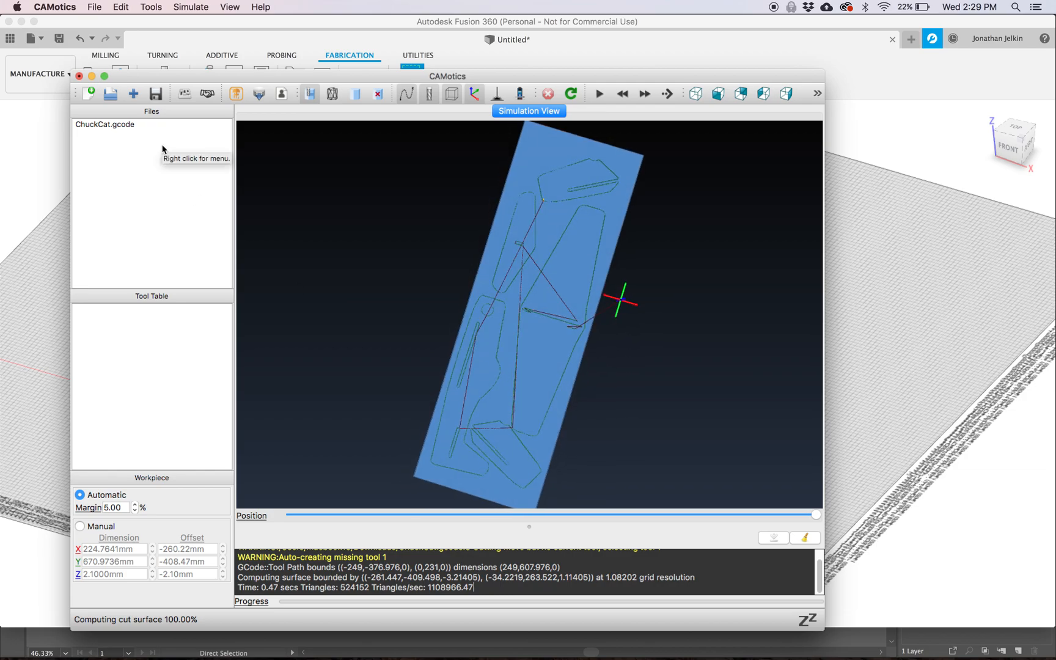
{"action": "mouse_move", "coordinate": [411, 263]}
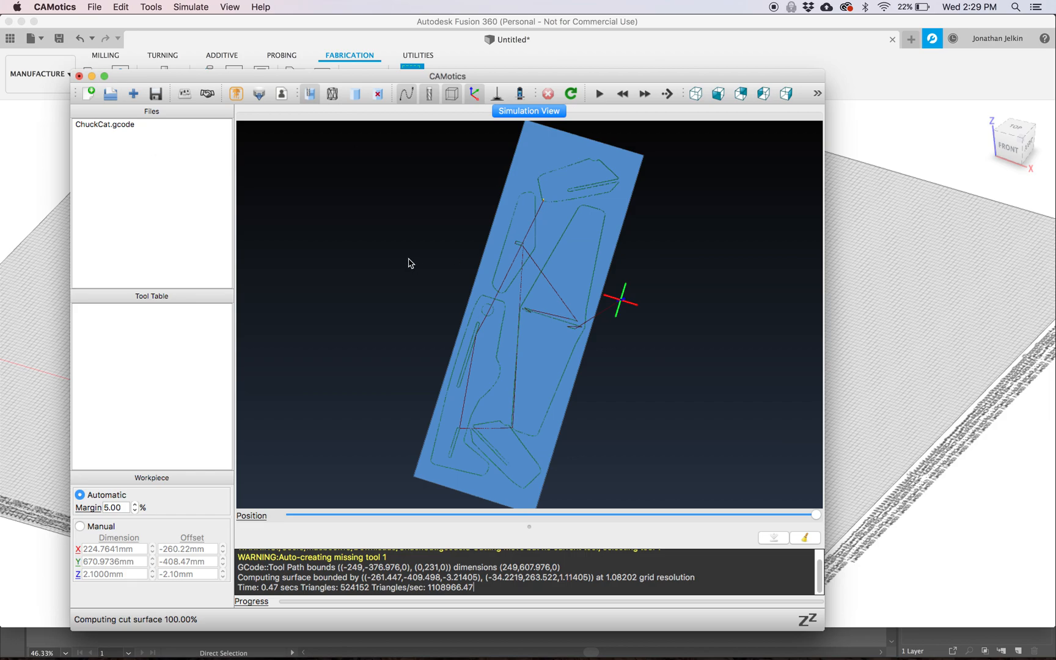
{"action": "mouse_move", "coordinate": [777, 18]}
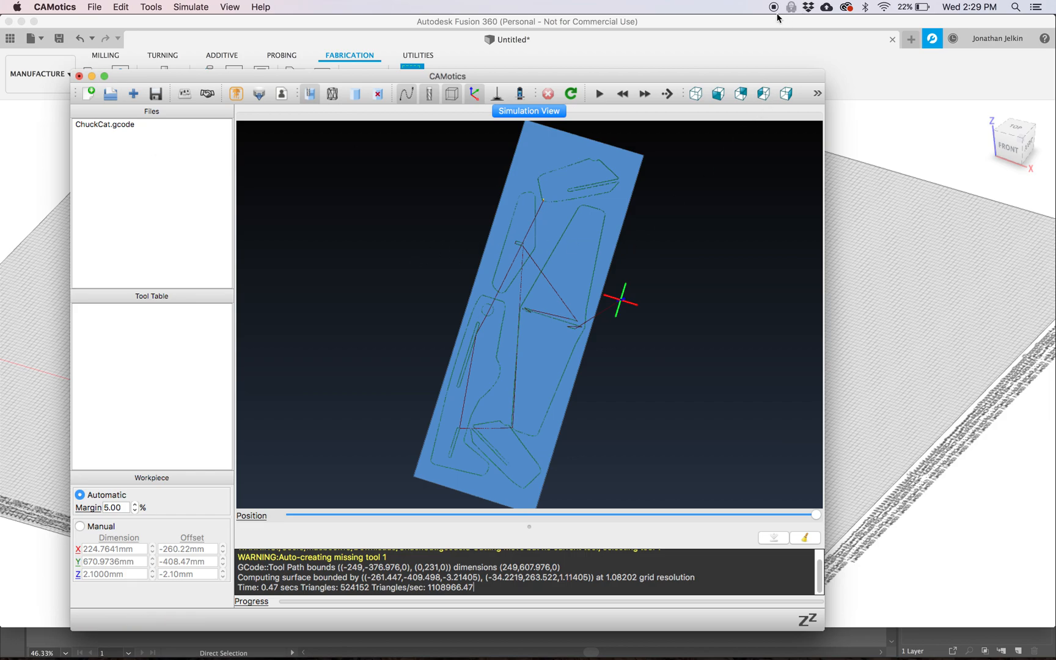